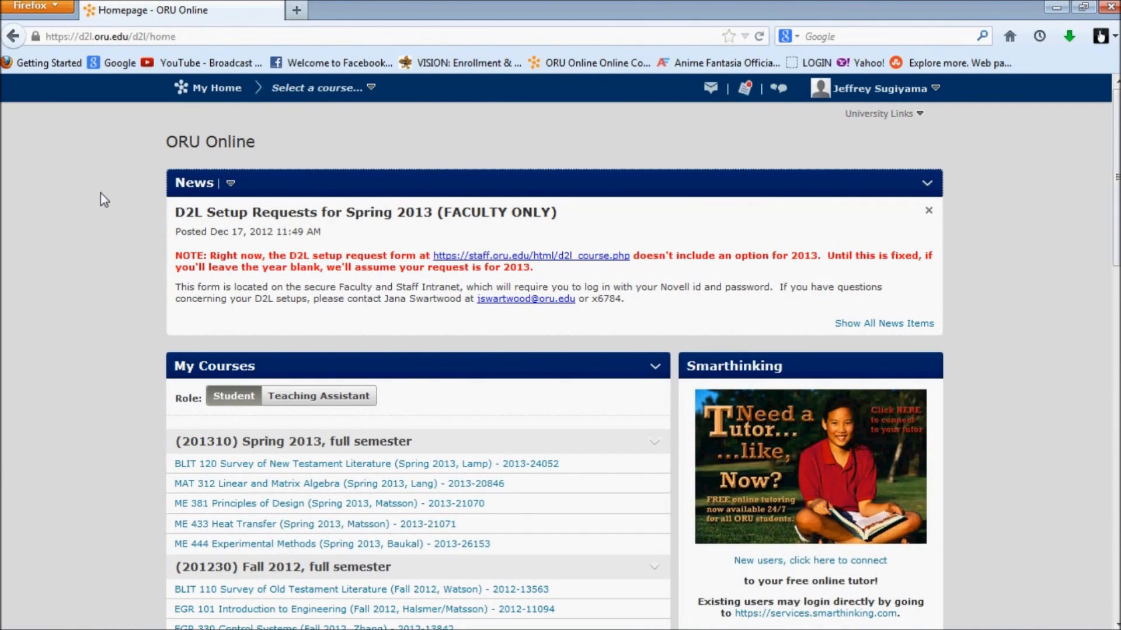
mouse_move(107, 361)
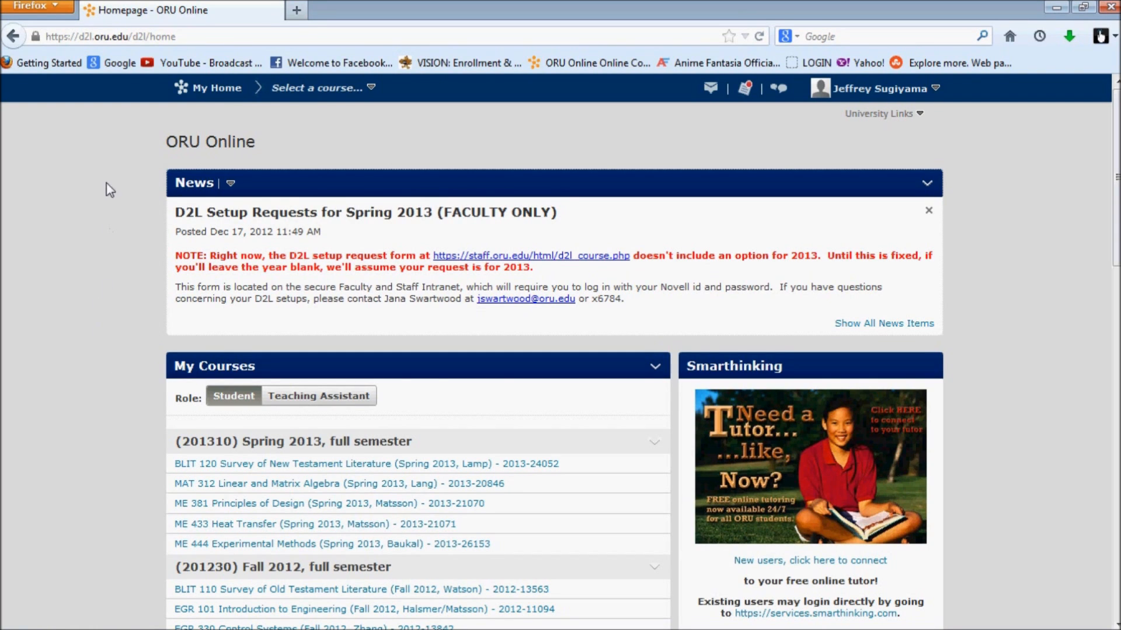
mouse_move(121, 247)
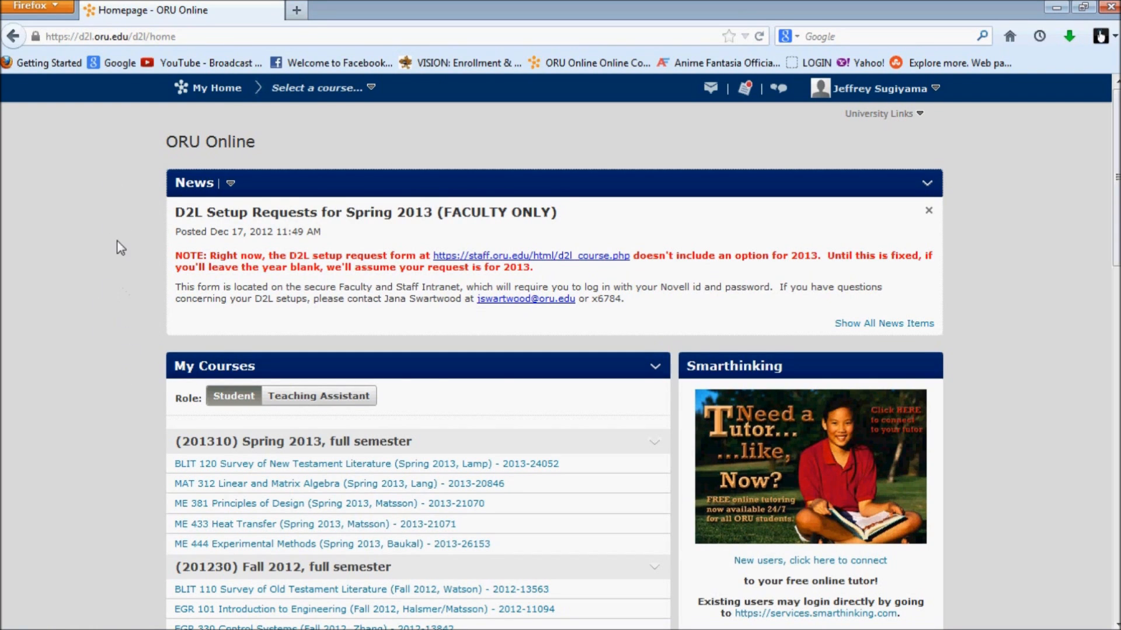
mouse_move(111, 371)
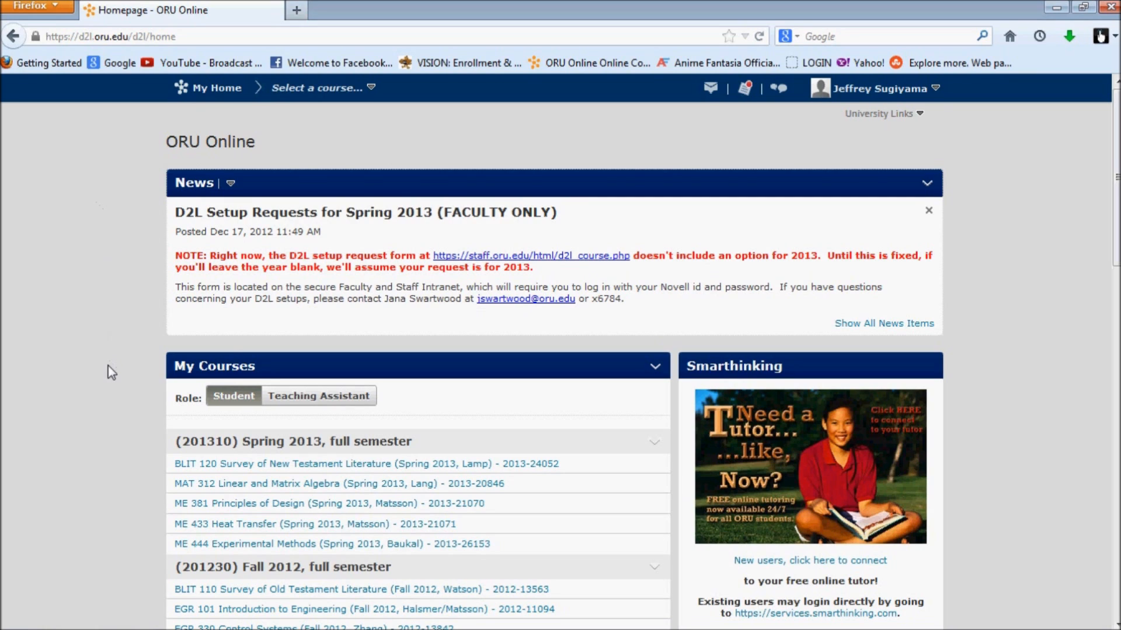
mouse_move(158, 117)
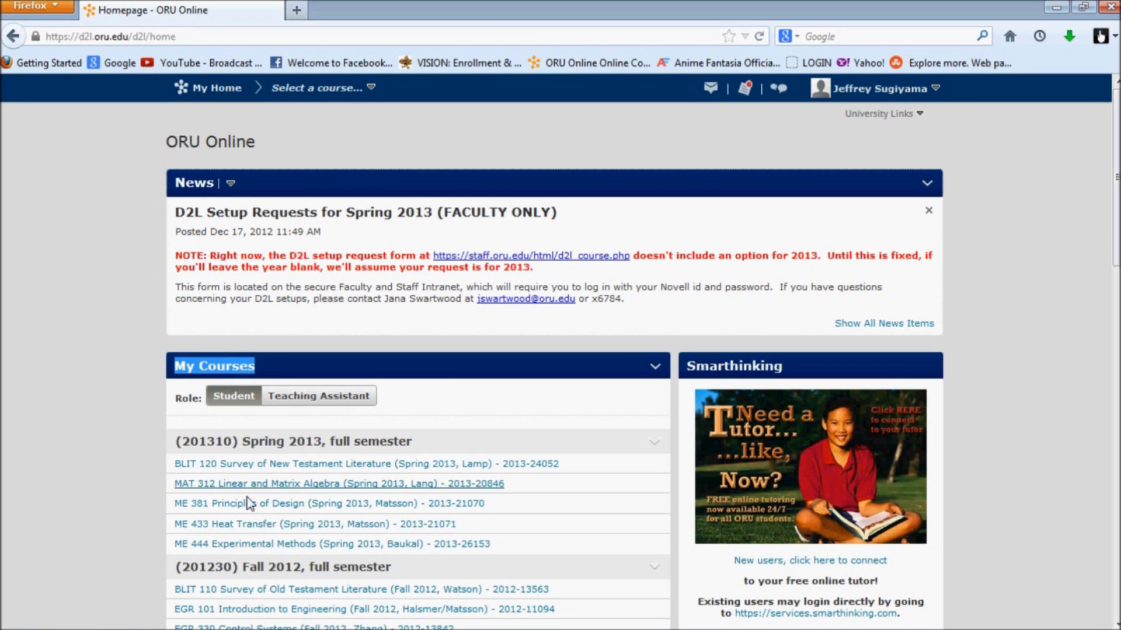
- Reach the Lab 6 Process Heater Simulator item in ME 444 Content and dismiss the file prompt
click(330, 544)
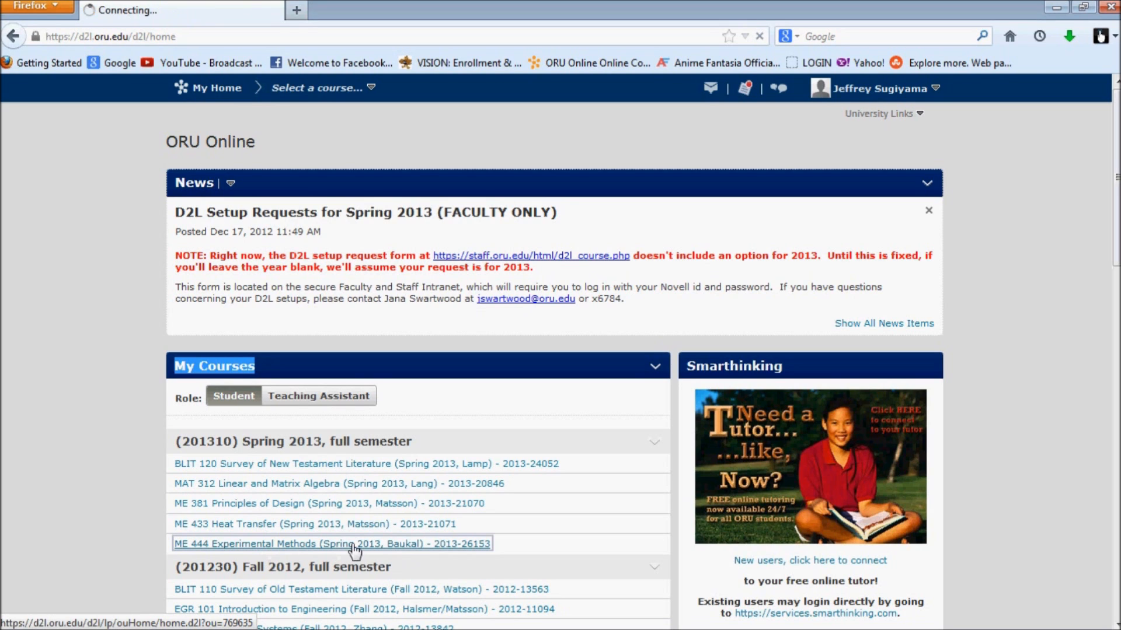
click(330, 544)
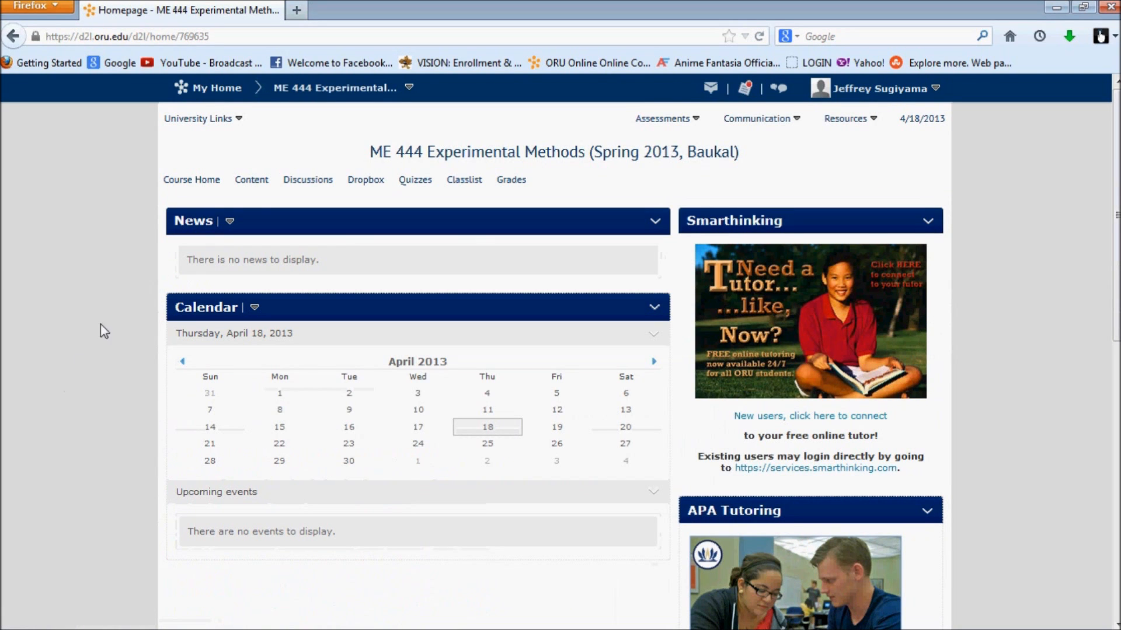
click(251, 179)
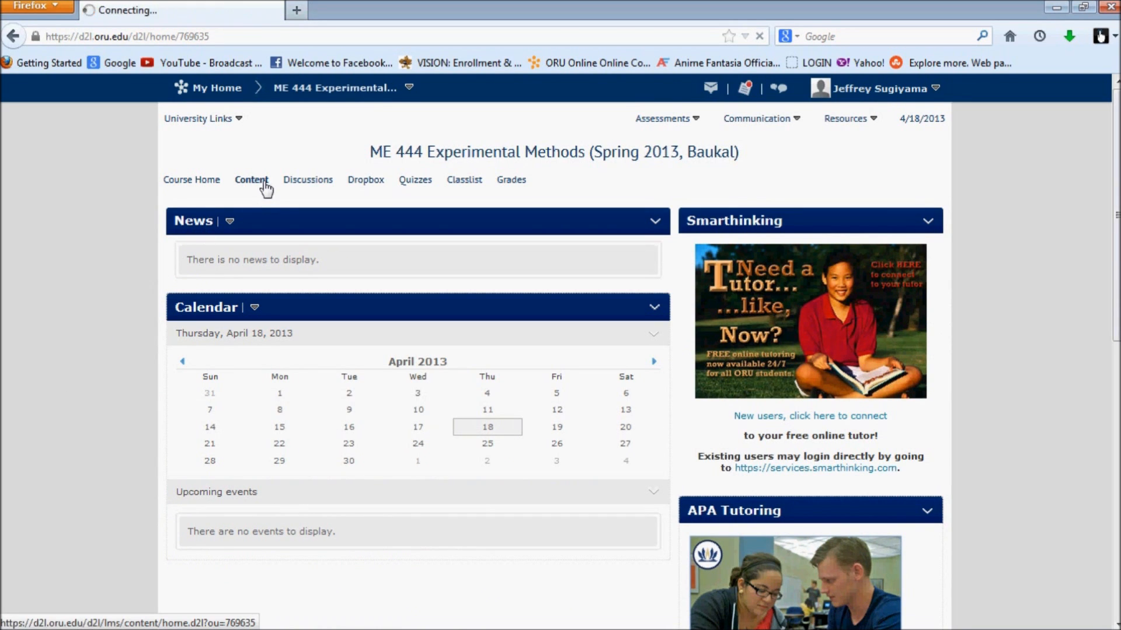
click(251, 180)
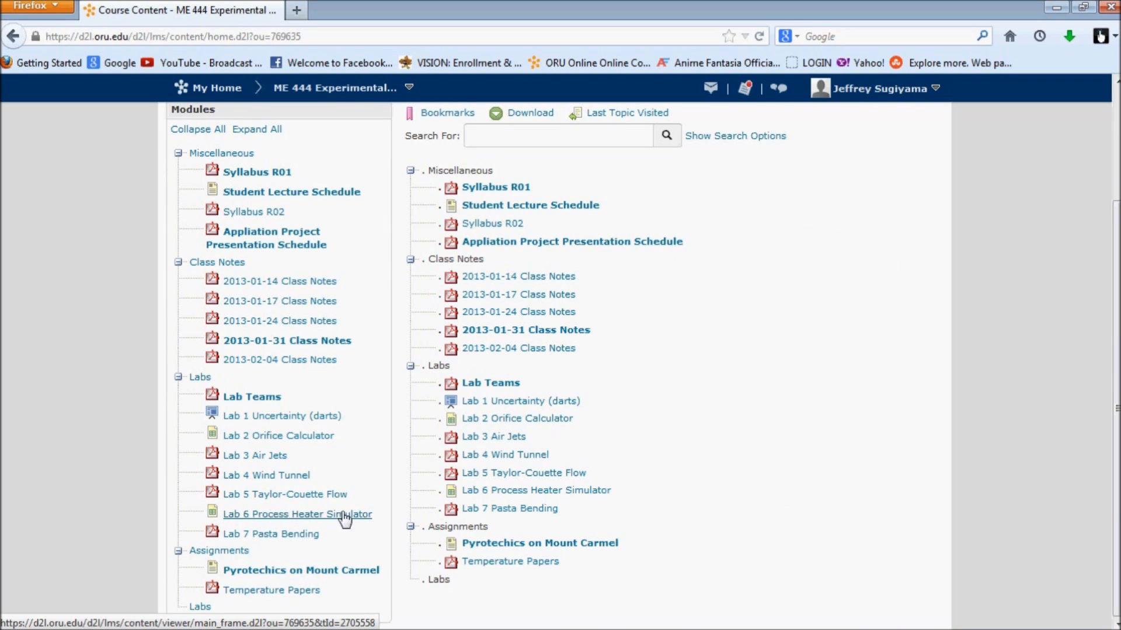
click(295, 513)
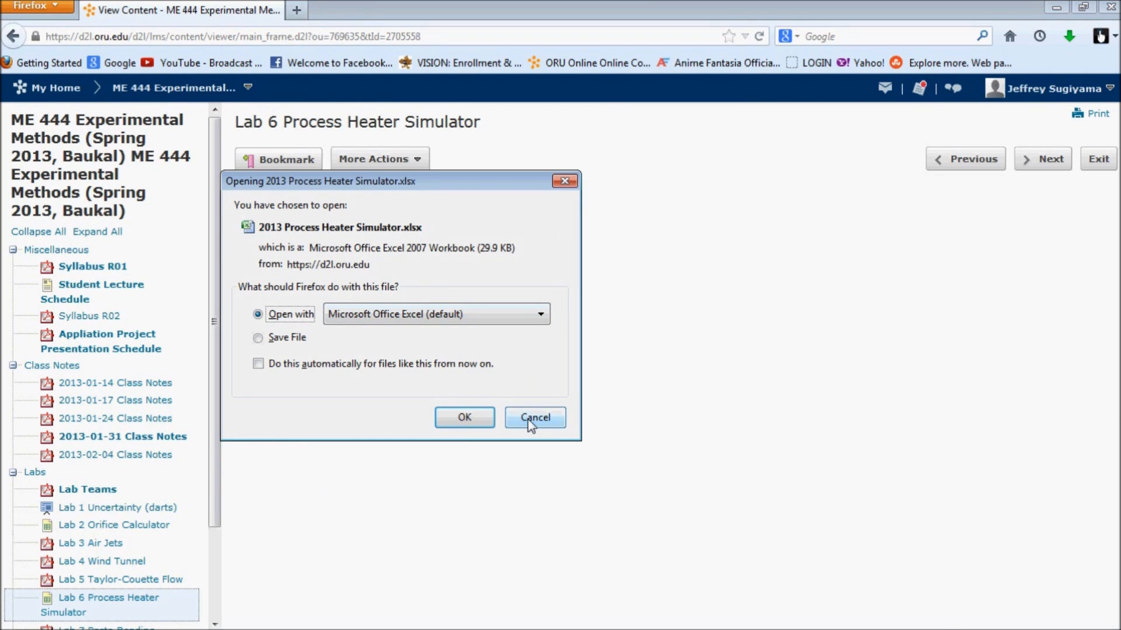
click(535, 418)
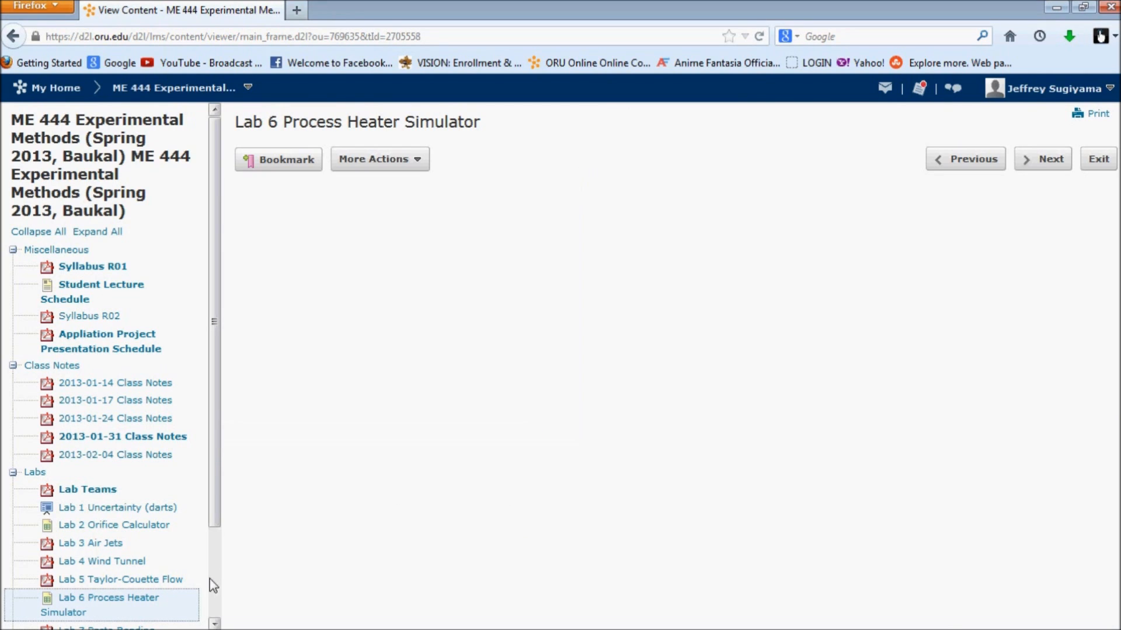
- Browse the Team 1, Team 2 and Team 4 data sheets, then return to the Instructions sheet
click(109, 604)
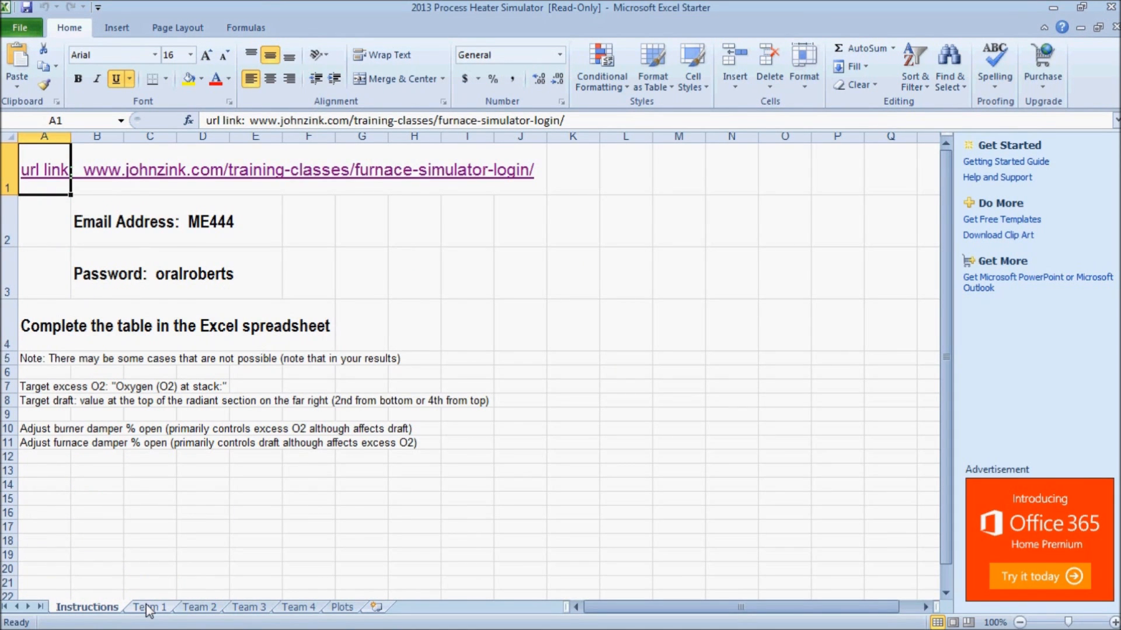
click(199, 611)
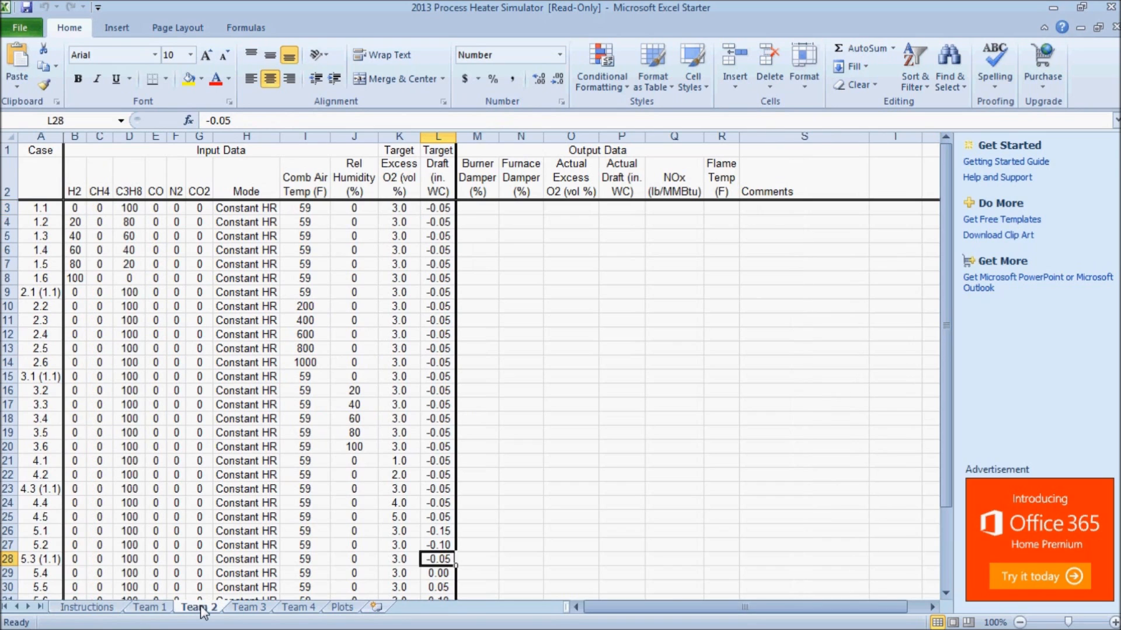
click(297, 607)
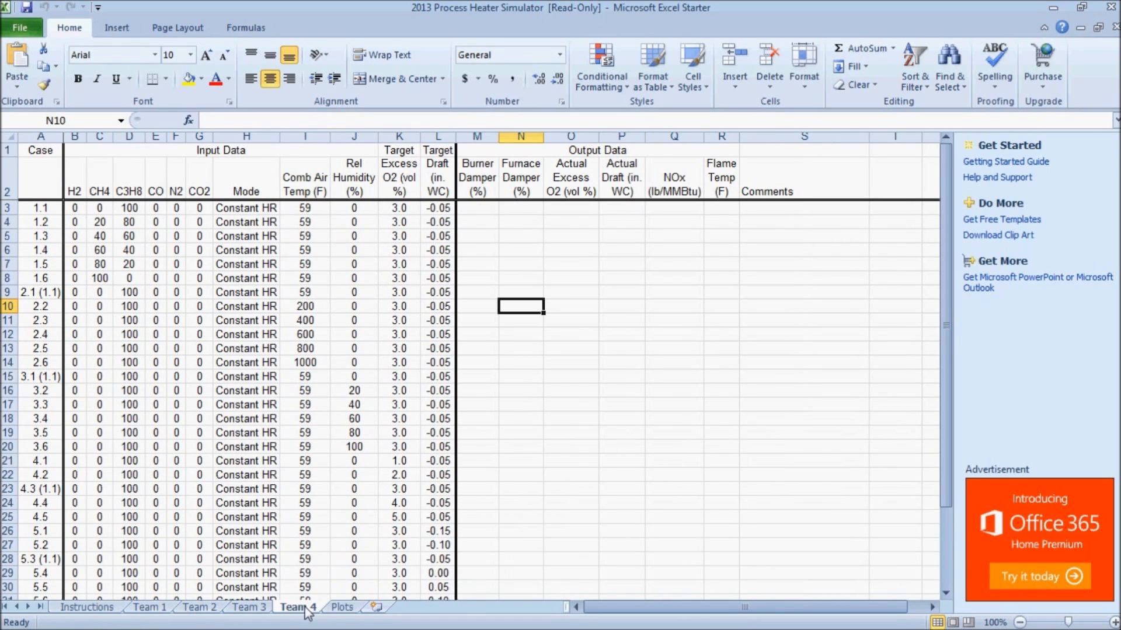
mouse_move(162, 574)
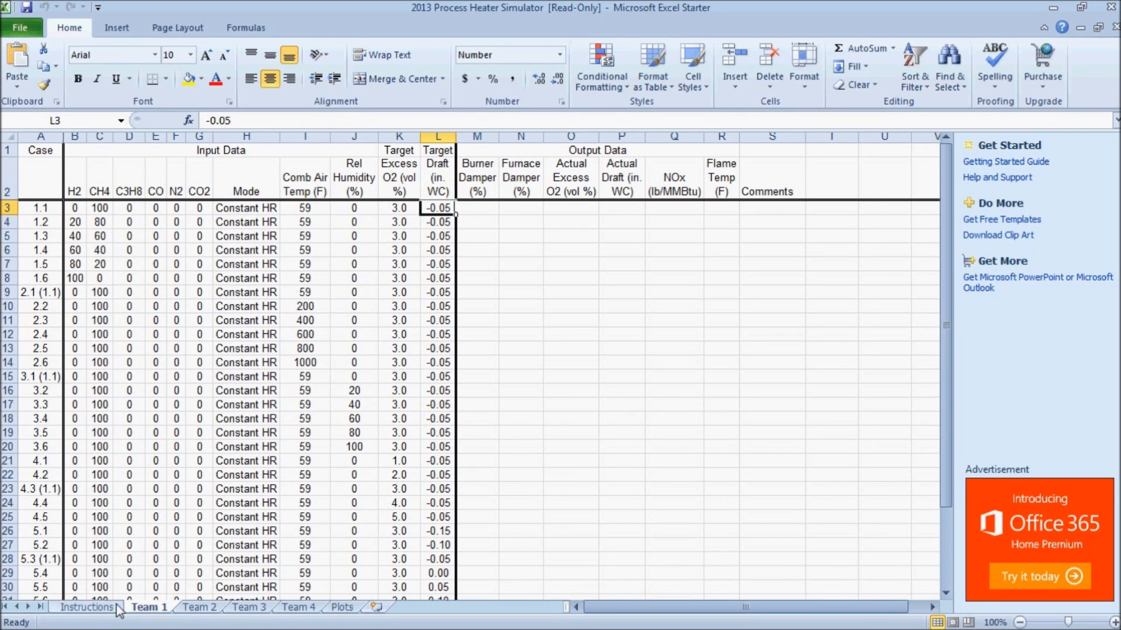
click(85, 607)
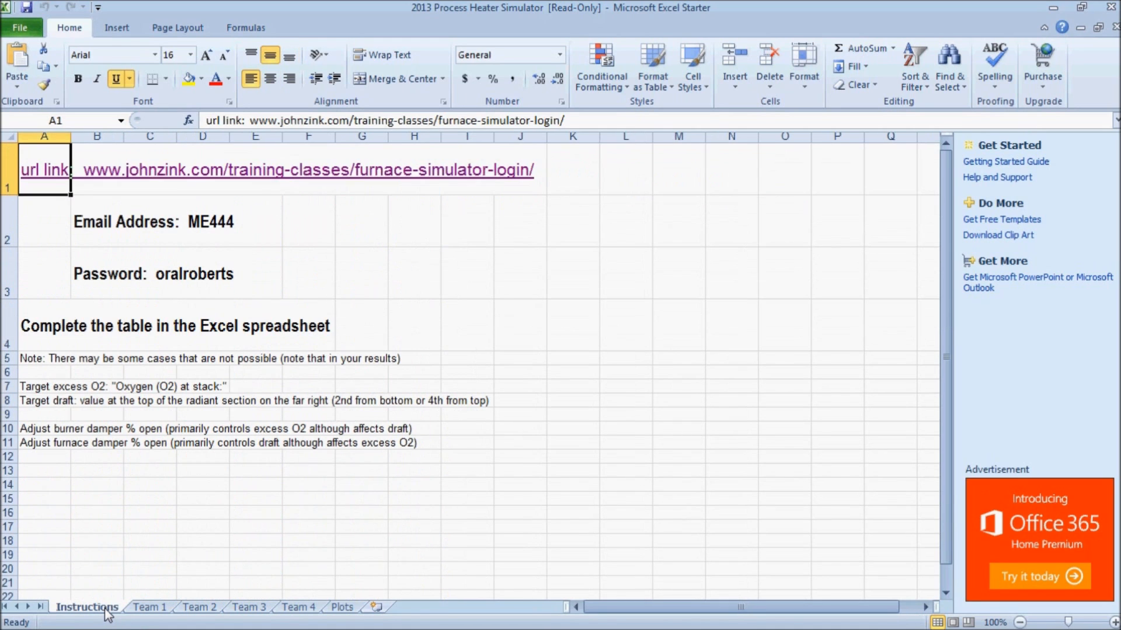
mouse_move(120, 222)
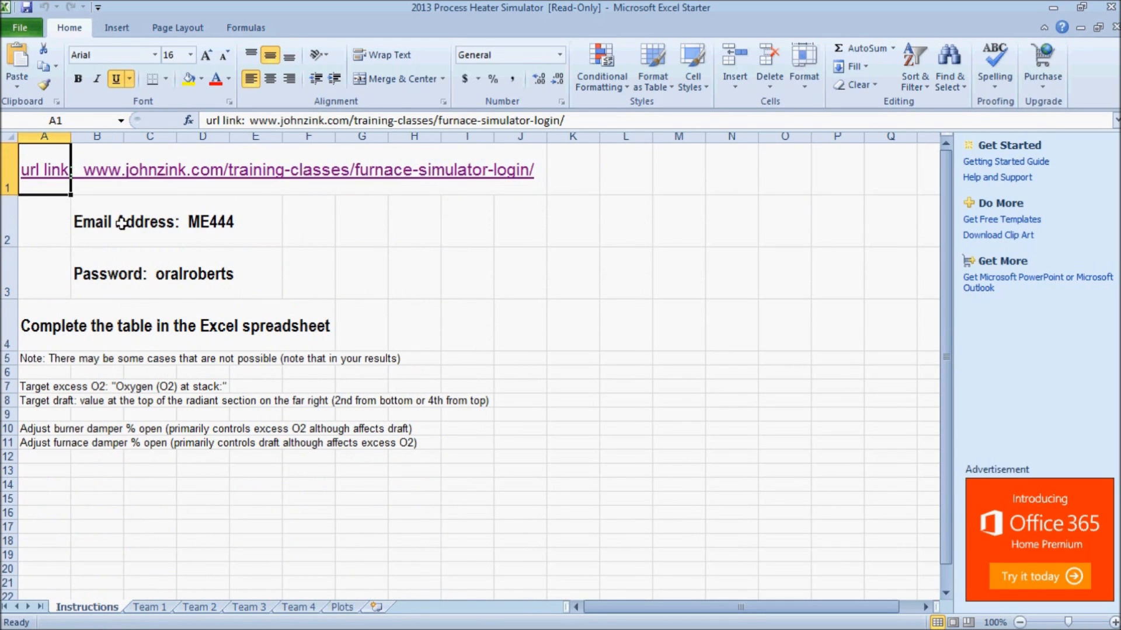
mouse_move(135, 171)
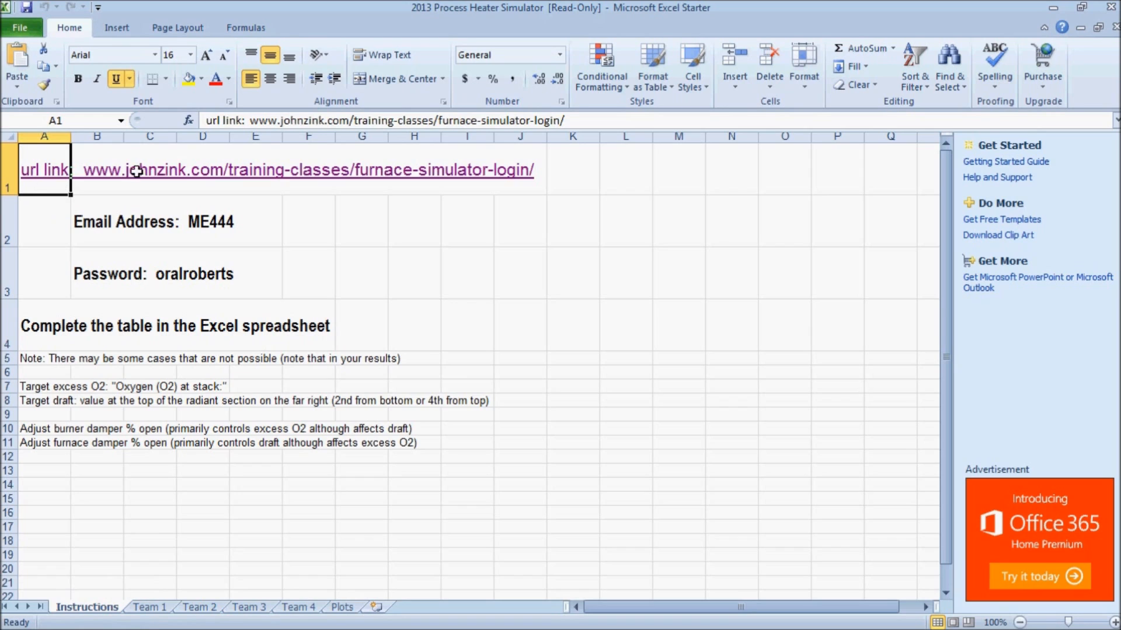
mouse_move(480, 187)
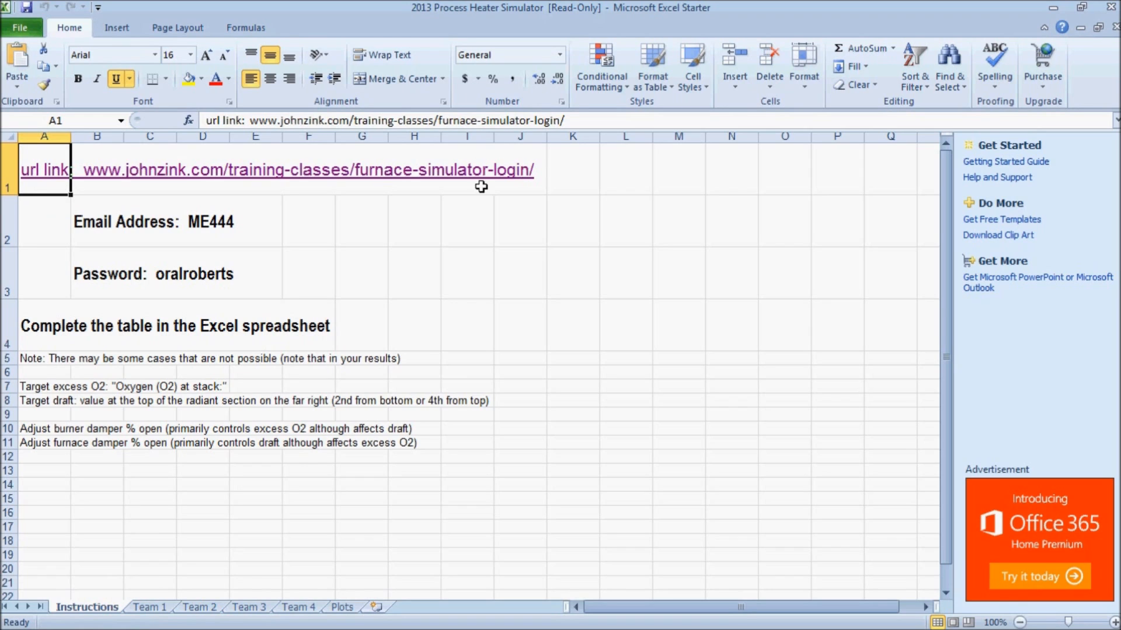
mouse_move(206, 225)
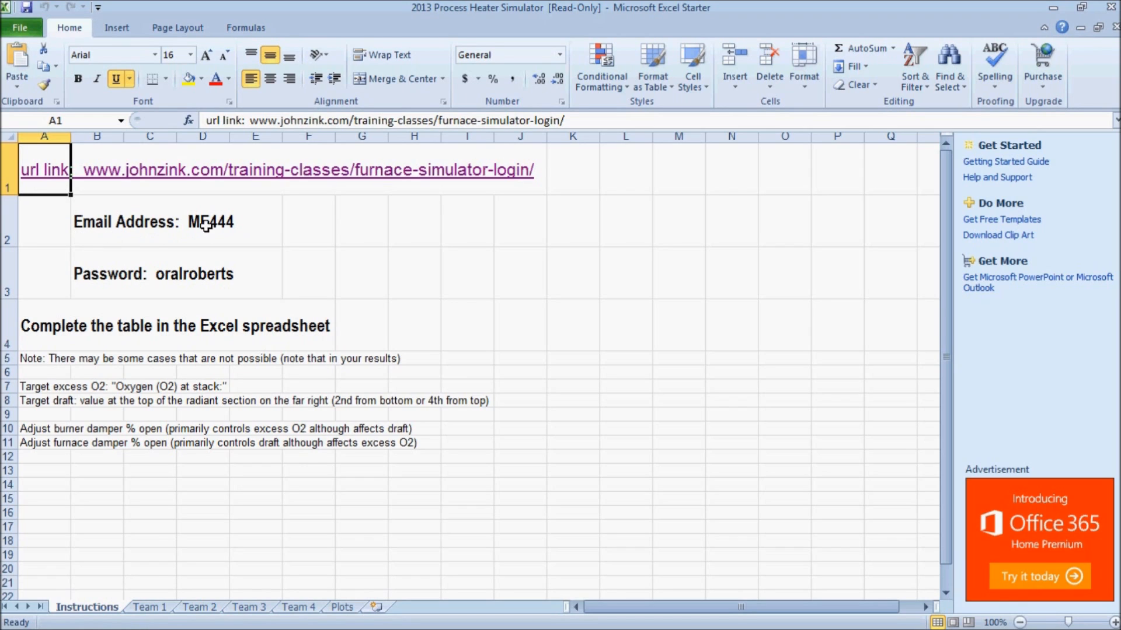
mouse_move(101, 211)
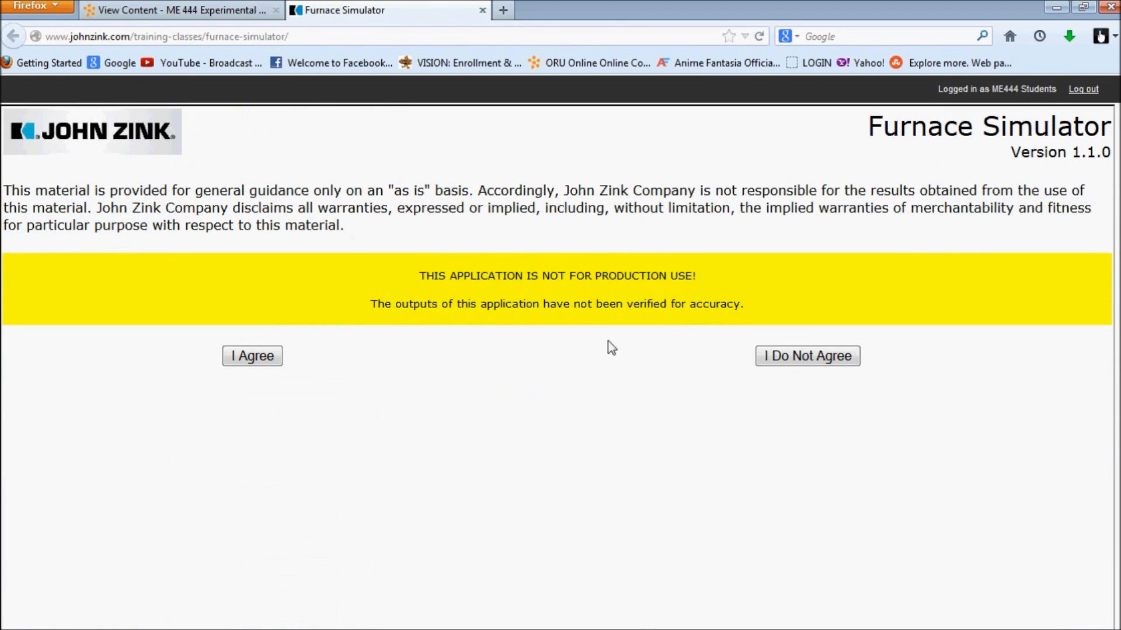
mouse_move(378, 327)
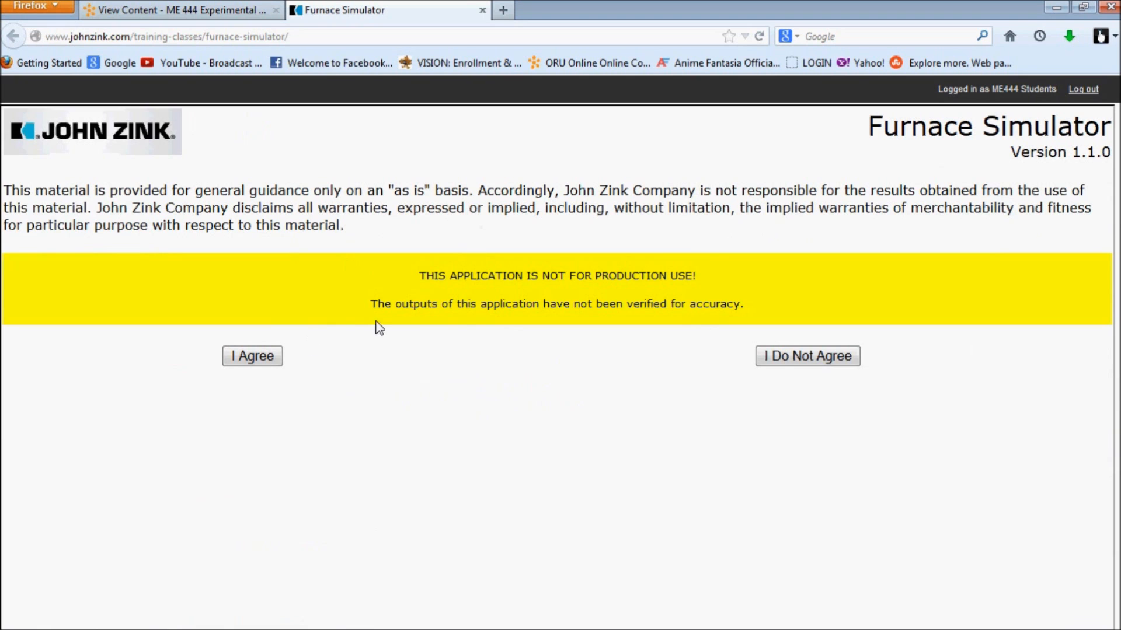
- Accept the Furnace Simulator usage terms with I Agree
click(252, 356)
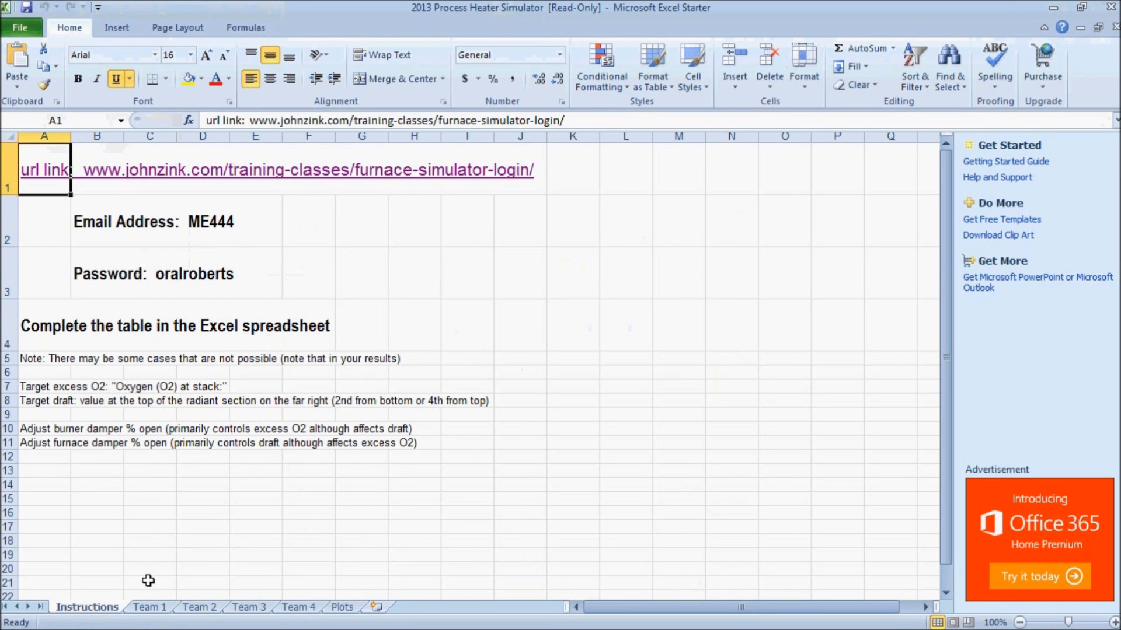
- Review the Team 1 sheet's case 1.1 input data, including the CH4 value
click(148, 607)
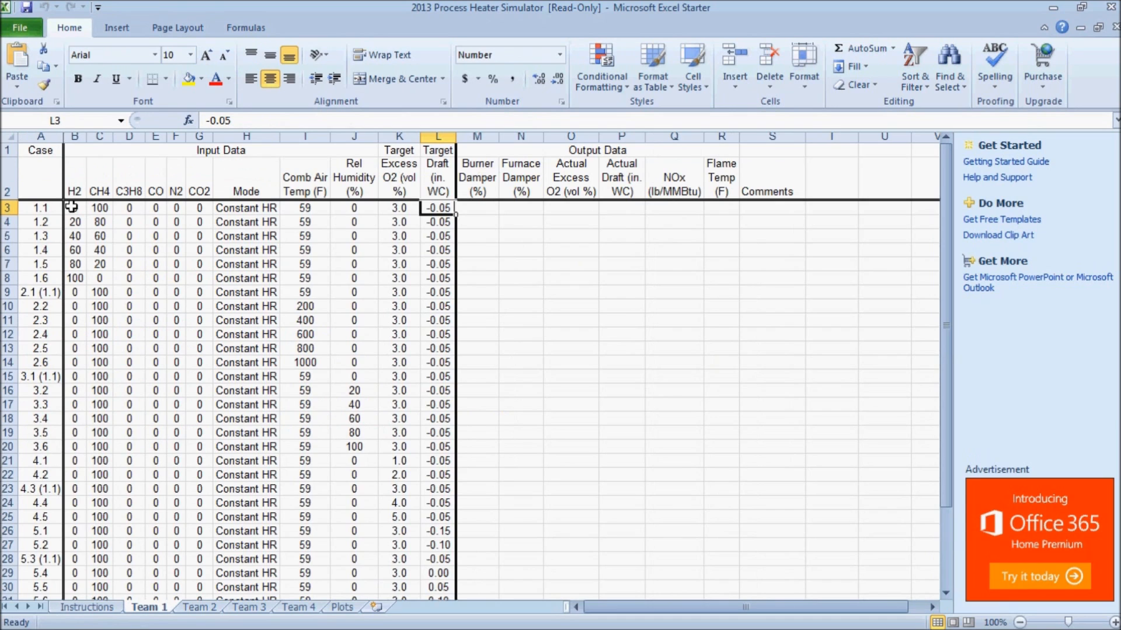
drag(73, 208, 437, 208)
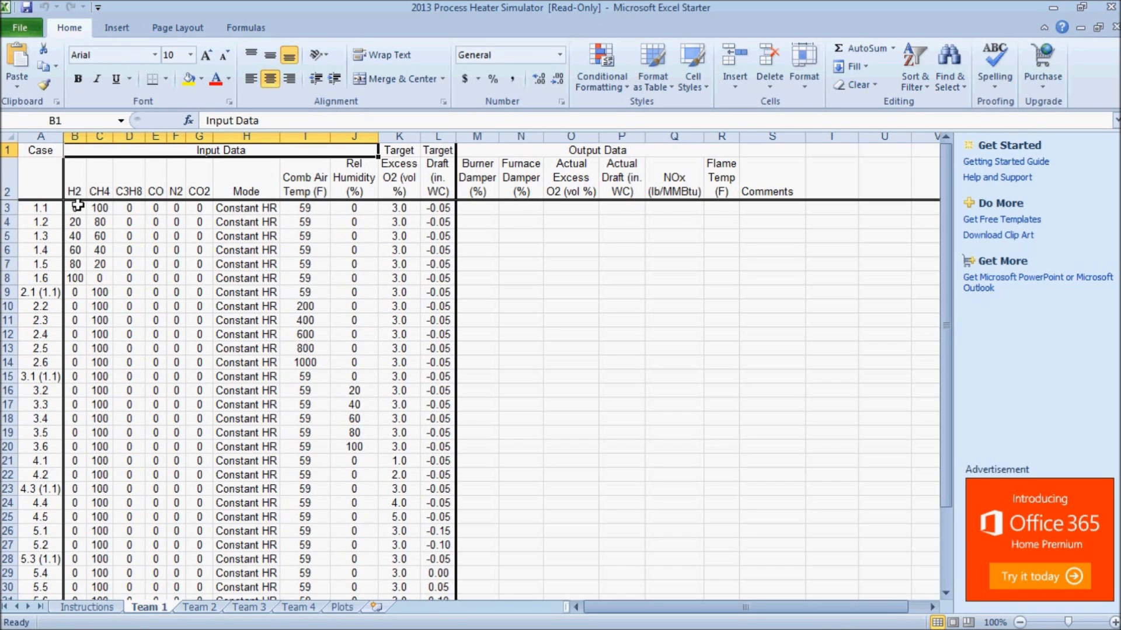
click(98, 208)
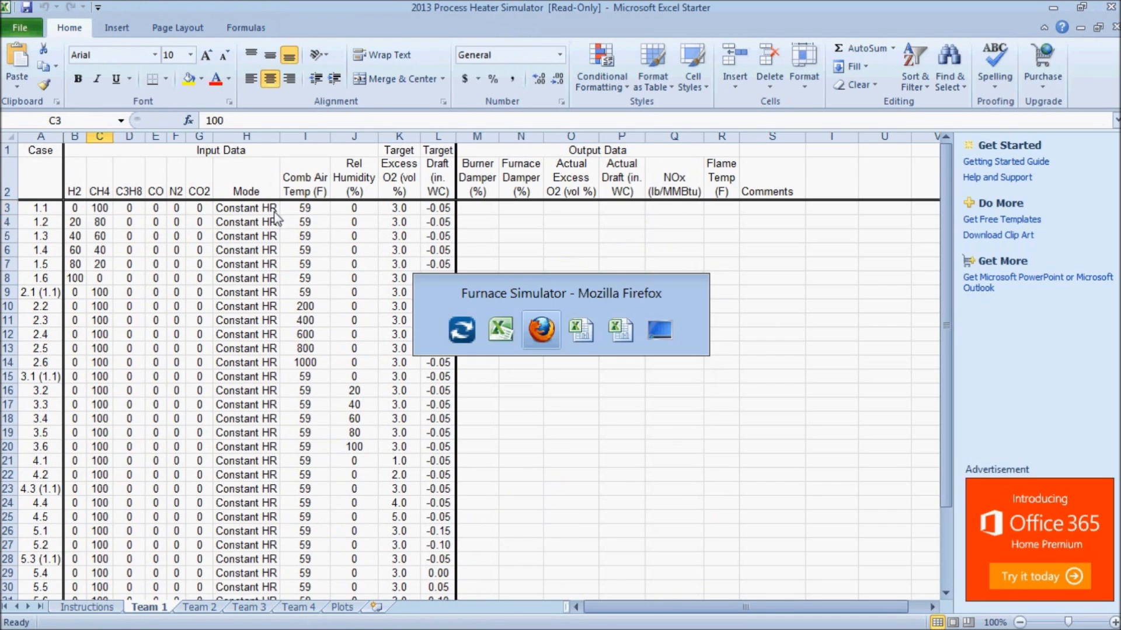
- Set the simulator's fuel mode to Constant HR for case 1.1
click(541, 331)
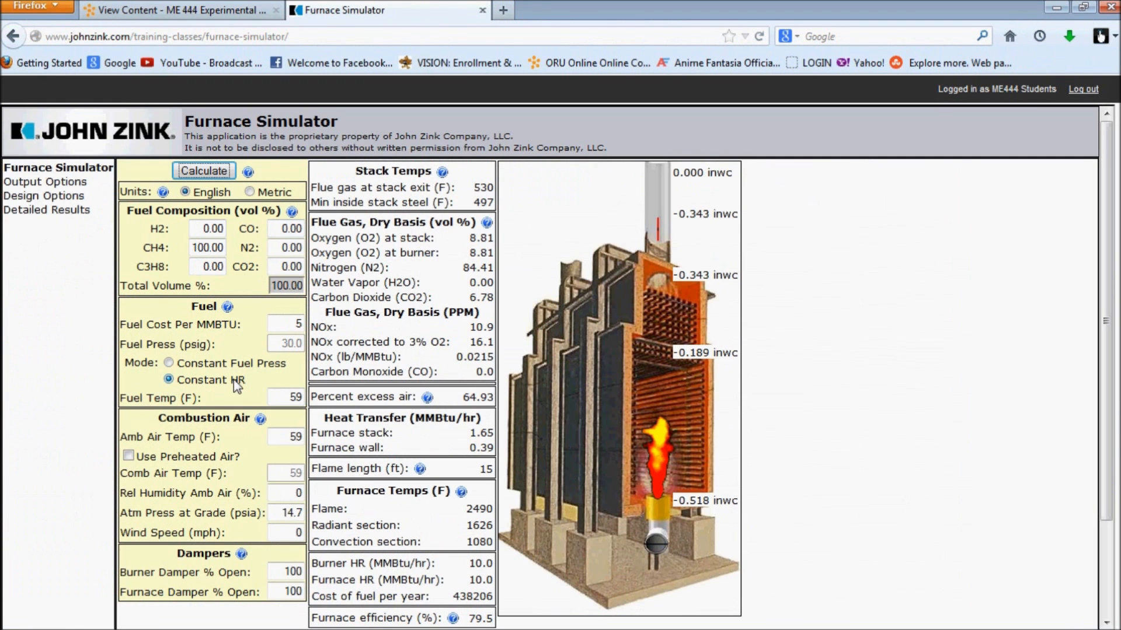
click(169, 363)
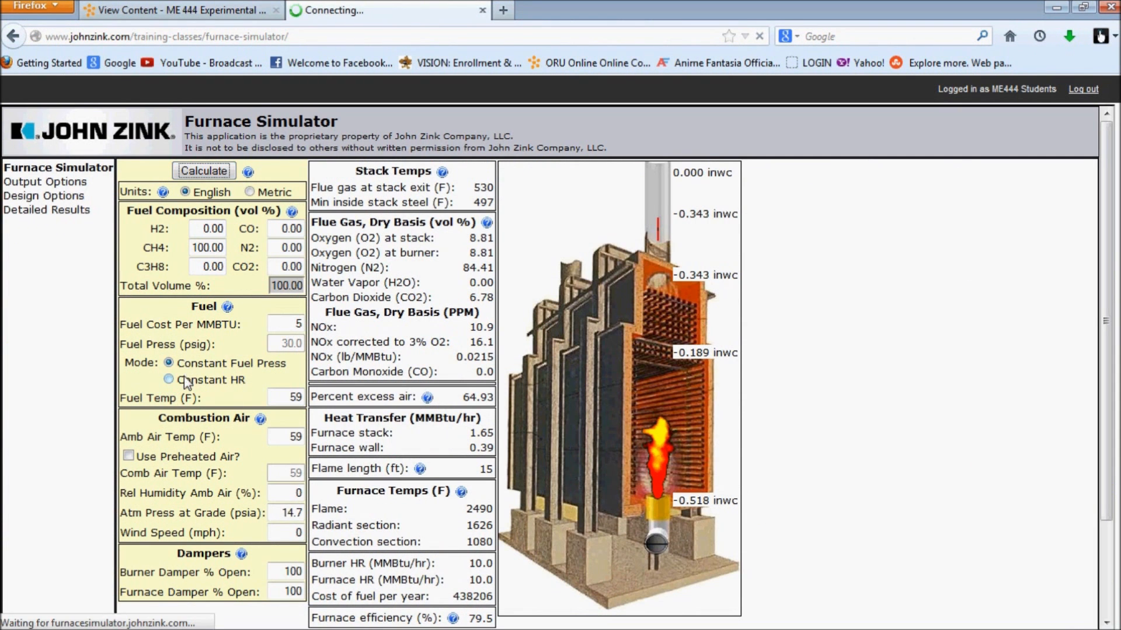
click(169, 380)
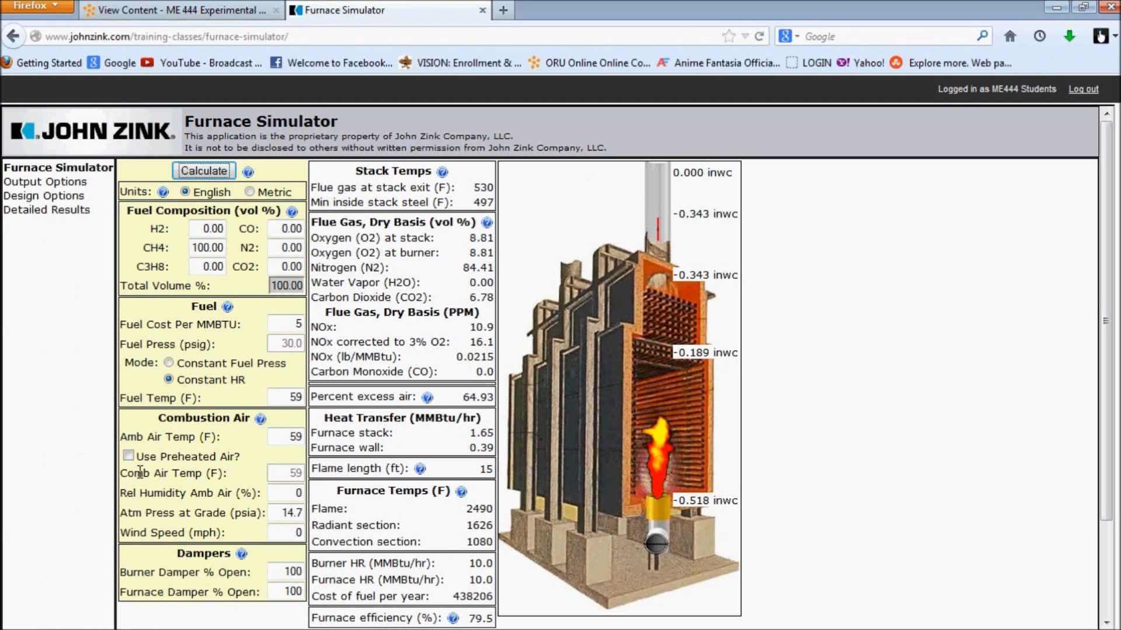
double_click(168, 473)
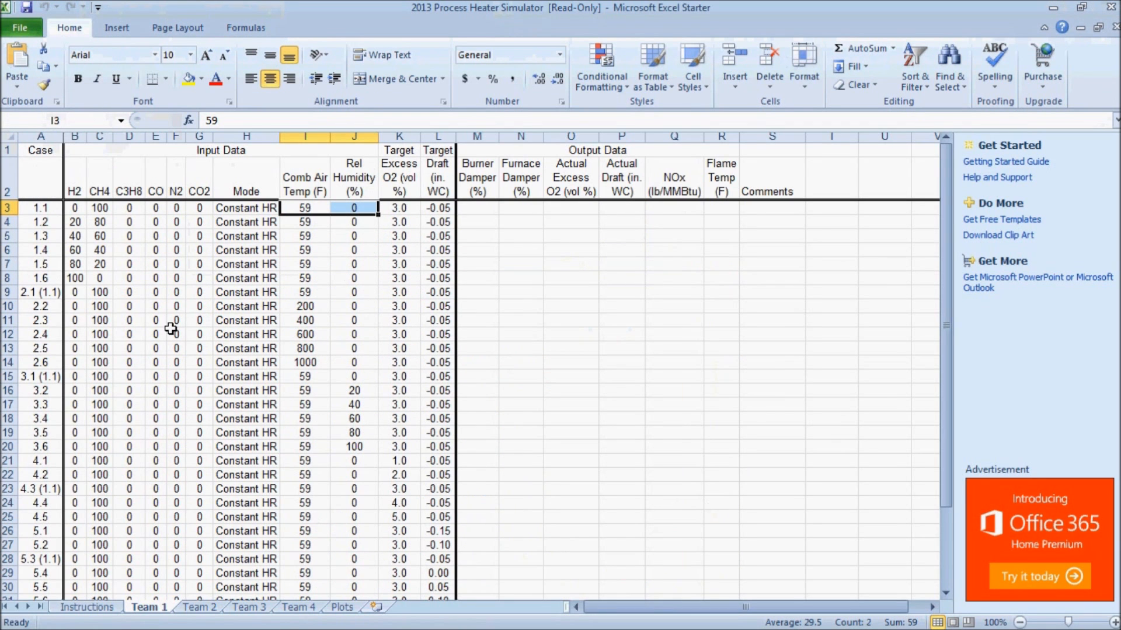
- Check case 1.2's target excess O2, then return to the Instructions sheet notes
click(399, 207)
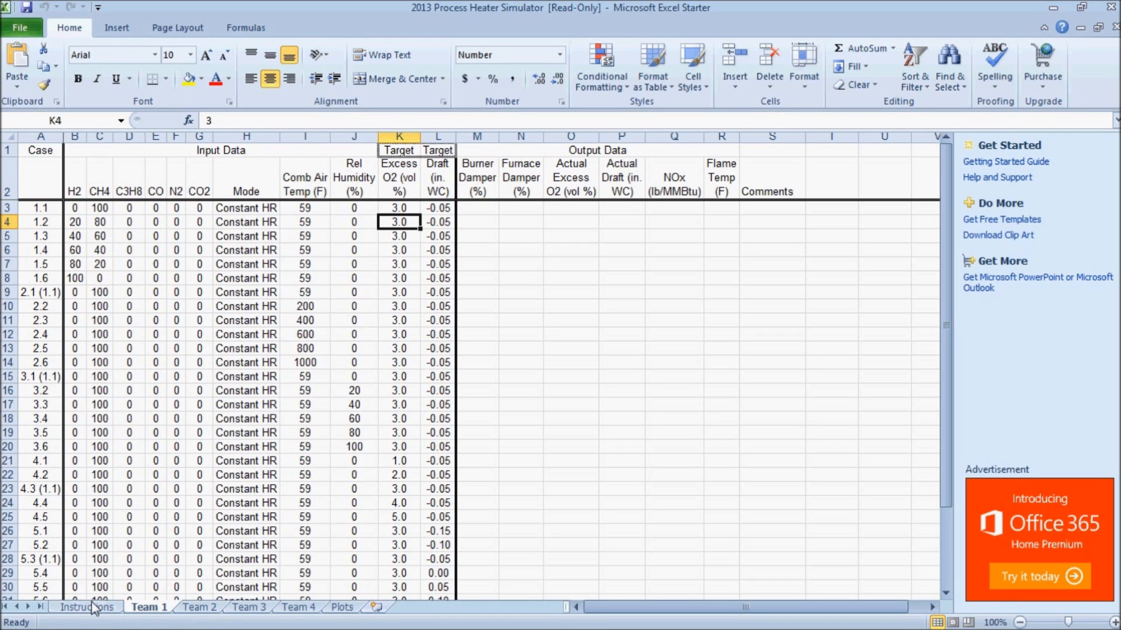
click(85, 608)
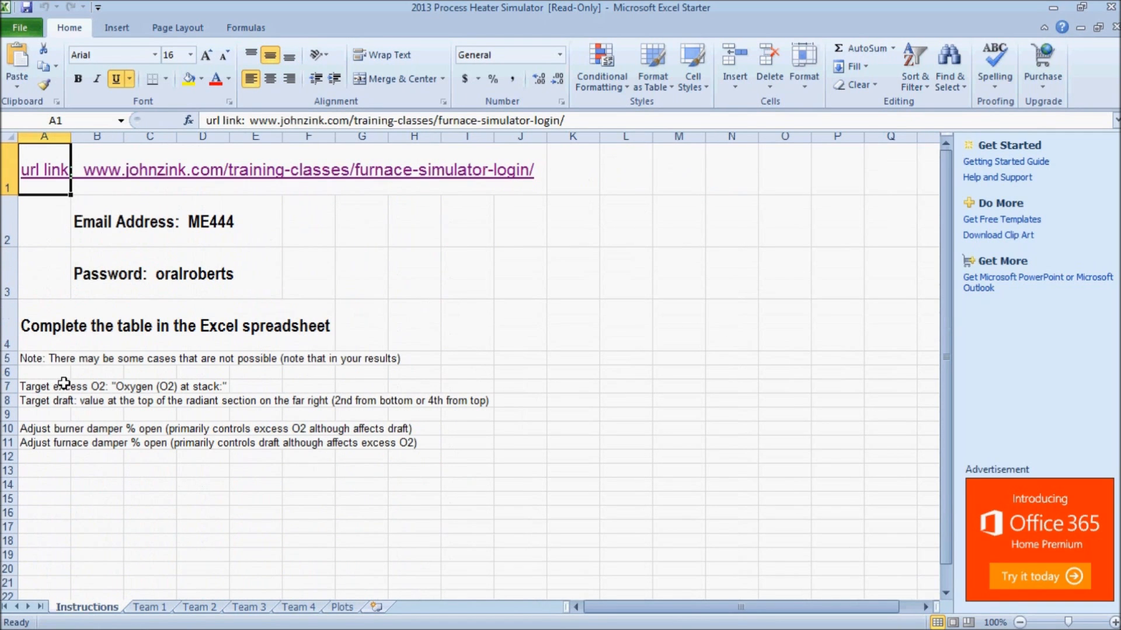
mouse_move(145, 383)
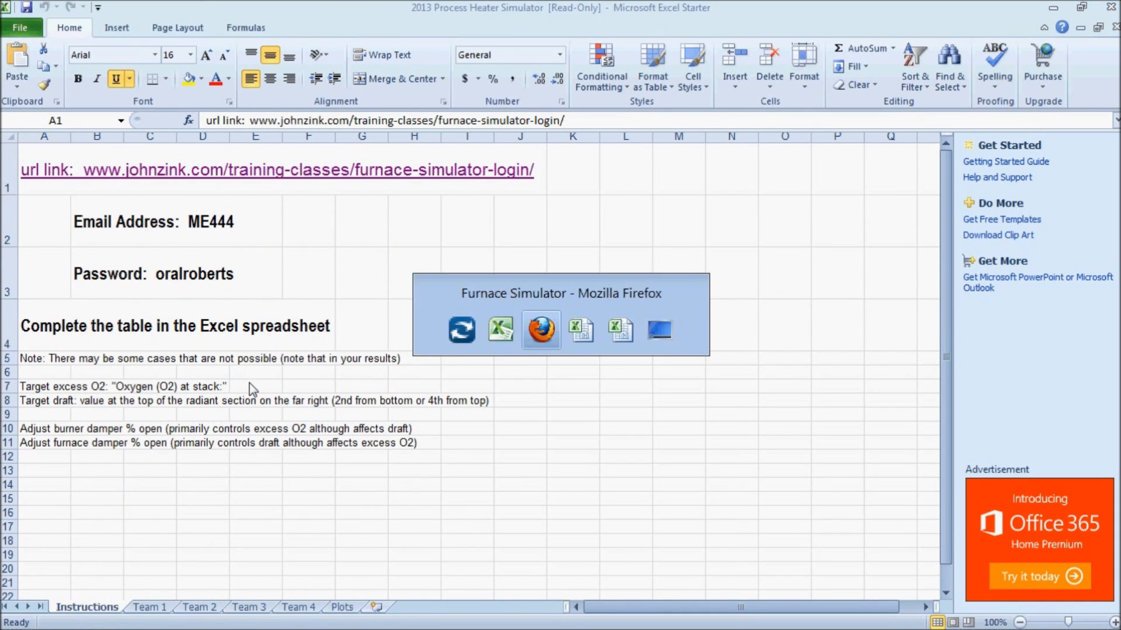
click(541, 330)
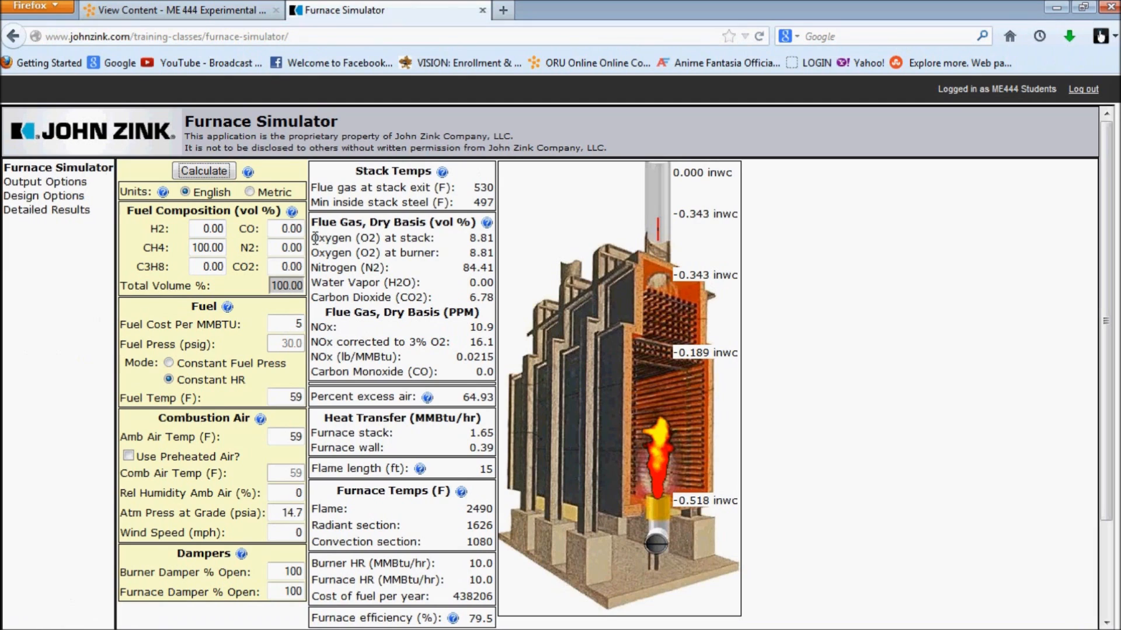
double_click(371, 238)
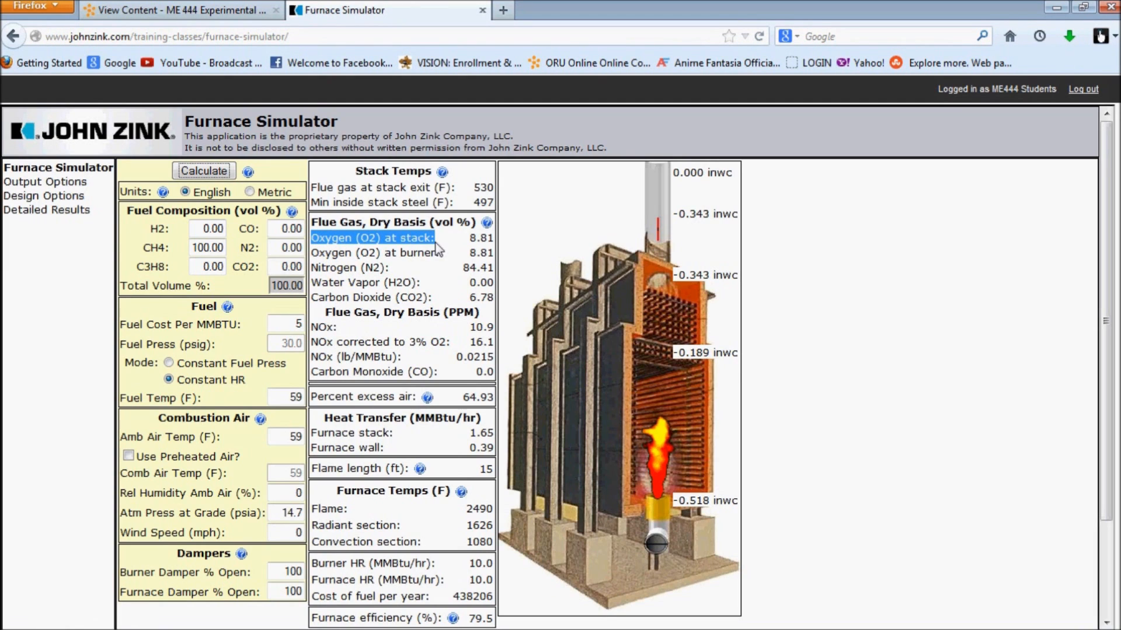
mouse_move(390, 244)
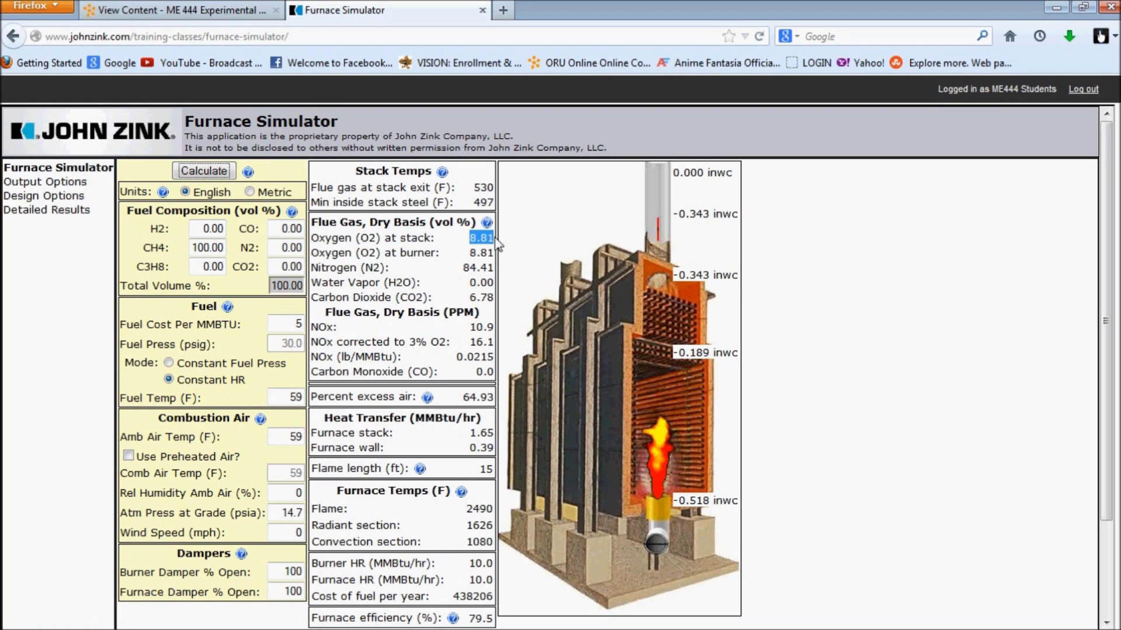
mouse_move(411, 364)
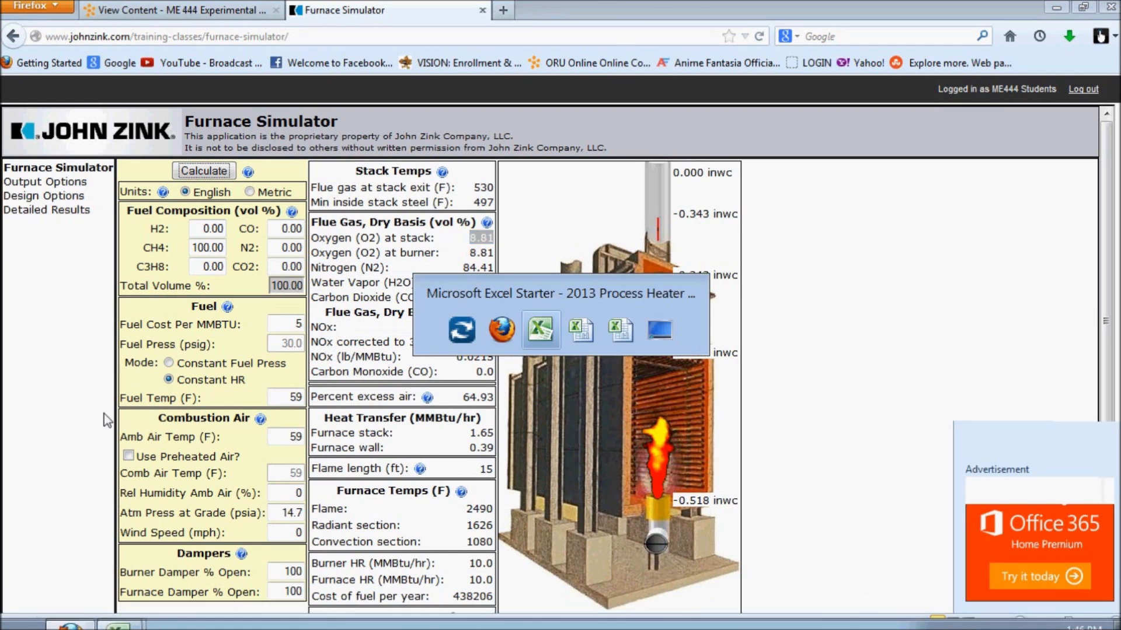
click(540, 329)
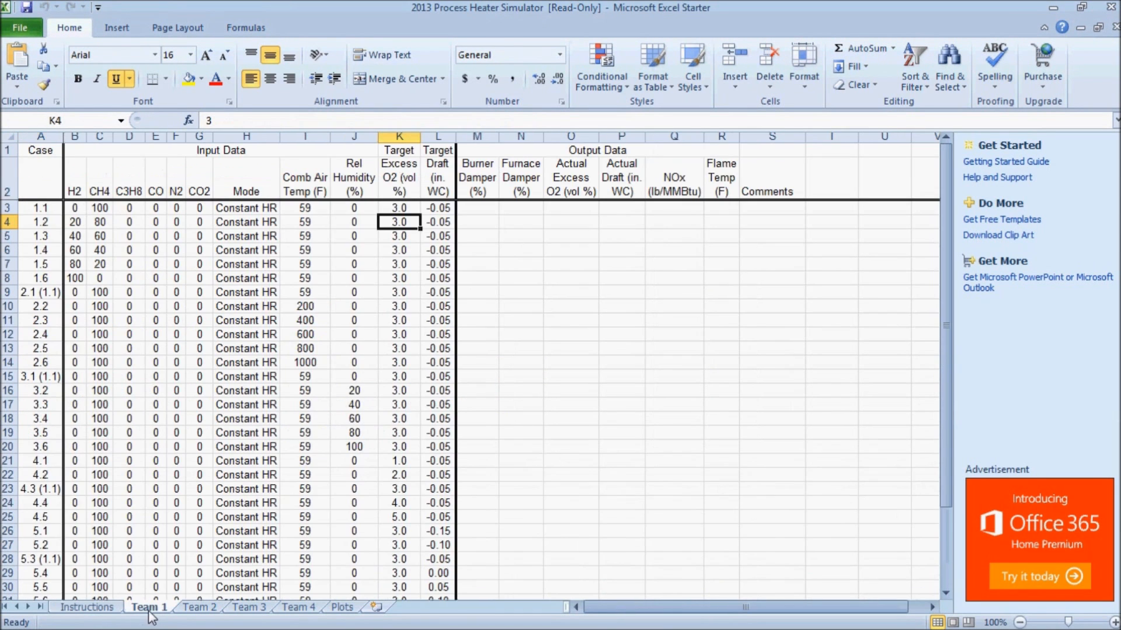
click(398, 207)
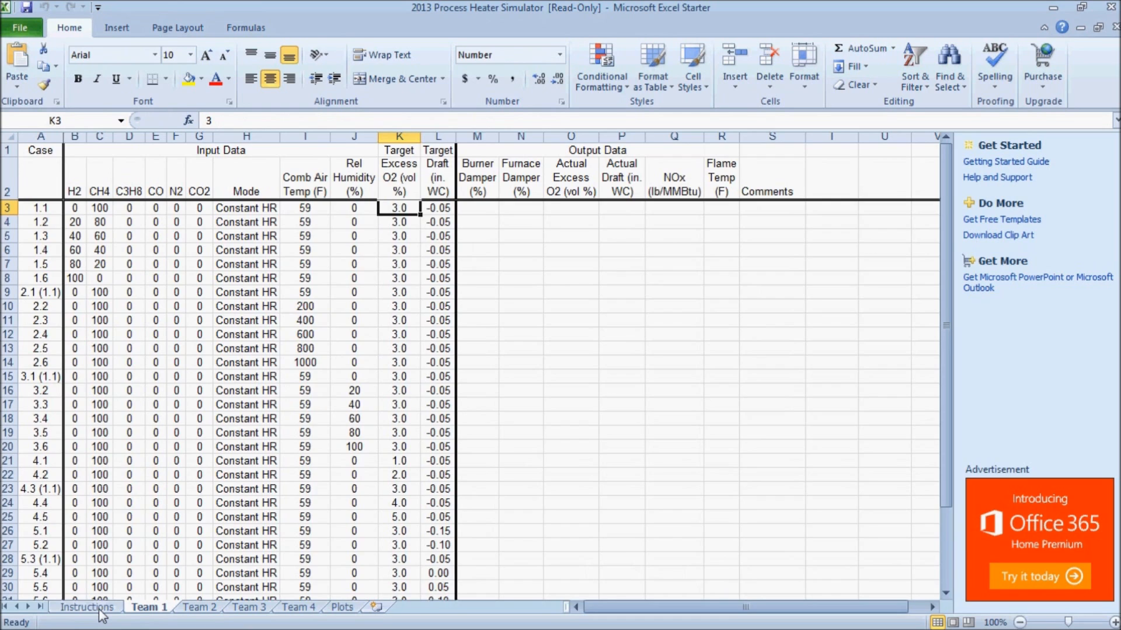
click(85, 607)
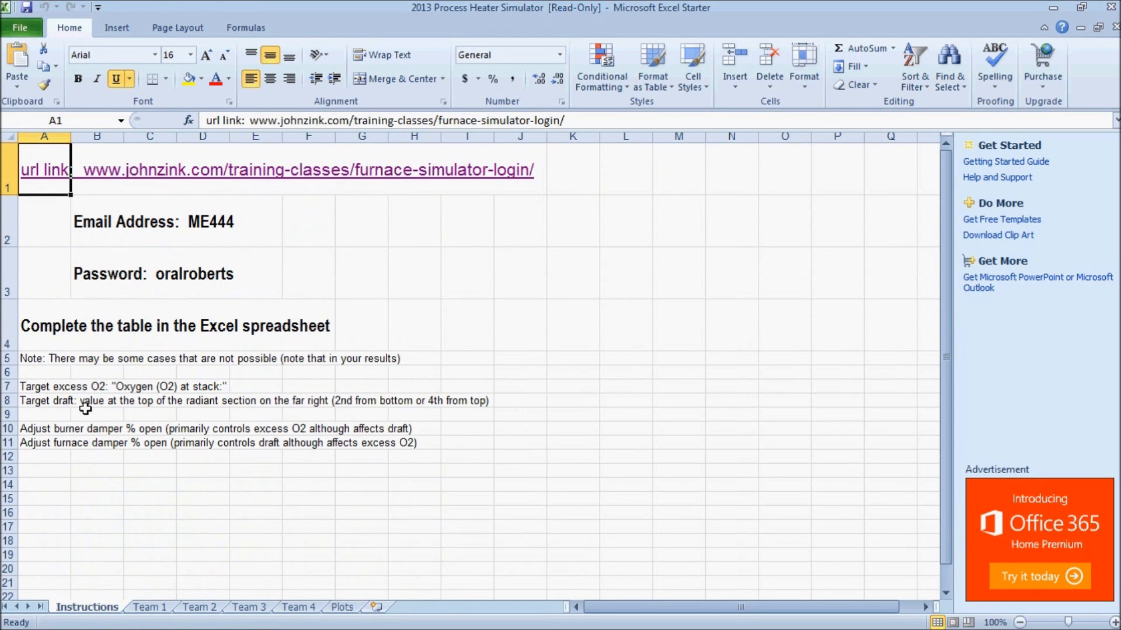
mouse_move(322, 412)
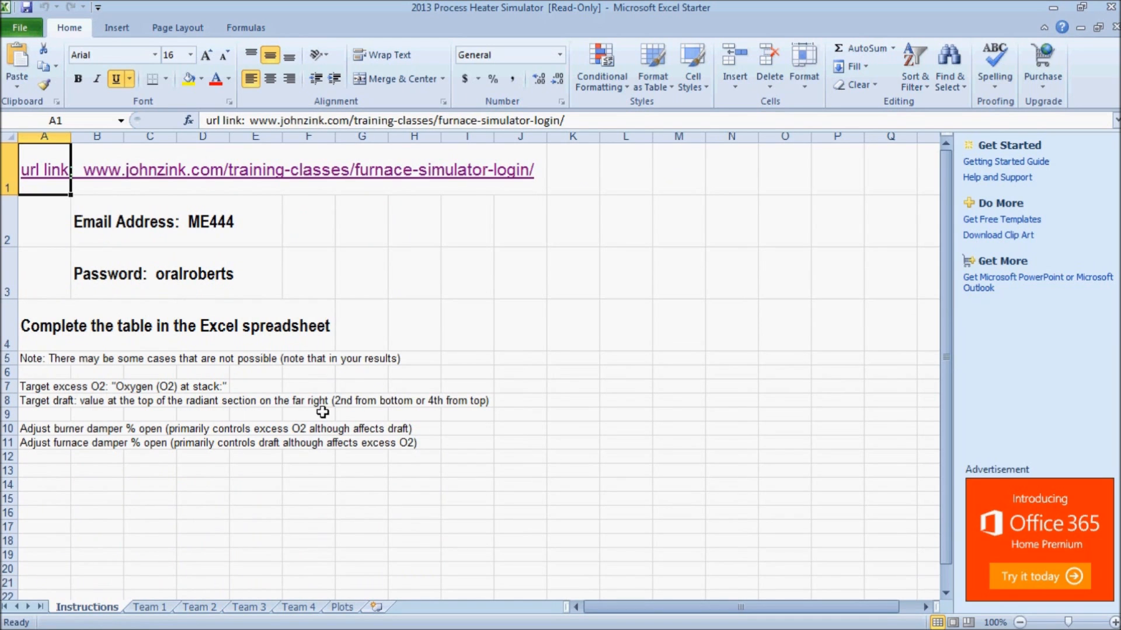
mouse_move(444, 418)
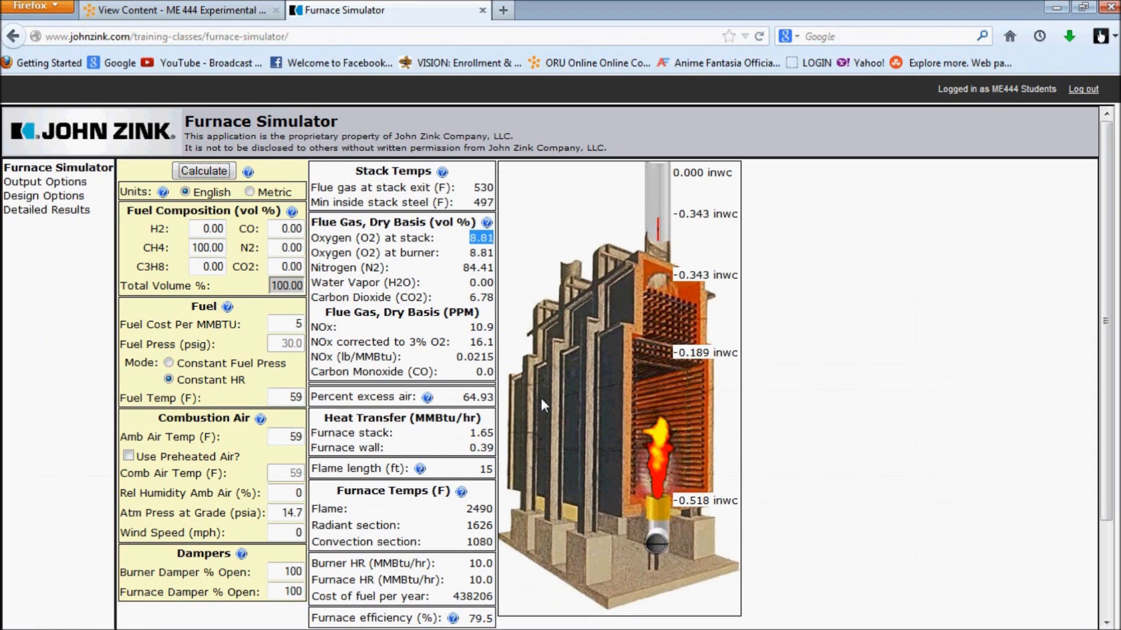
mouse_move(709, 349)
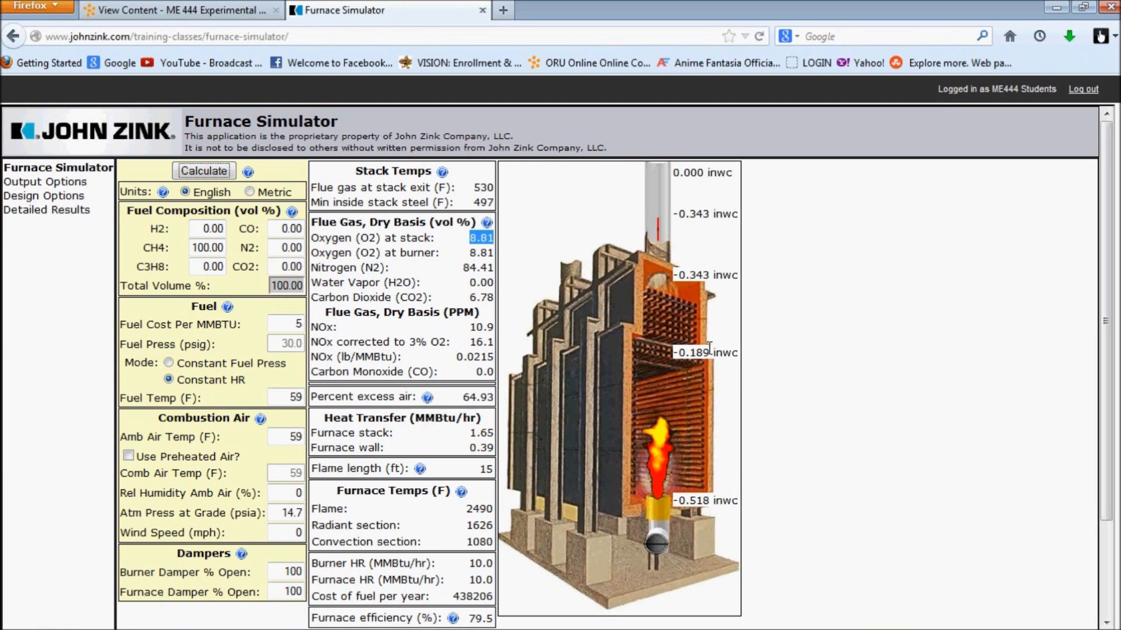
mouse_move(713, 207)
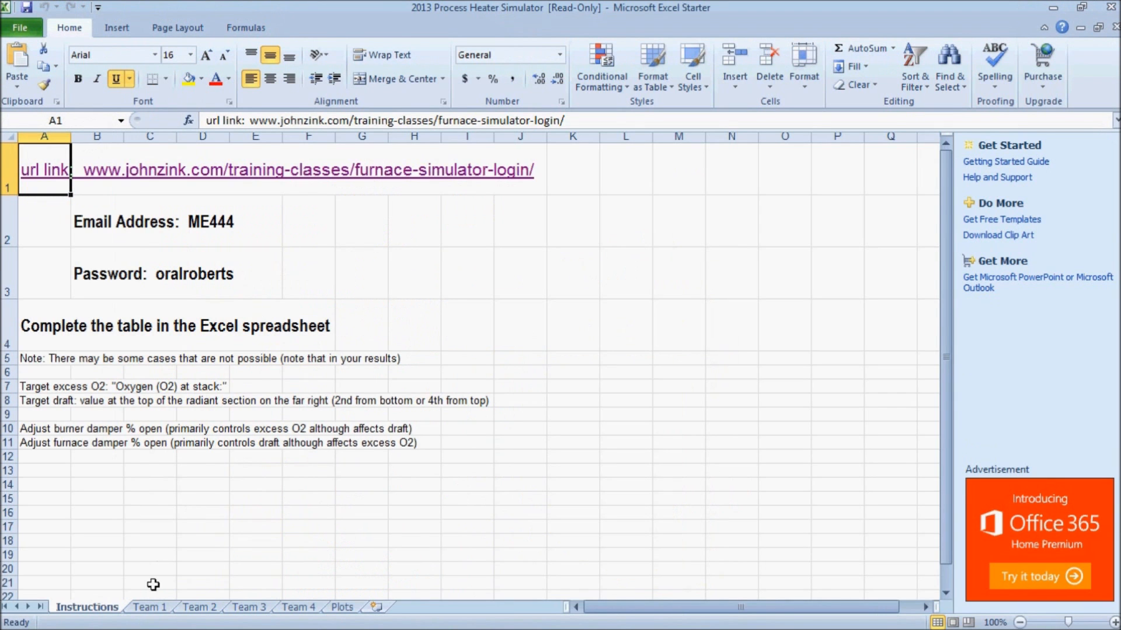
- Read case 1.1's targets of 3.0 excess O2 and -0.05 draft on the Team 1 sheet
click(149, 607)
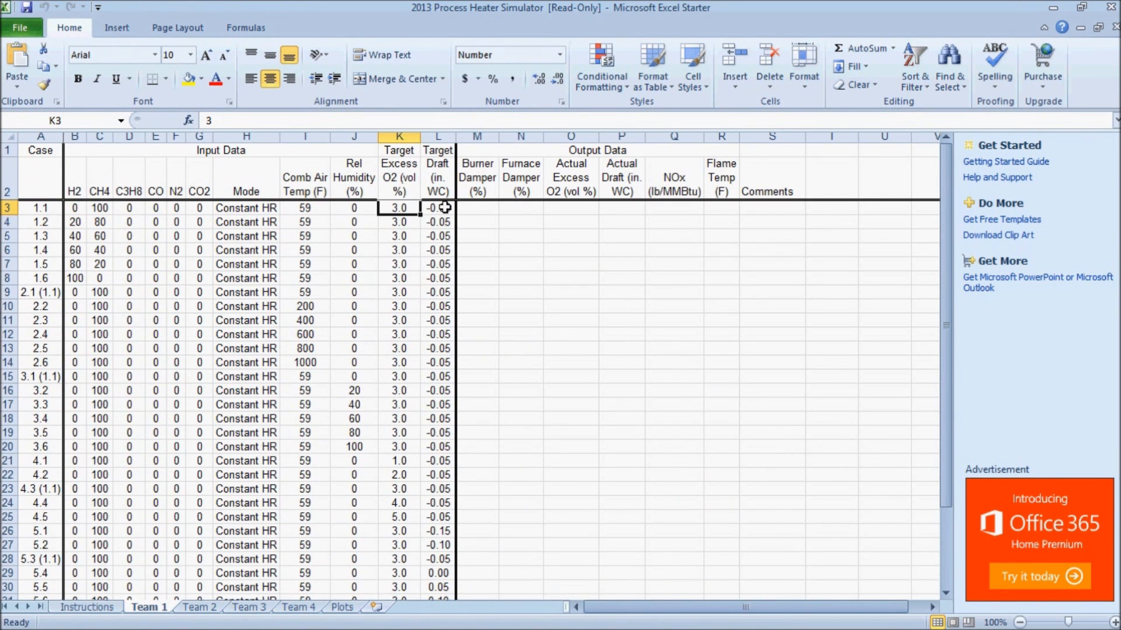
click(437, 207)
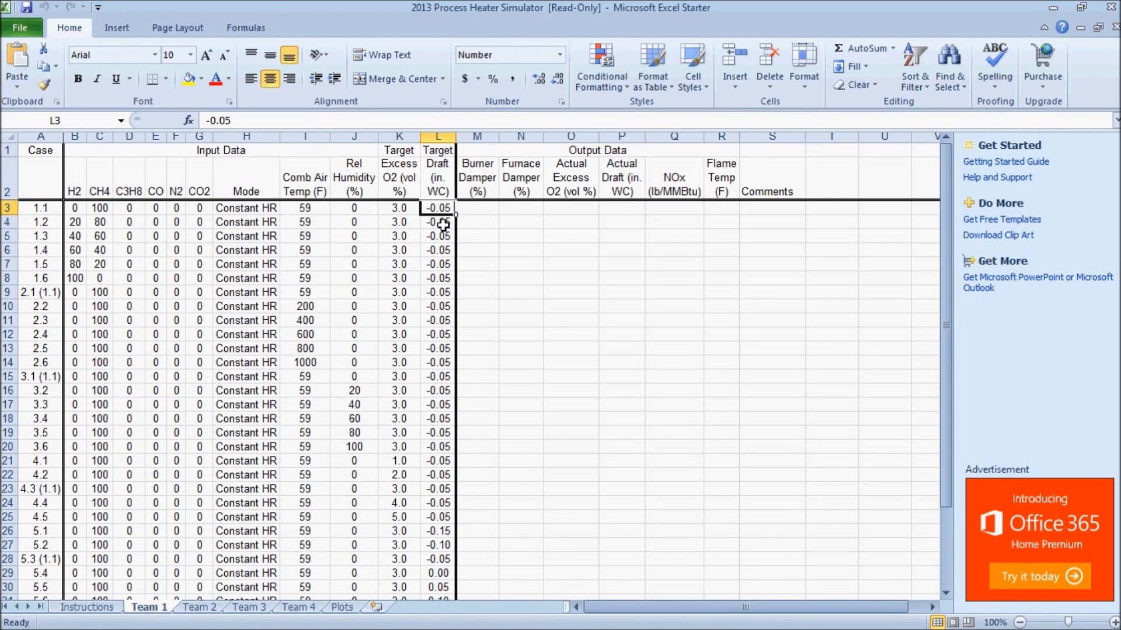
mouse_move(400, 208)
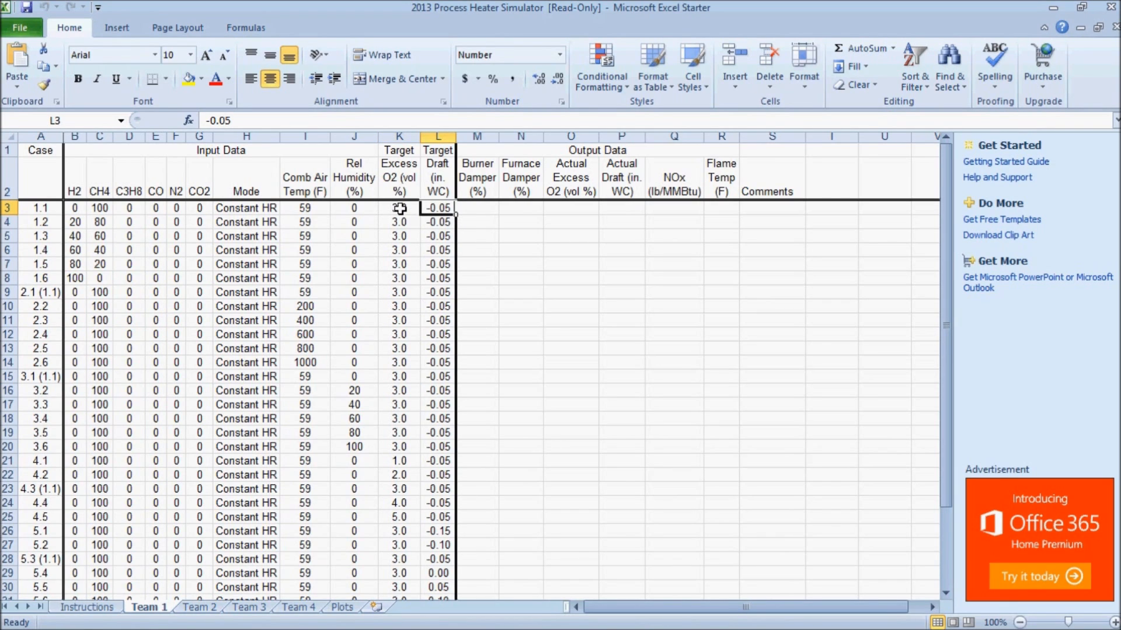
click(398, 207)
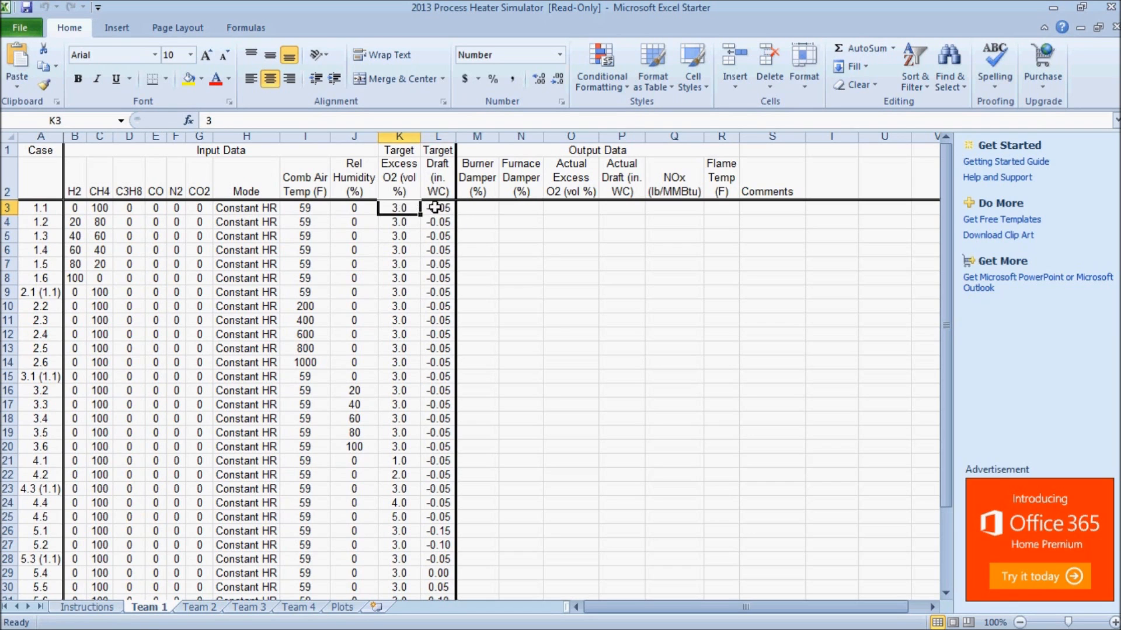
click(436, 208)
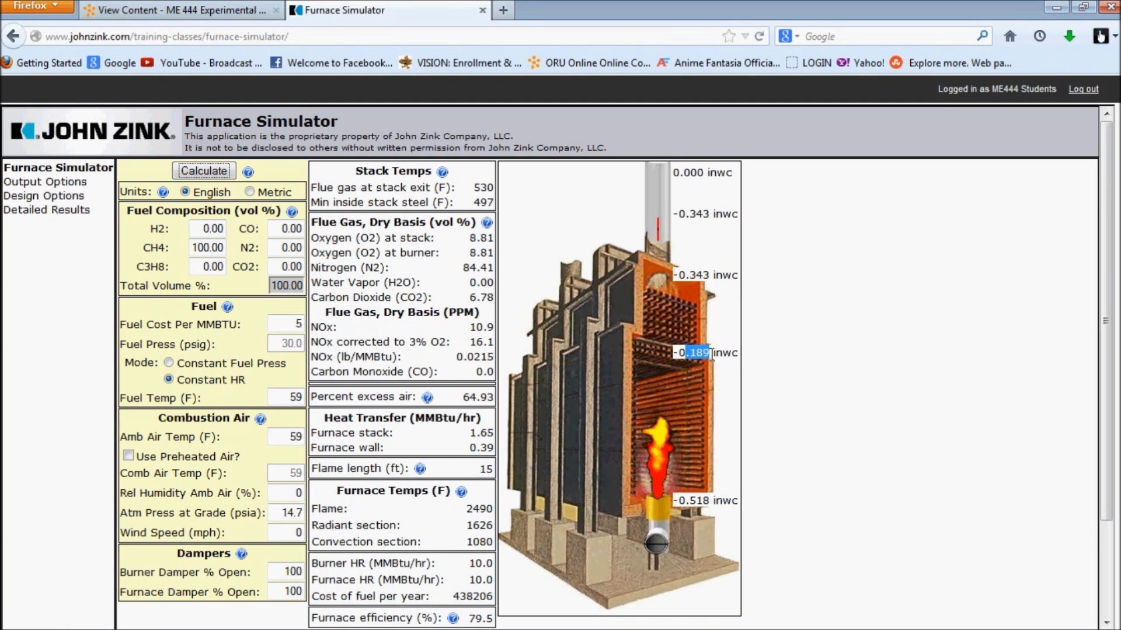
mouse_move(501, 316)
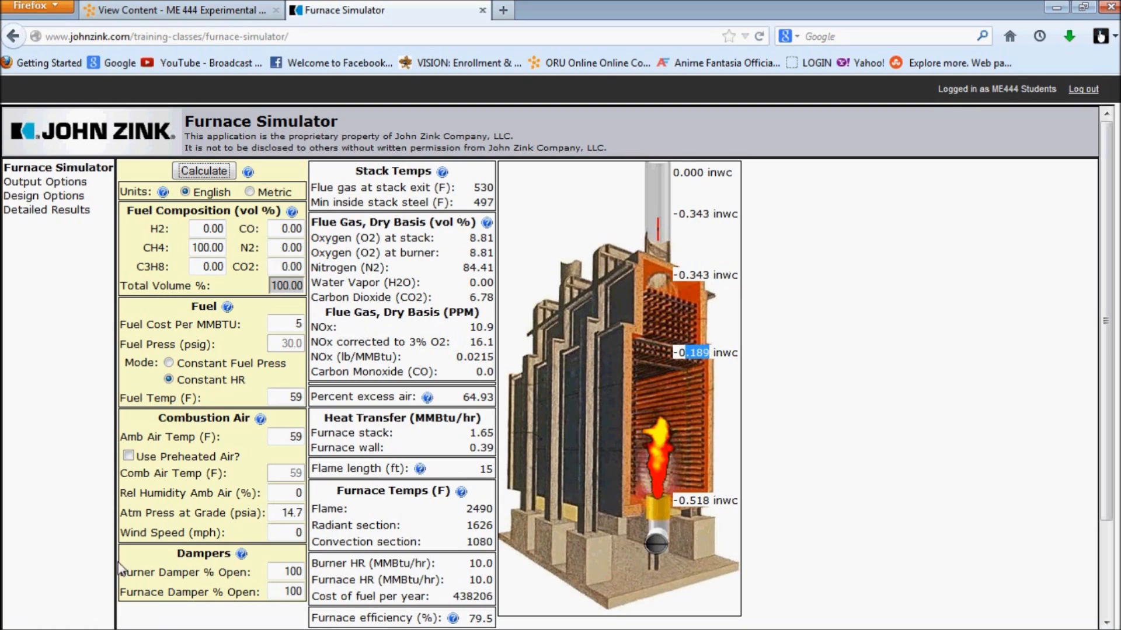
double_click(182, 572)
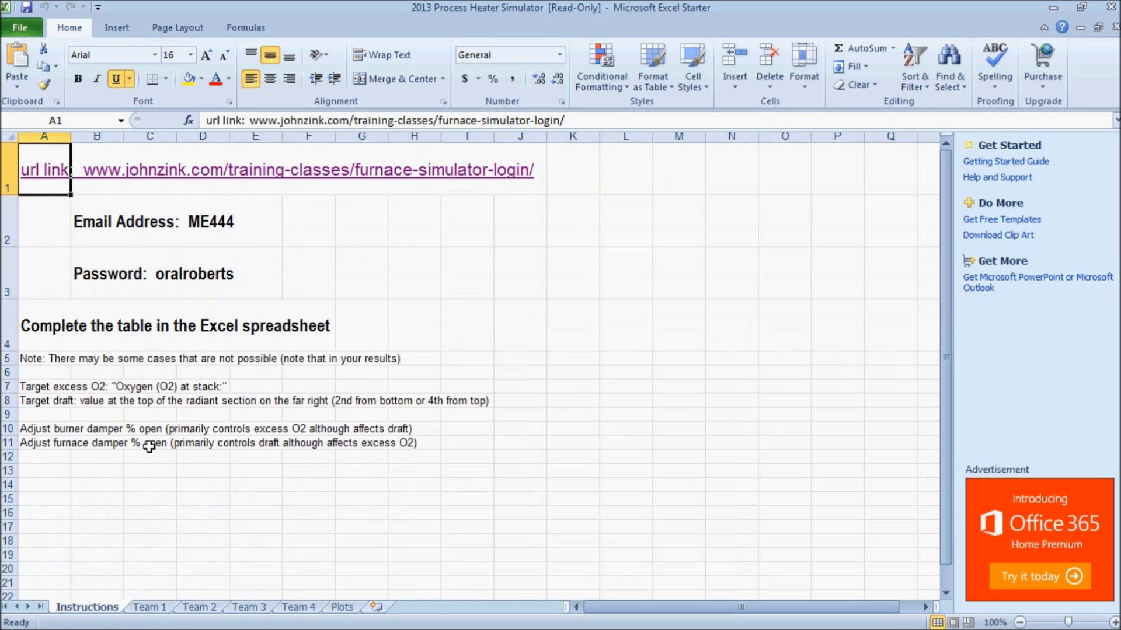
mouse_move(409, 434)
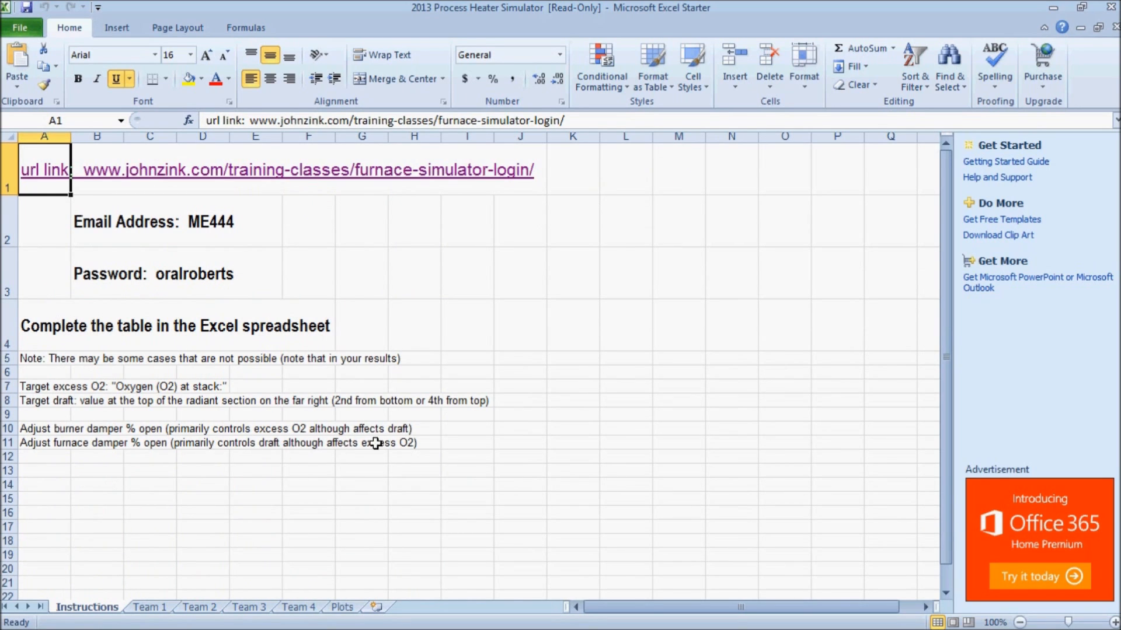
mouse_move(178, 599)
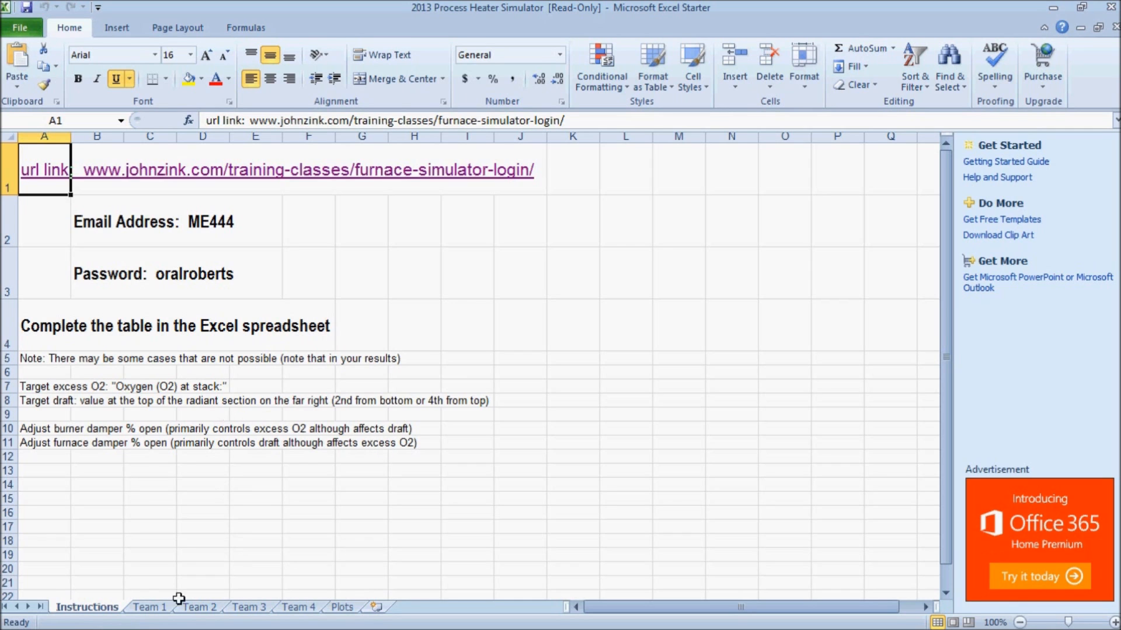
click(148, 607)
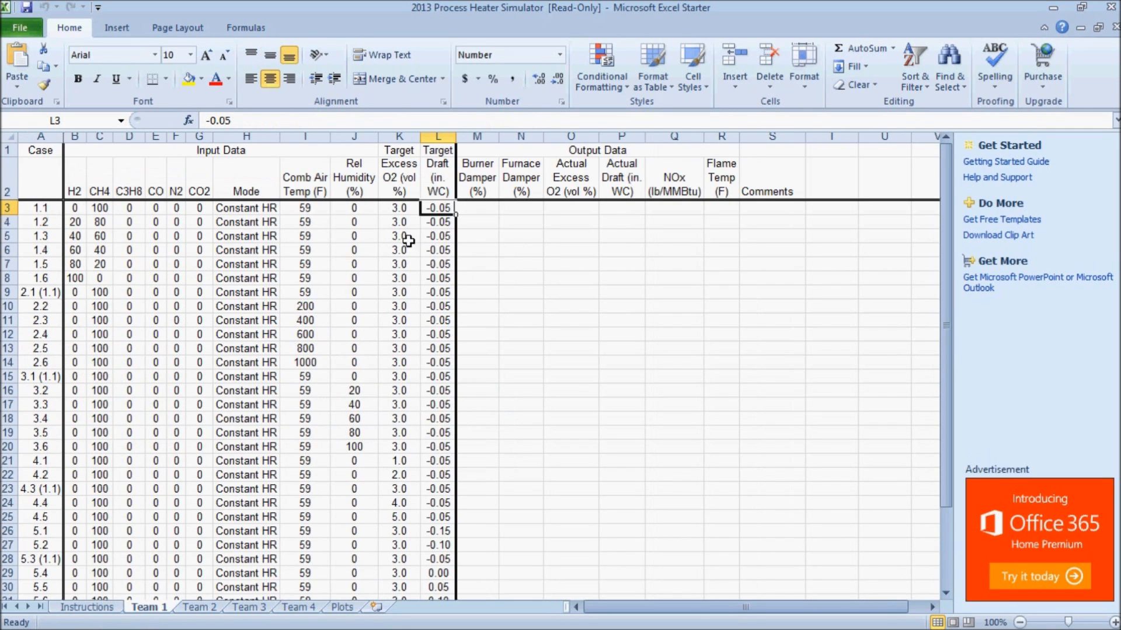
click(477, 208)
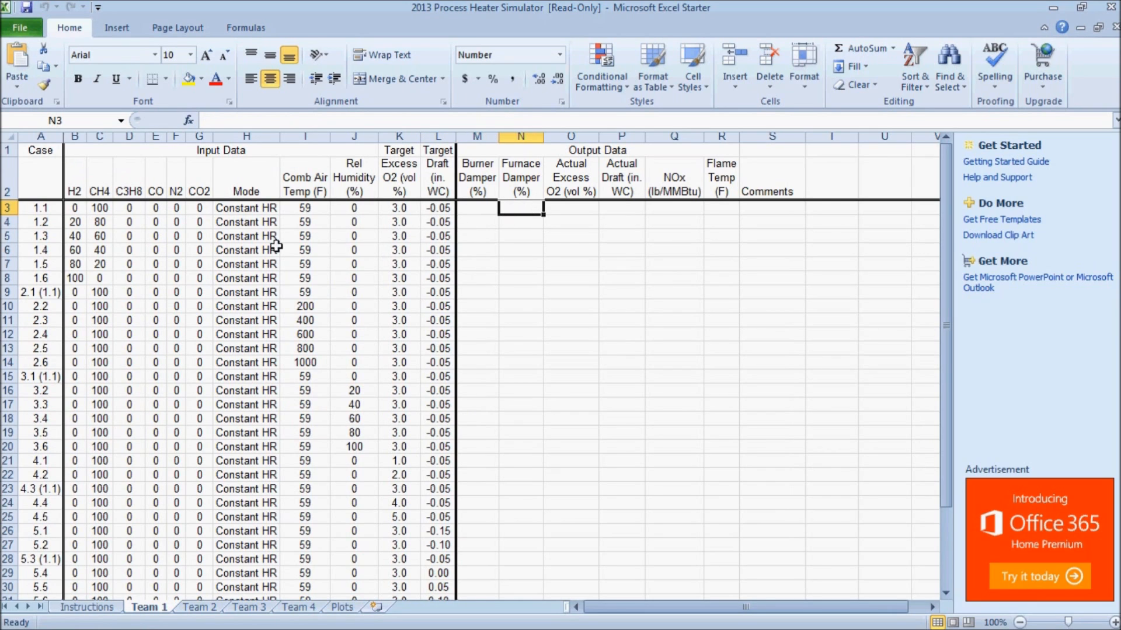
click(436, 207)
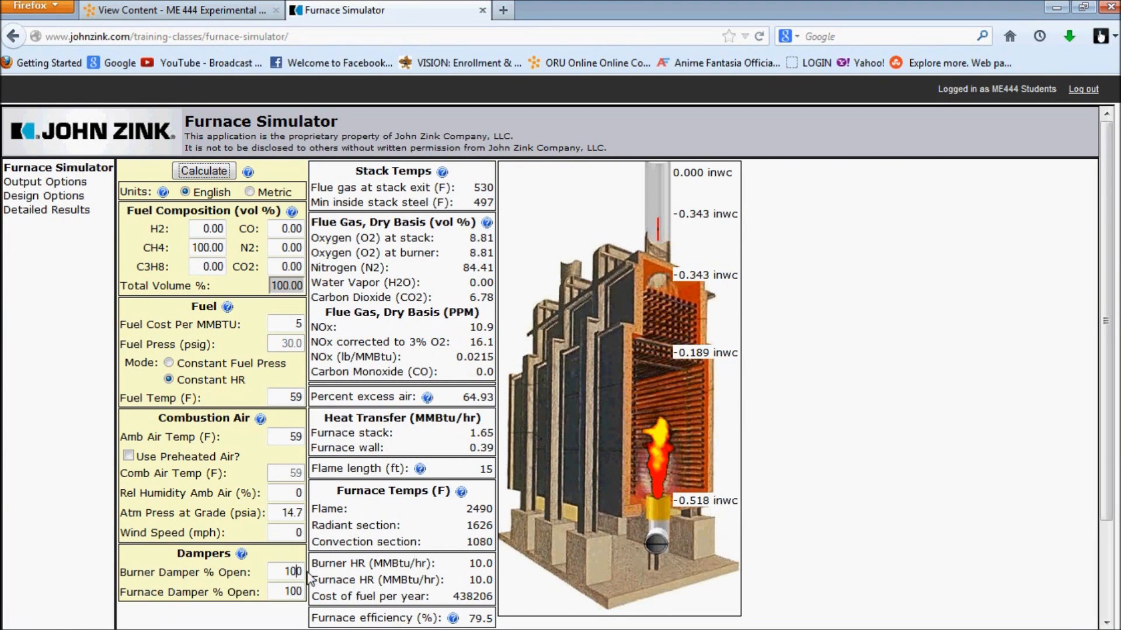
mouse_move(290, 554)
text(50)
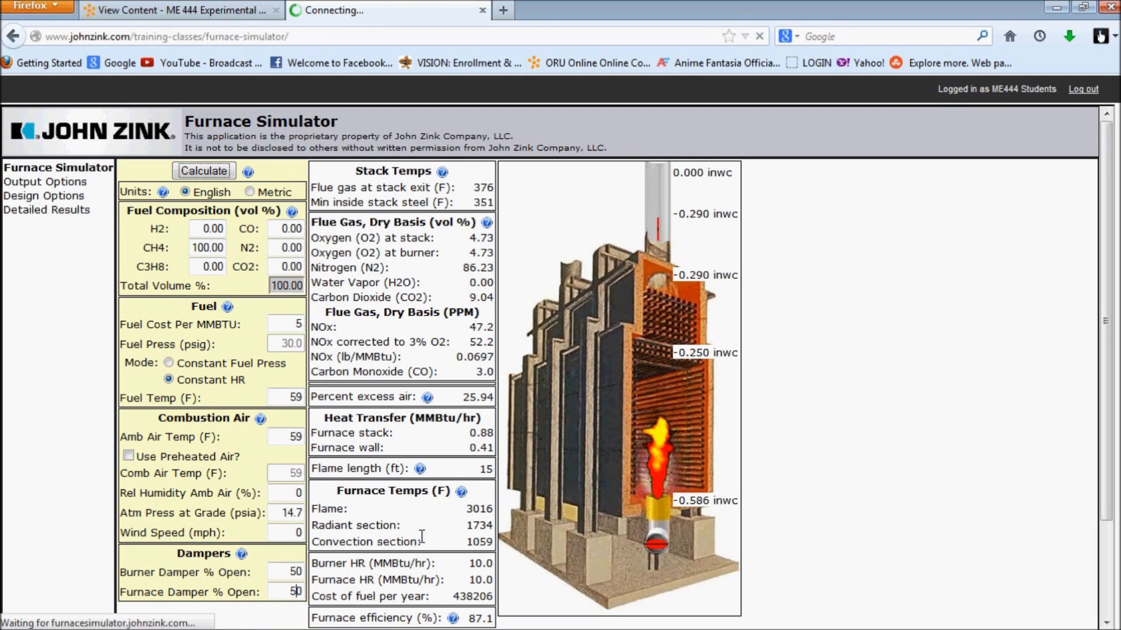
- Run with dampers at 50/50, then furnace damper 25 and 26, reading stack O2 each time (2.12%)
click(203, 170)
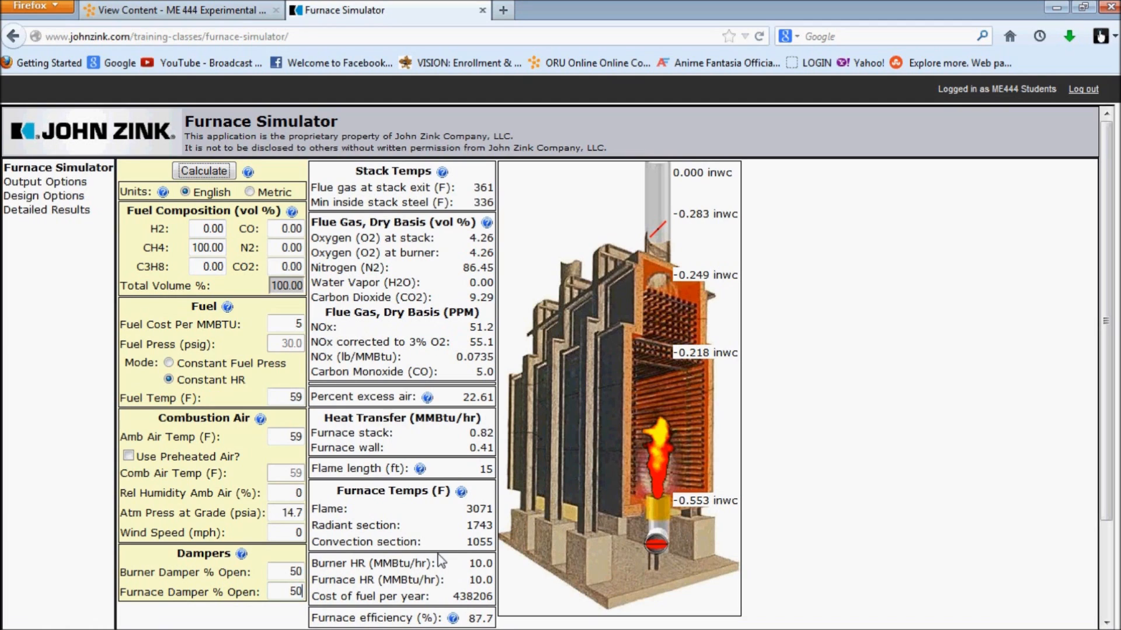
click(286, 592)
text(25)
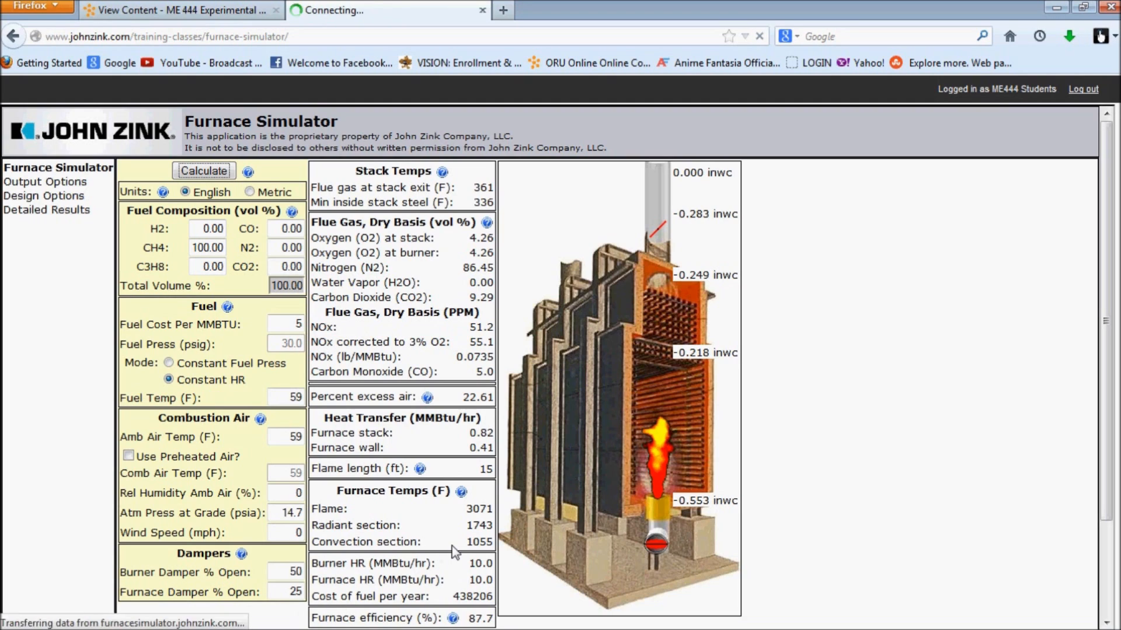
click(204, 171)
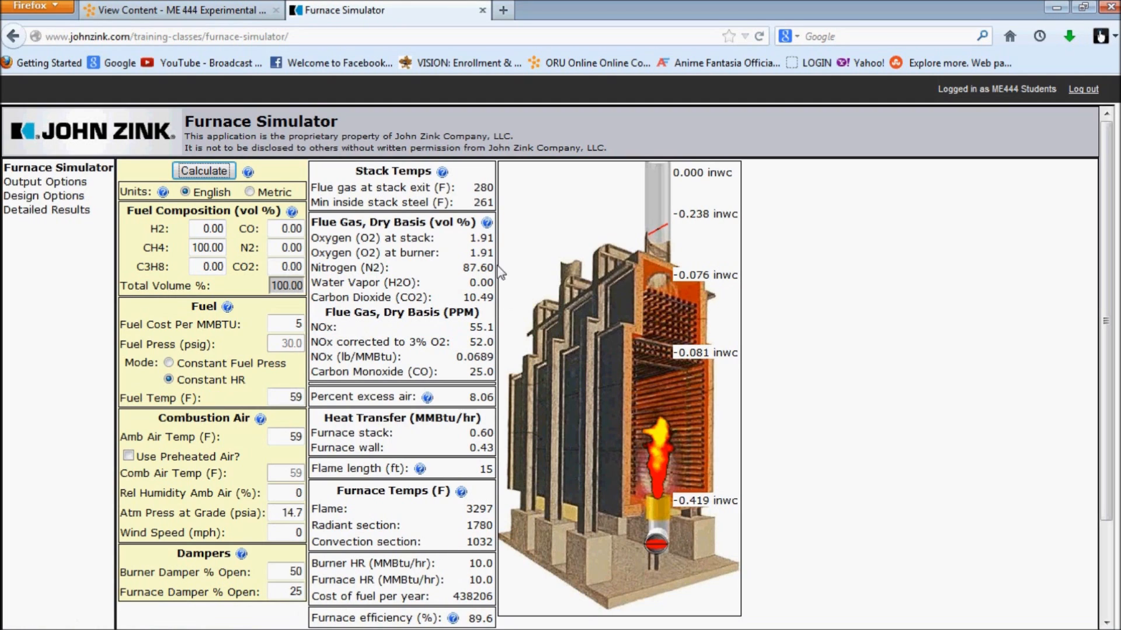
mouse_move(471, 238)
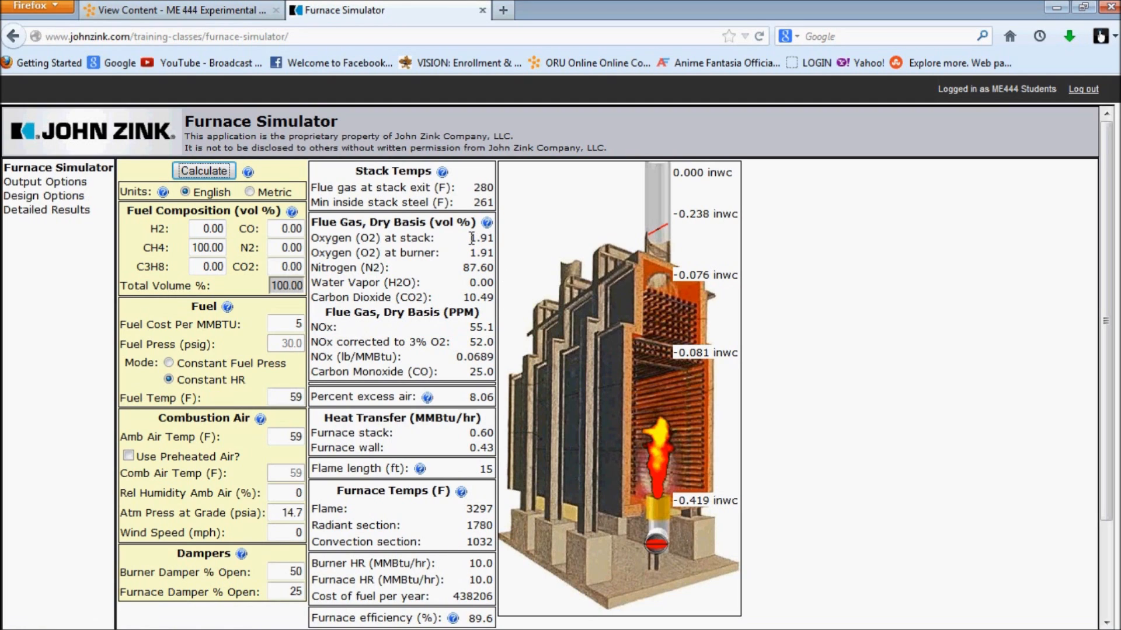
double_click(481, 238)
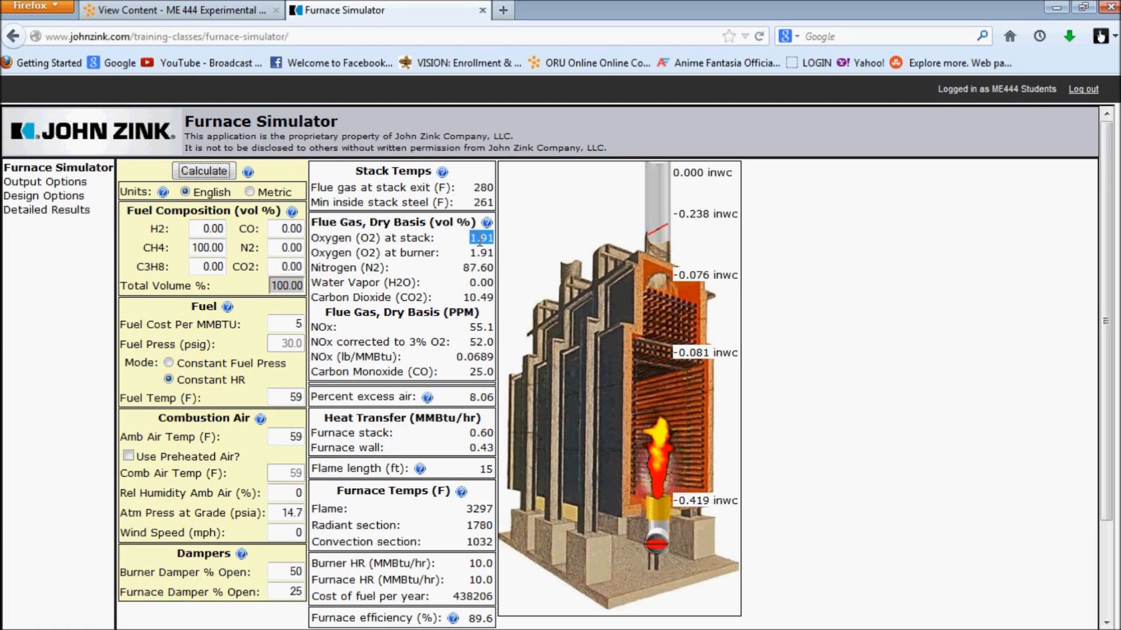
mouse_move(578, 308)
text(26)
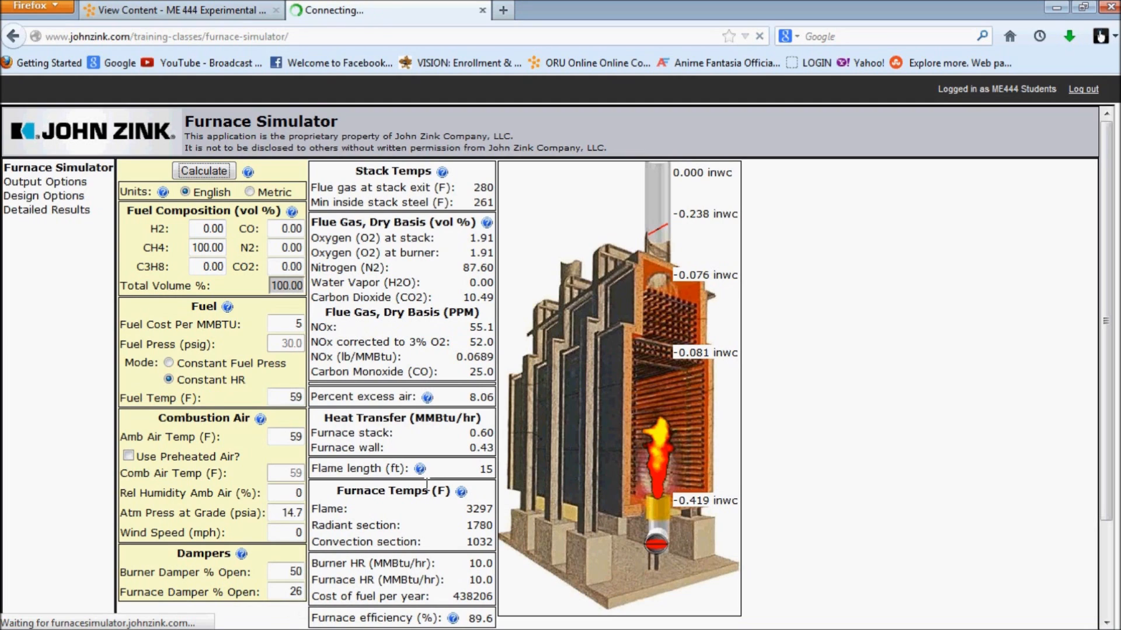
click(203, 171)
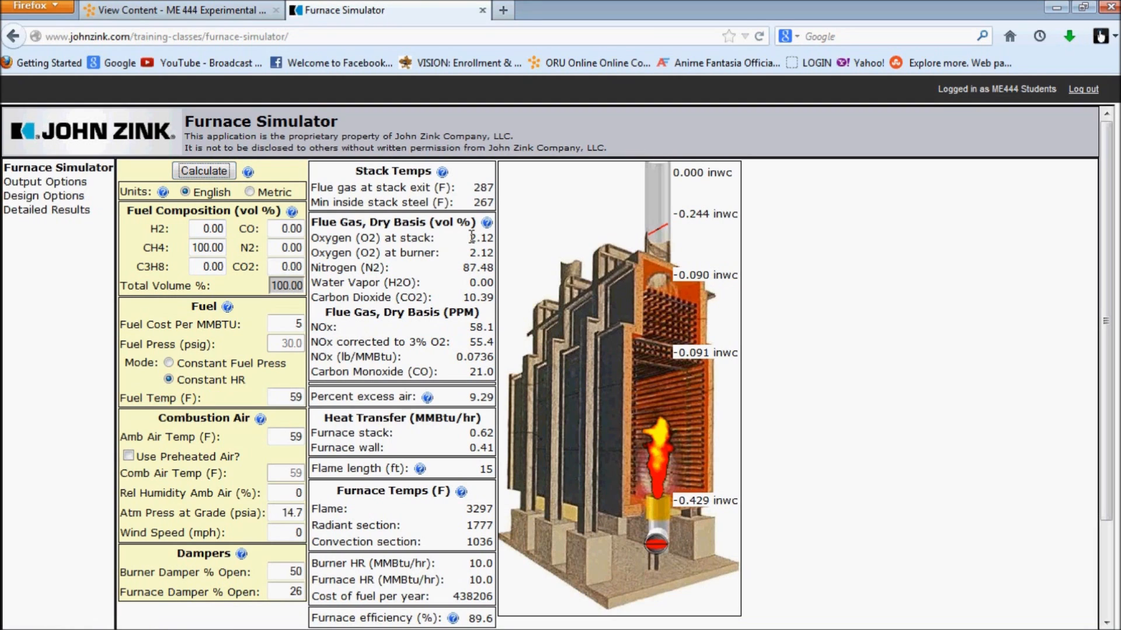
double_click(480, 237)
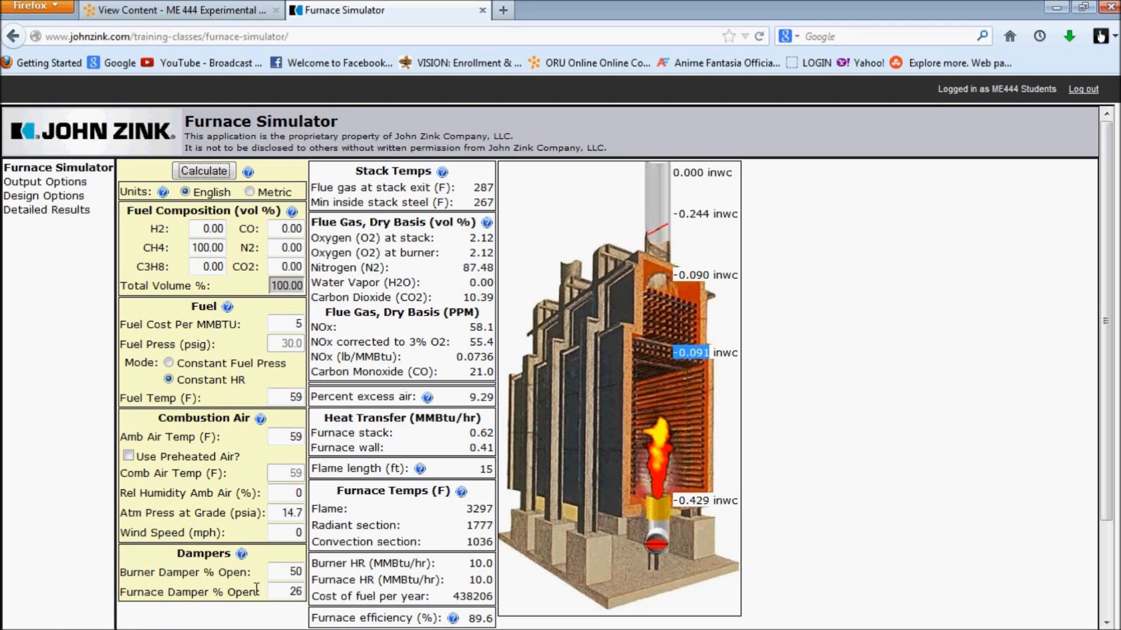
- Try burner damper 53, 56, then 55%, reaching 3.18% stack O2 and -0.072 draft
click(290, 572)
text(53)
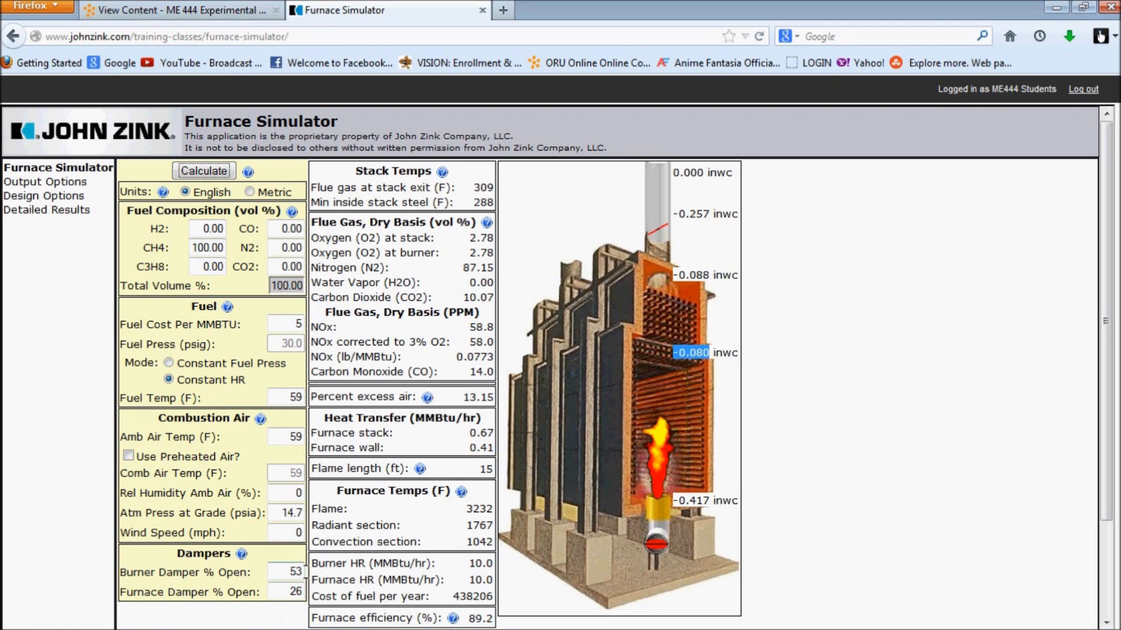
click(285, 572)
text(56)
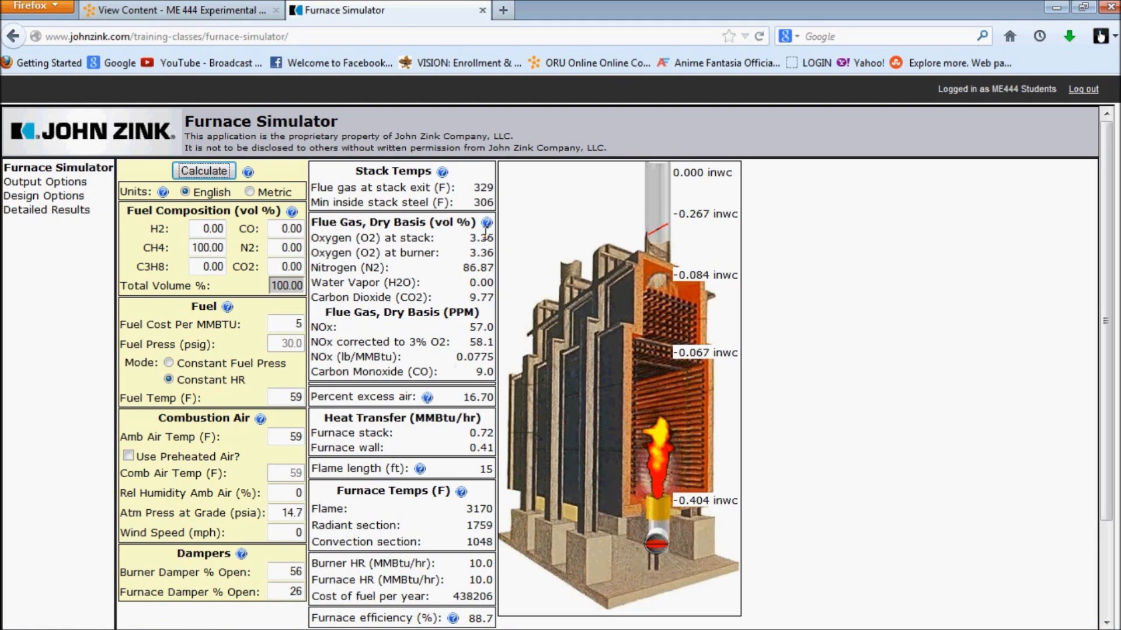
double_click(480, 237)
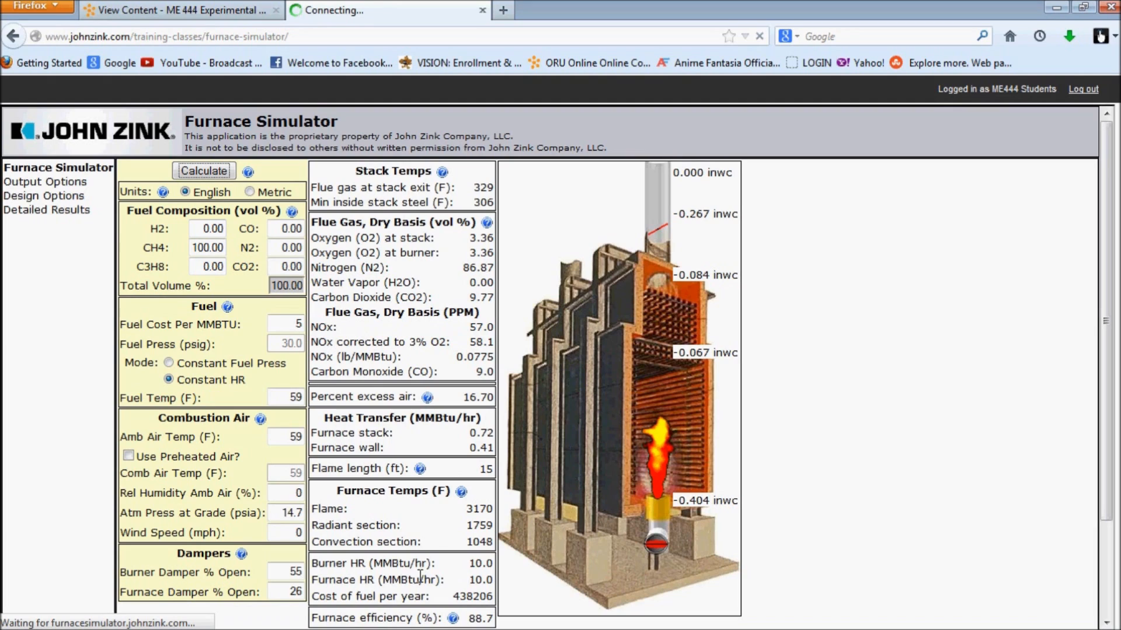
mouse_move(495, 236)
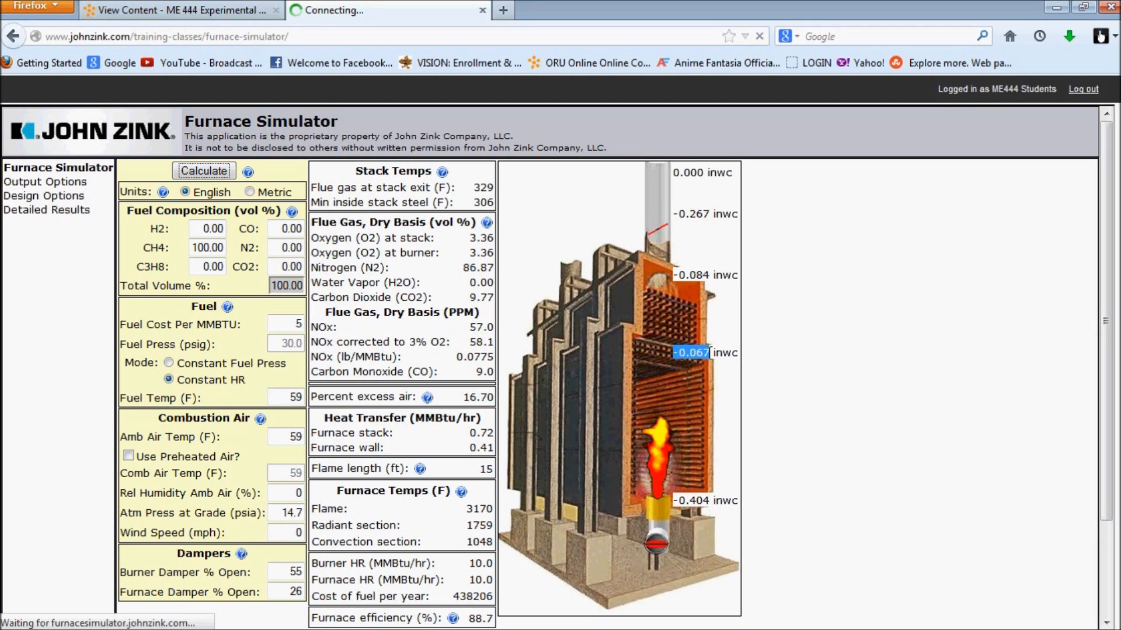
click(203, 170)
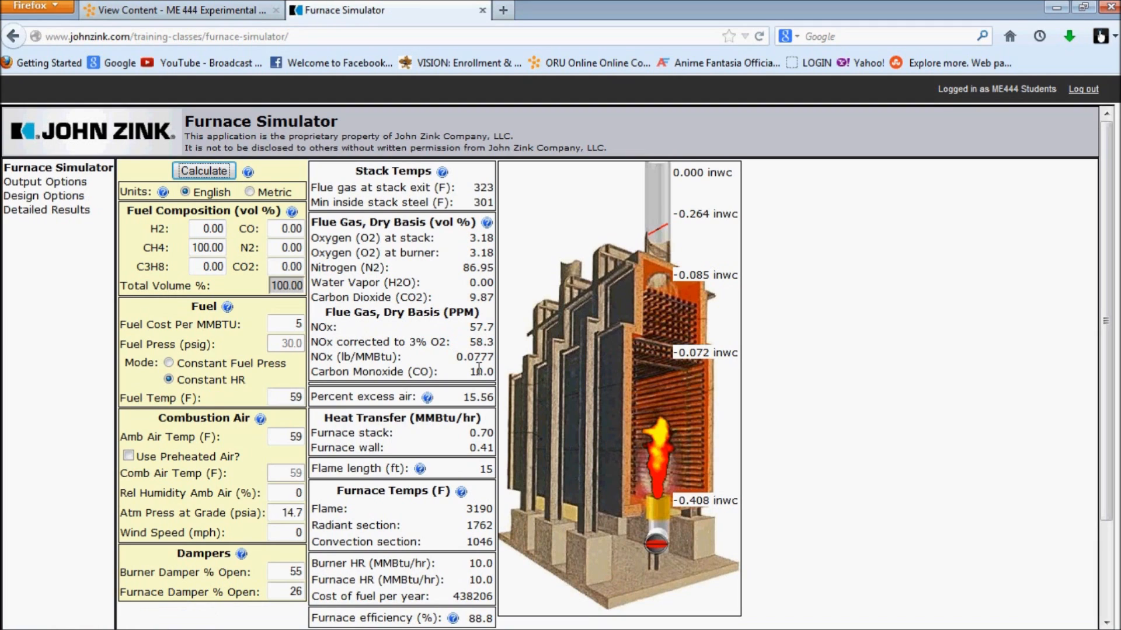
mouse_move(472, 239)
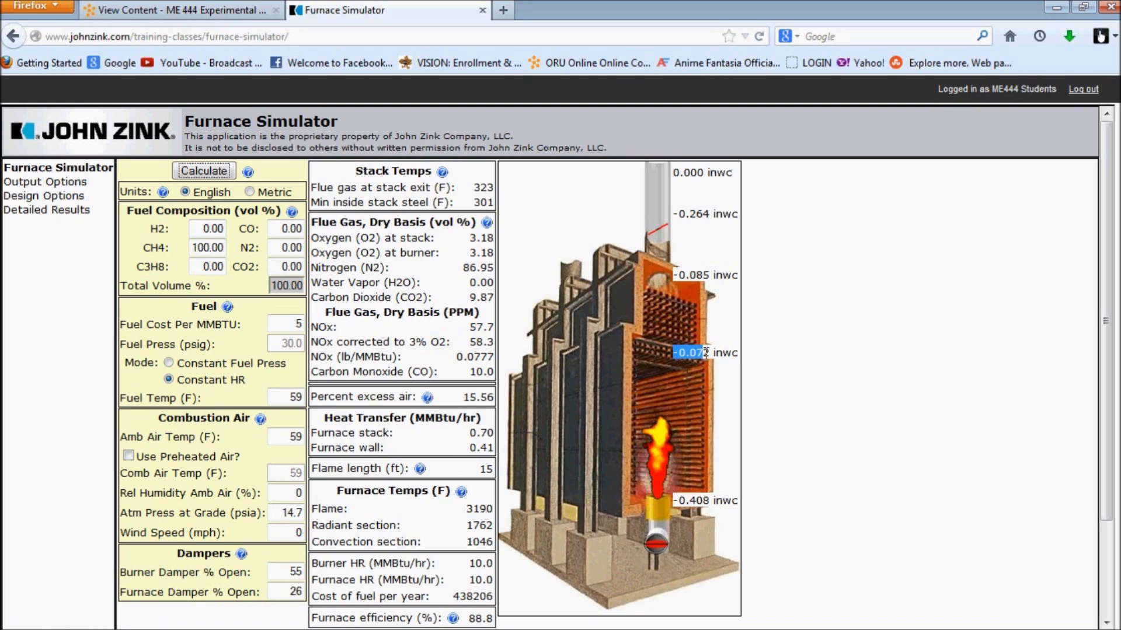
mouse_move(646, 341)
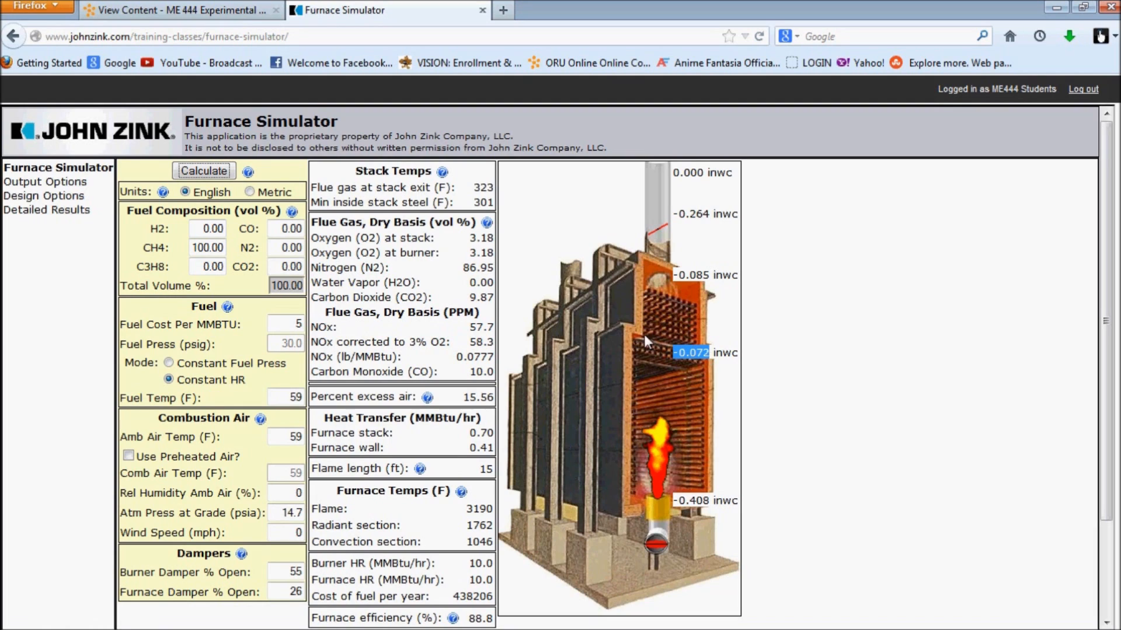
mouse_move(471, 246)
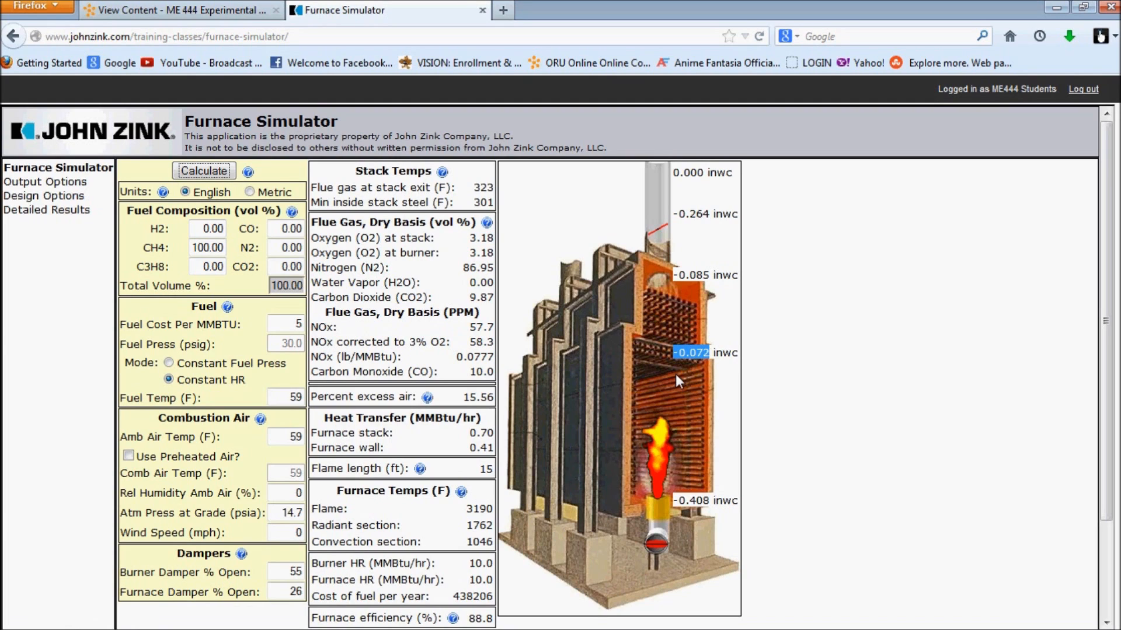
mouse_move(677, 359)
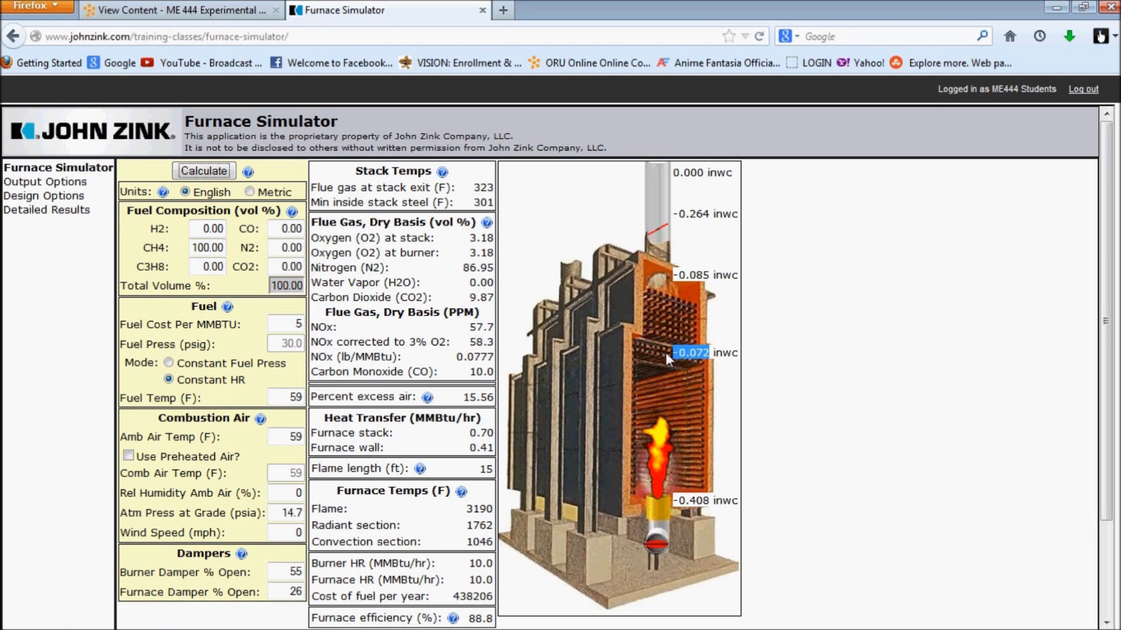
mouse_move(531, 268)
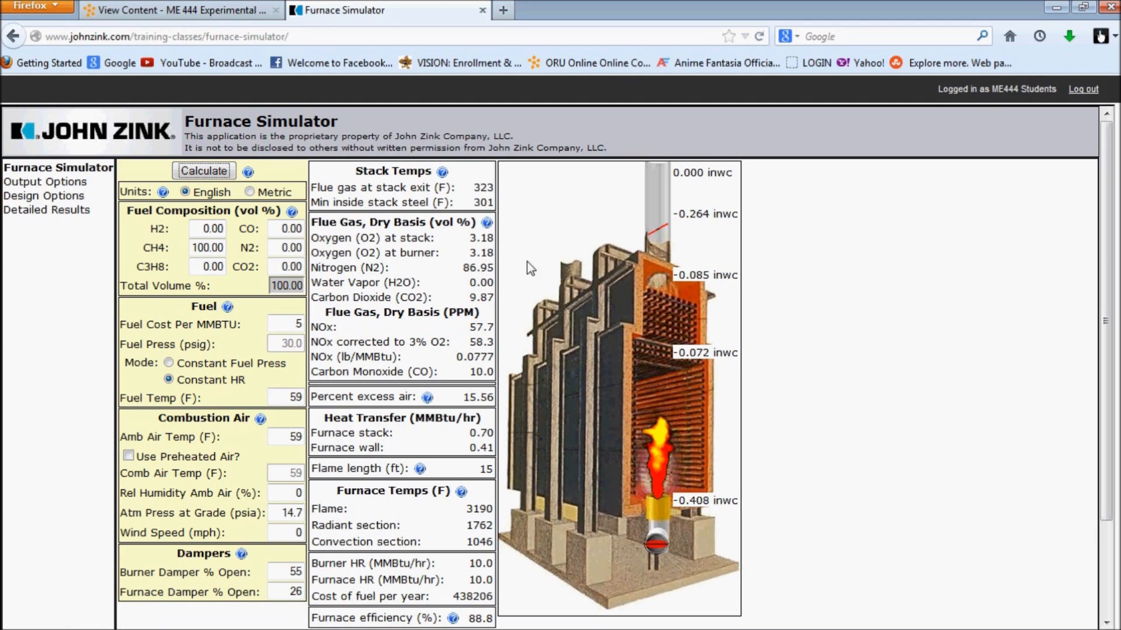
mouse_move(485, 323)
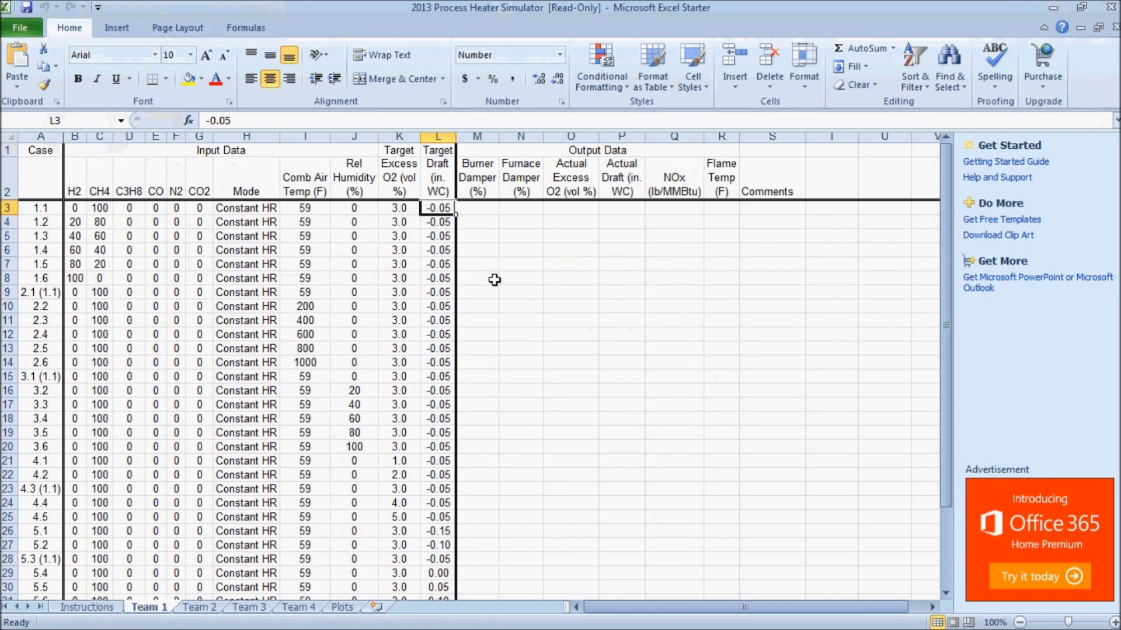
click(521, 207)
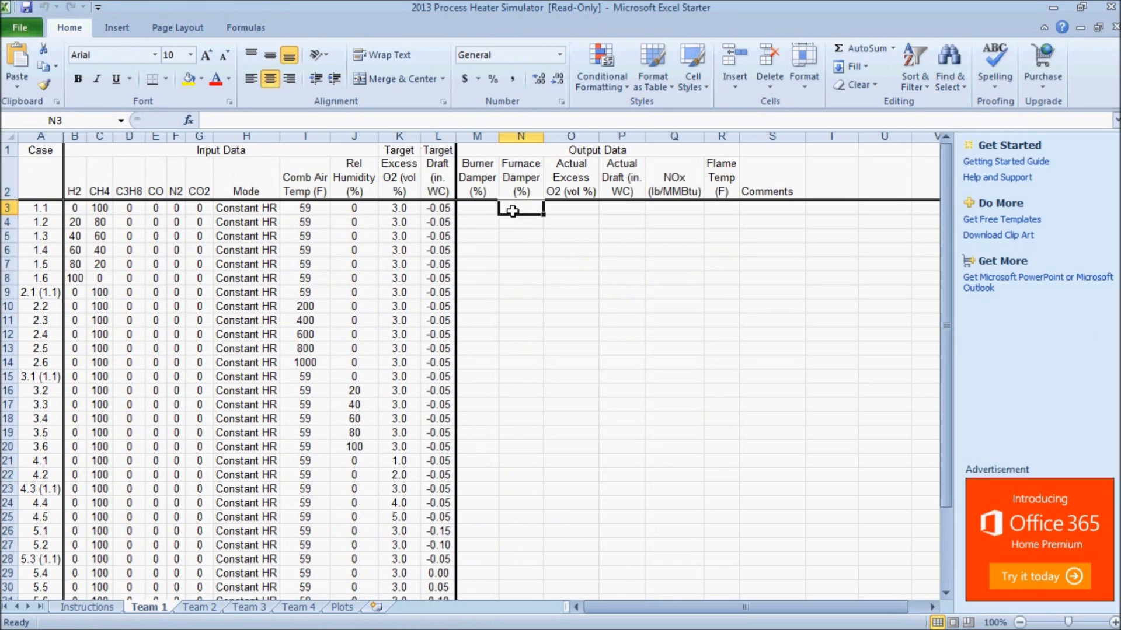
click(620, 208)
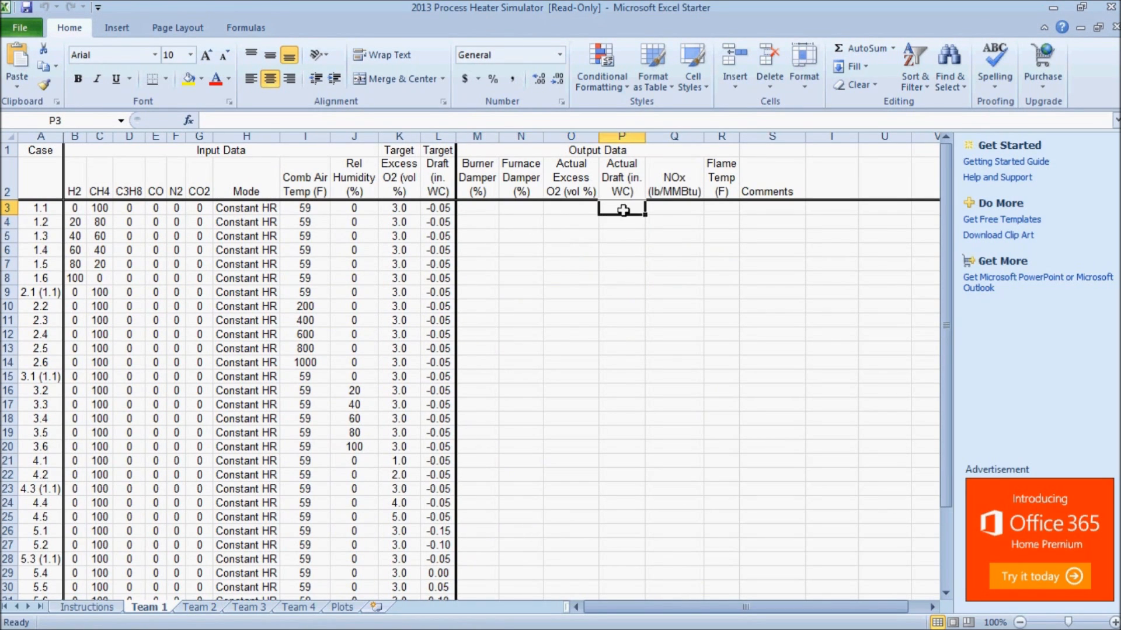
click(720, 209)
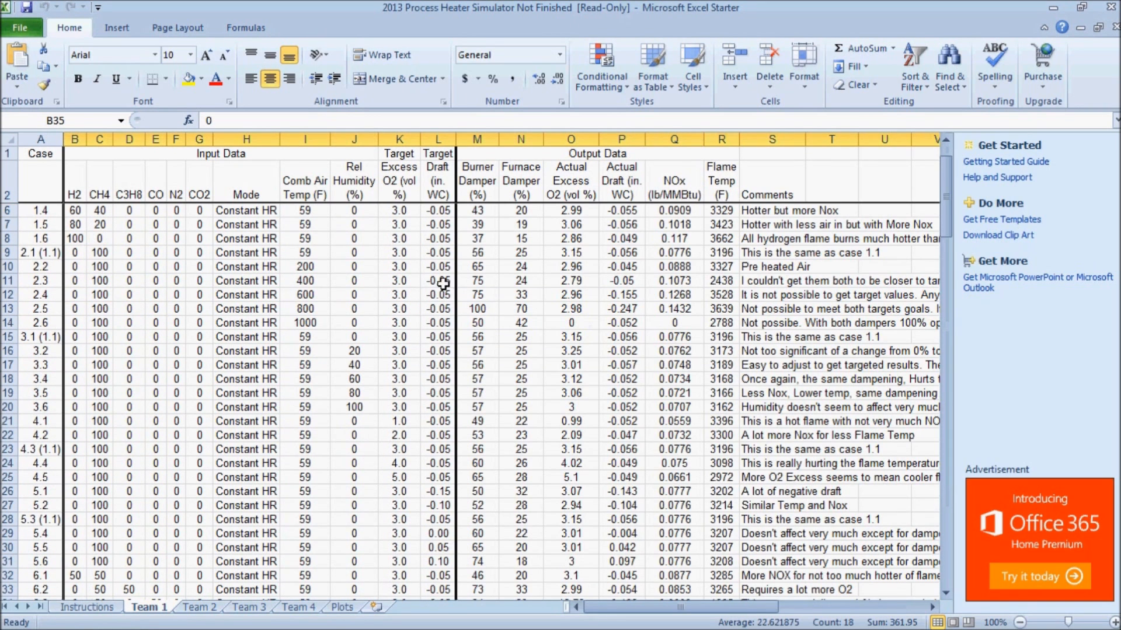
mouse_move(202, 406)
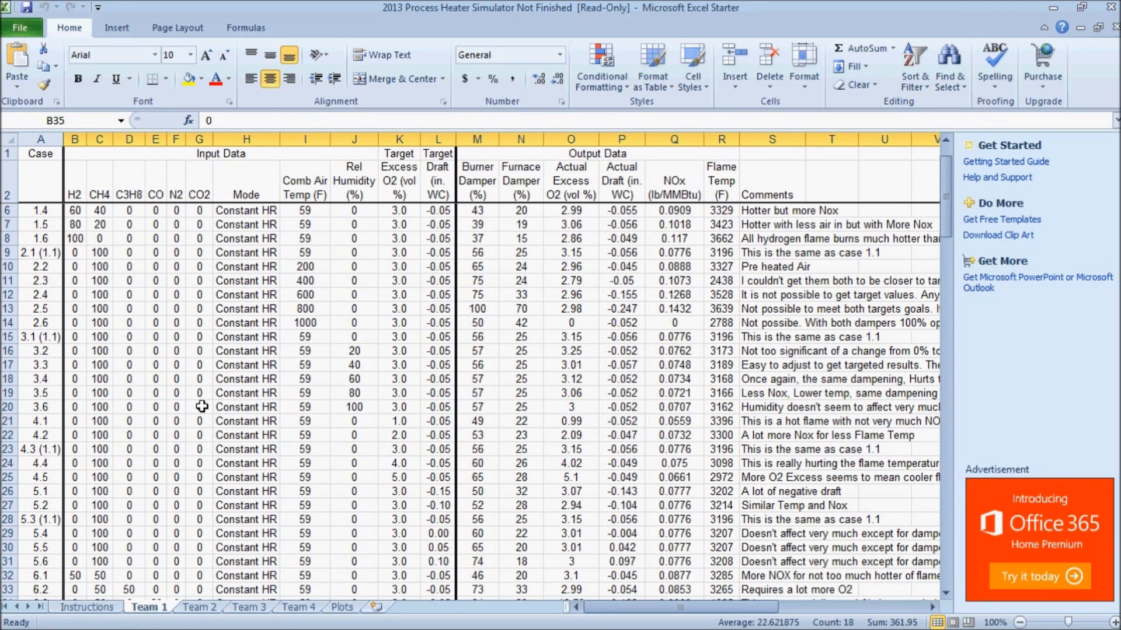
scroll(up, 3)
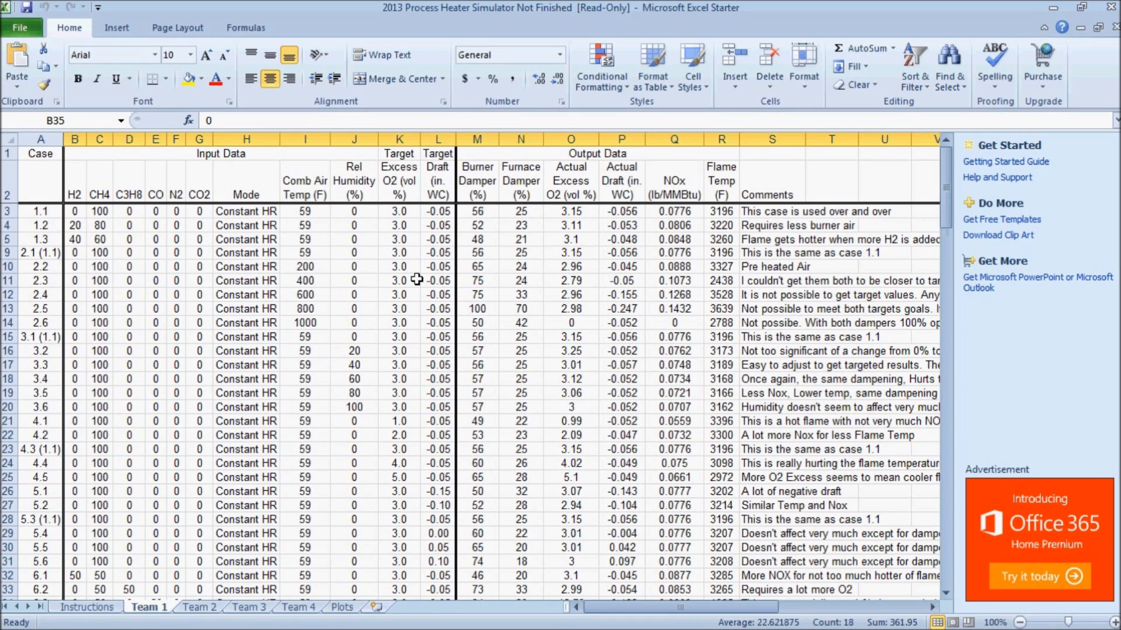
mouse_move(115, 217)
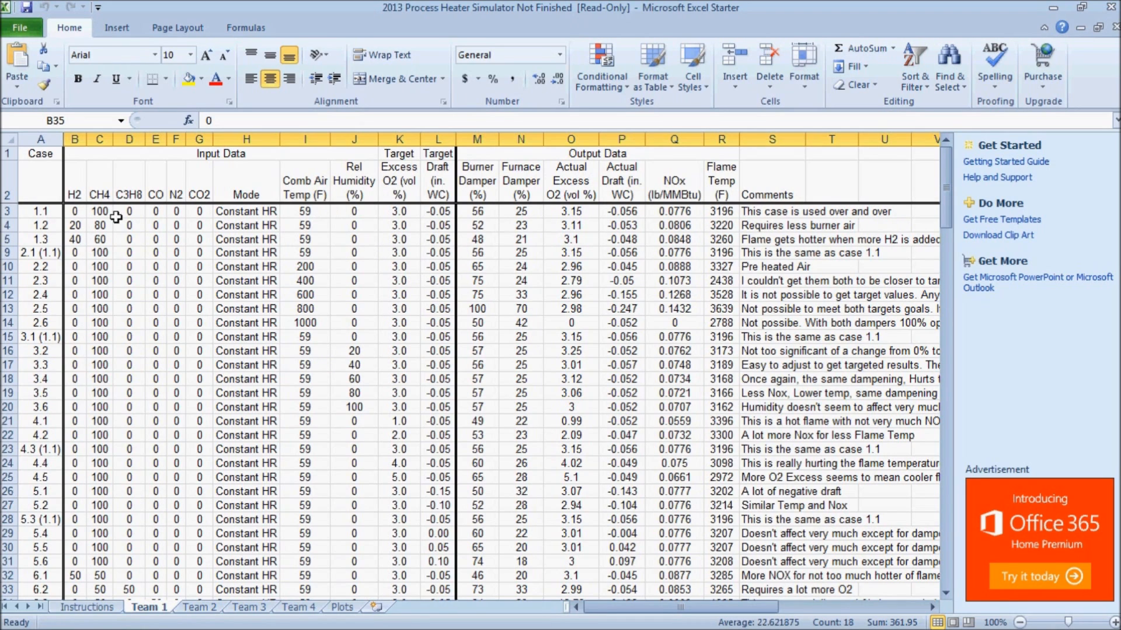
mouse_move(343, 225)
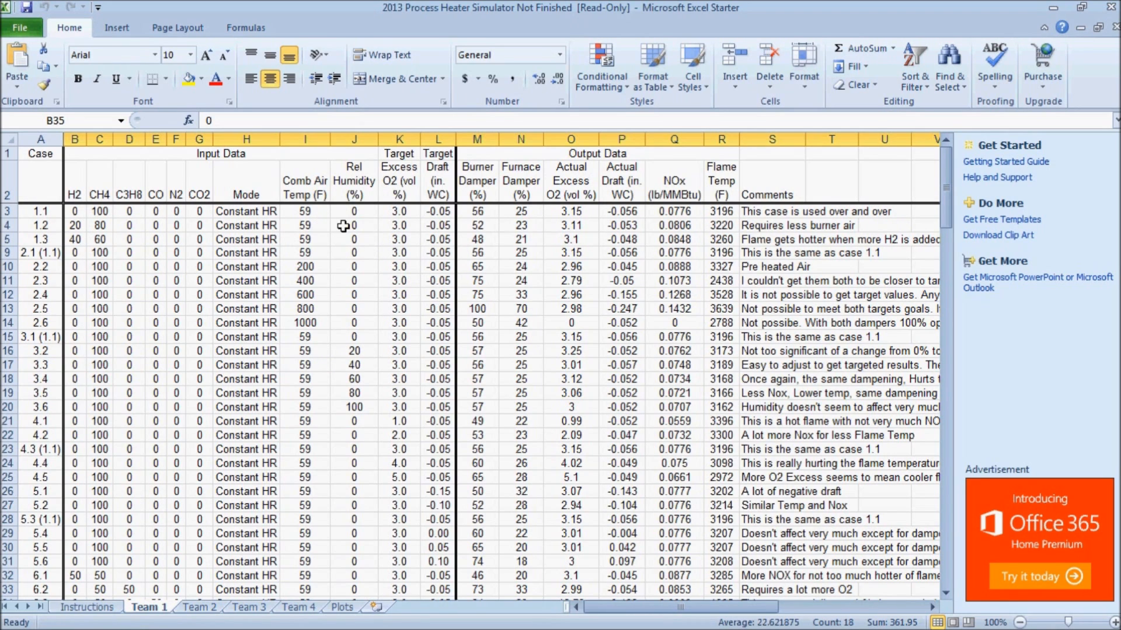
mouse_move(485, 211)
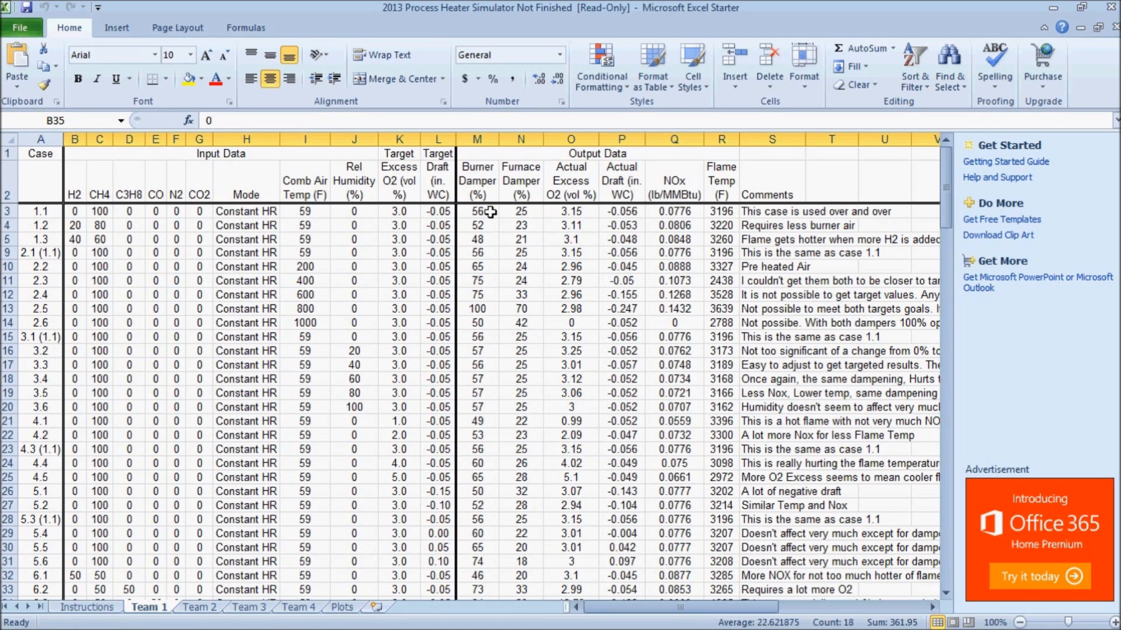
click(476, 211)
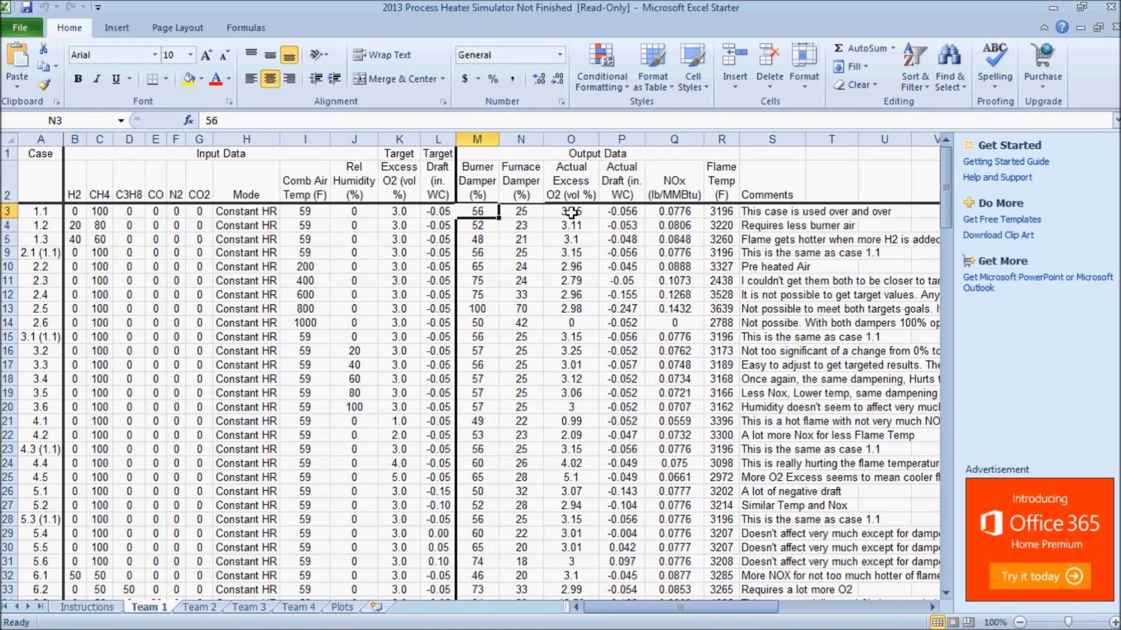
mouse_move(571, 213)
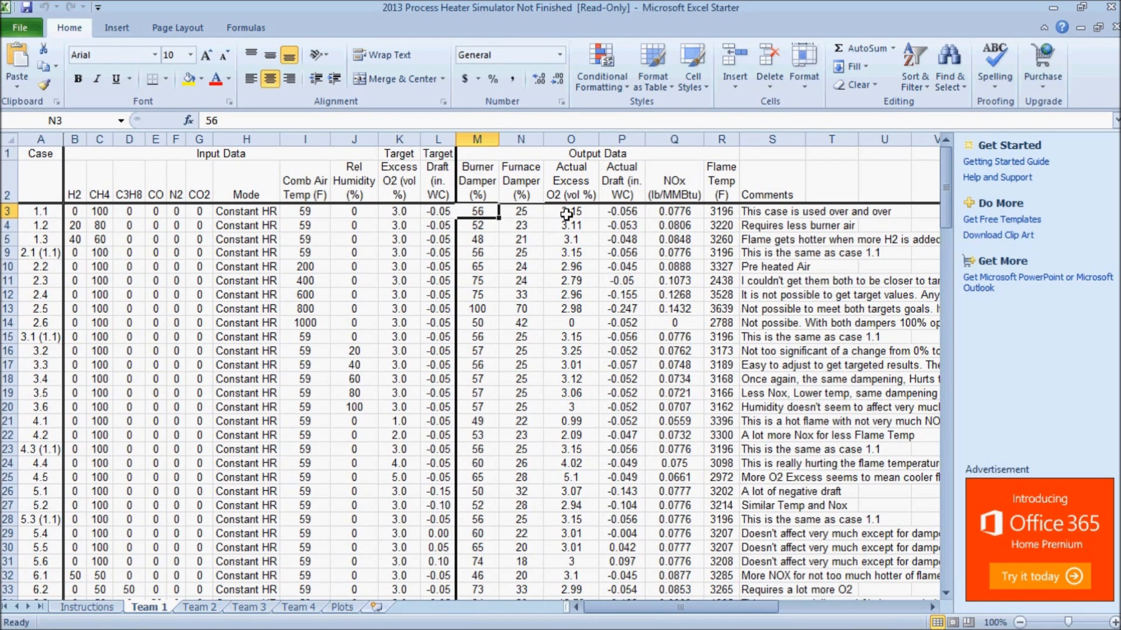
click(620, 211)
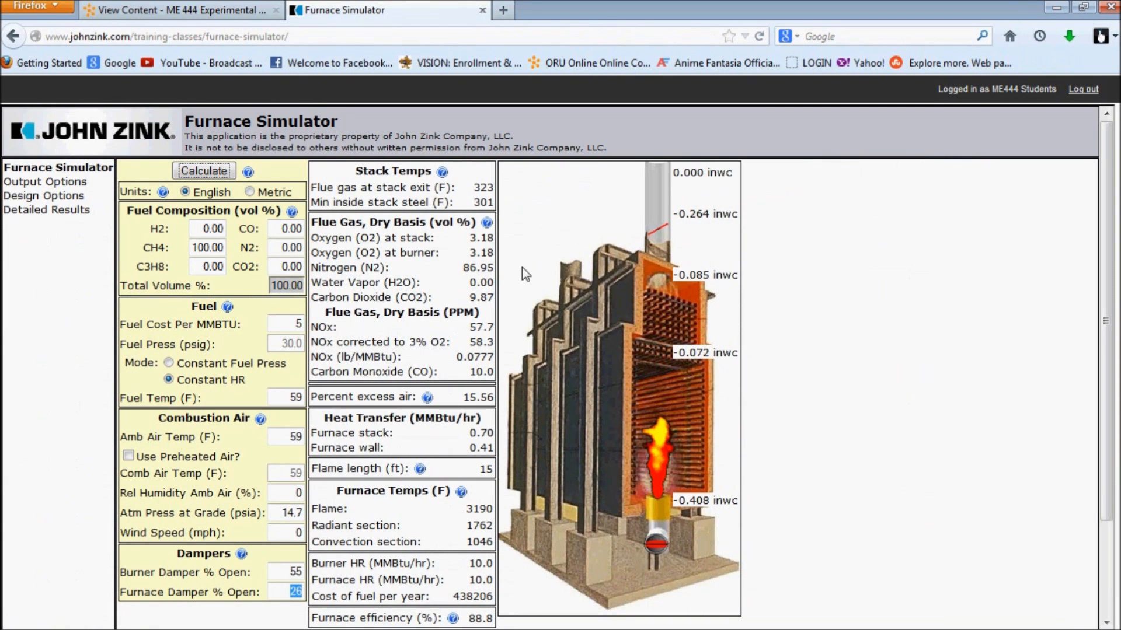
mouse_move(284, 557)
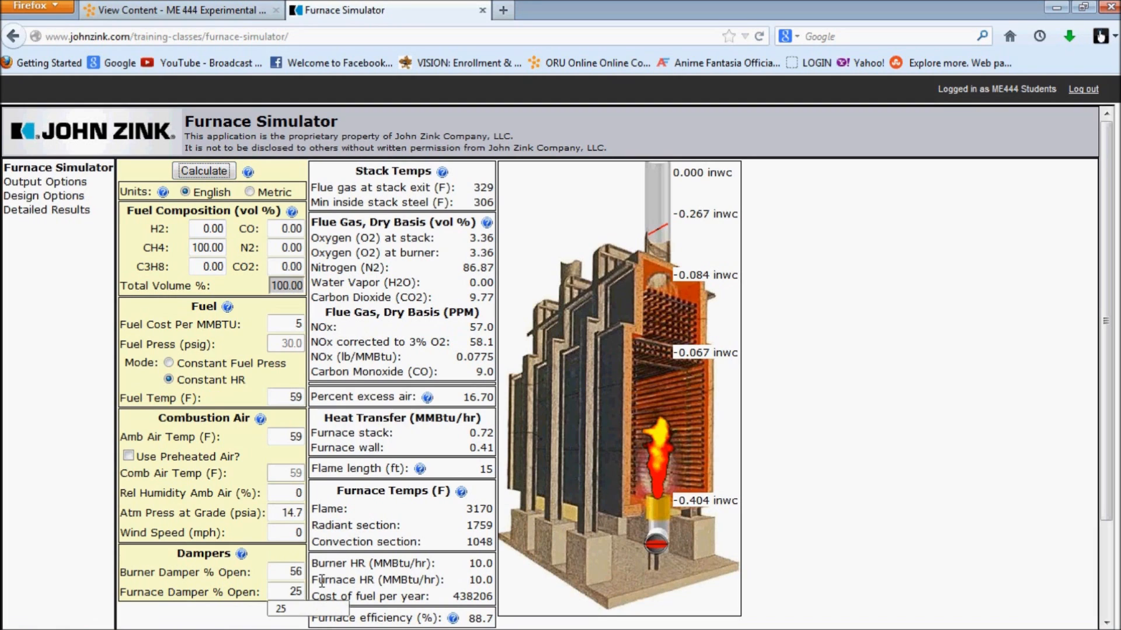
- Recalculate with burner damper 56% and furnace 25%, giving 3.15% O2 and -0.056 draft
click(203, 170)
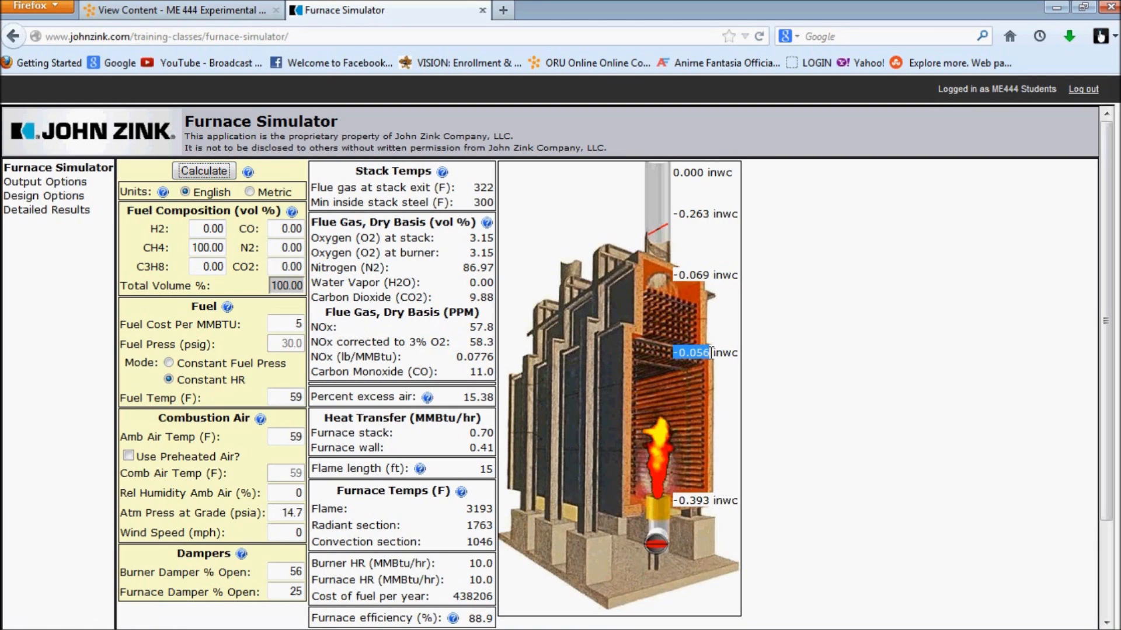
mouse_move(755, 362)
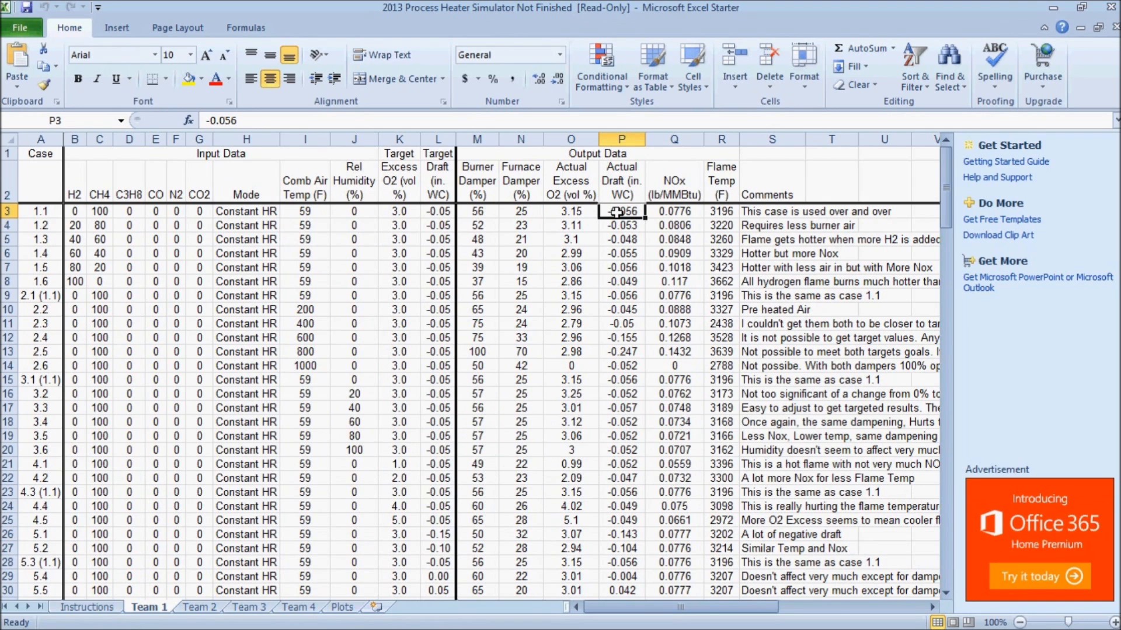
click(672, 212)
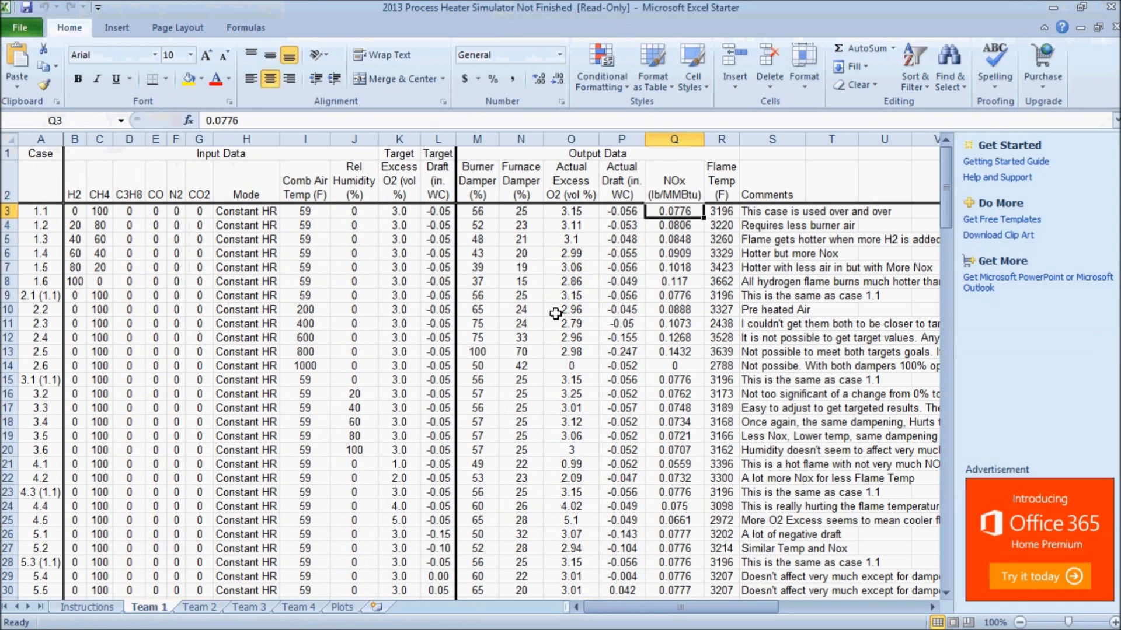
mouse_move(720, 196)
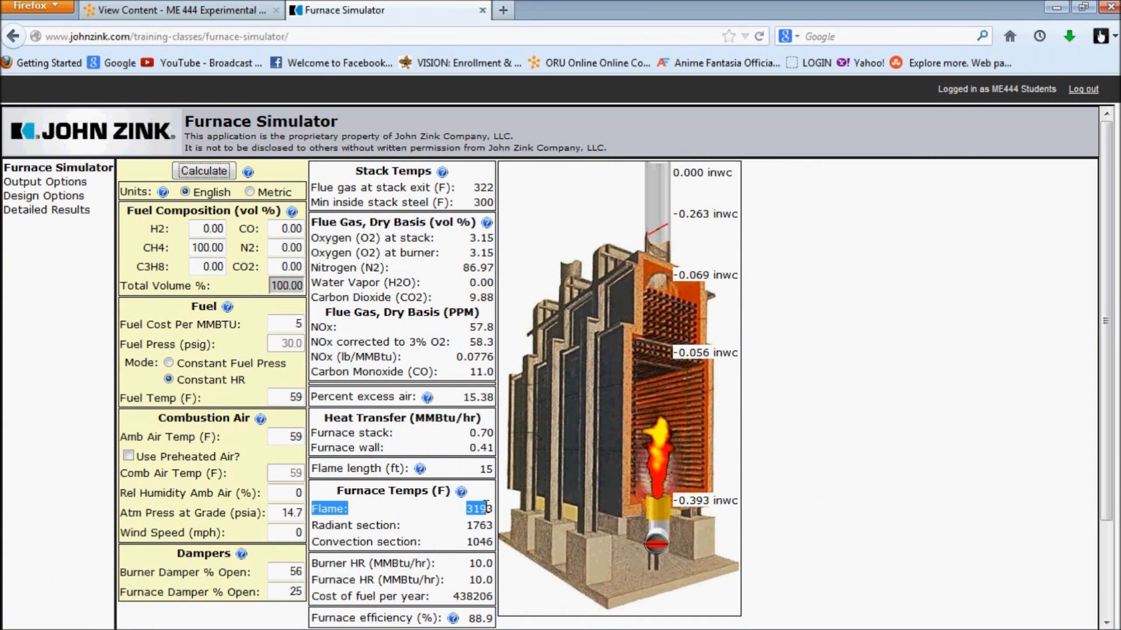
right_click(478, 508)
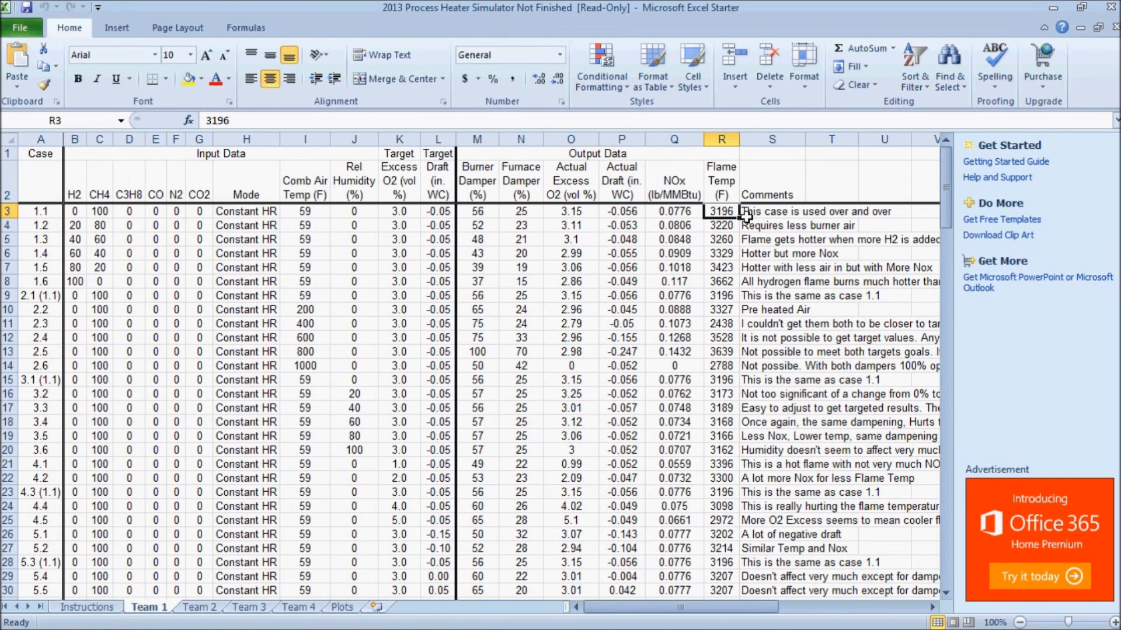
mouse_move(761, 229)
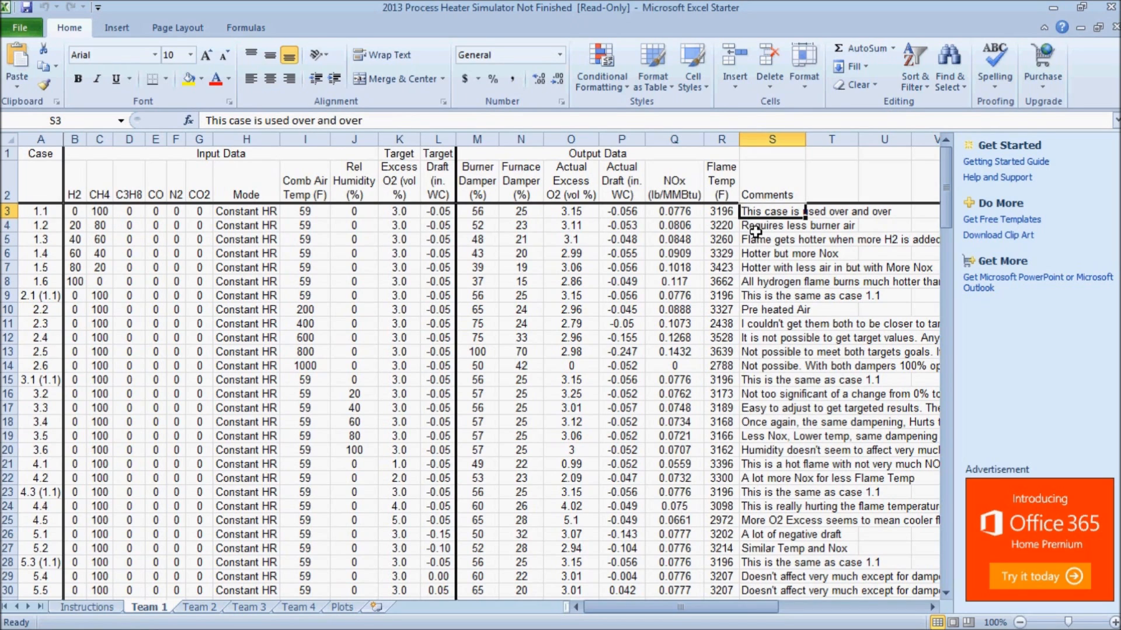
click(771, 225)
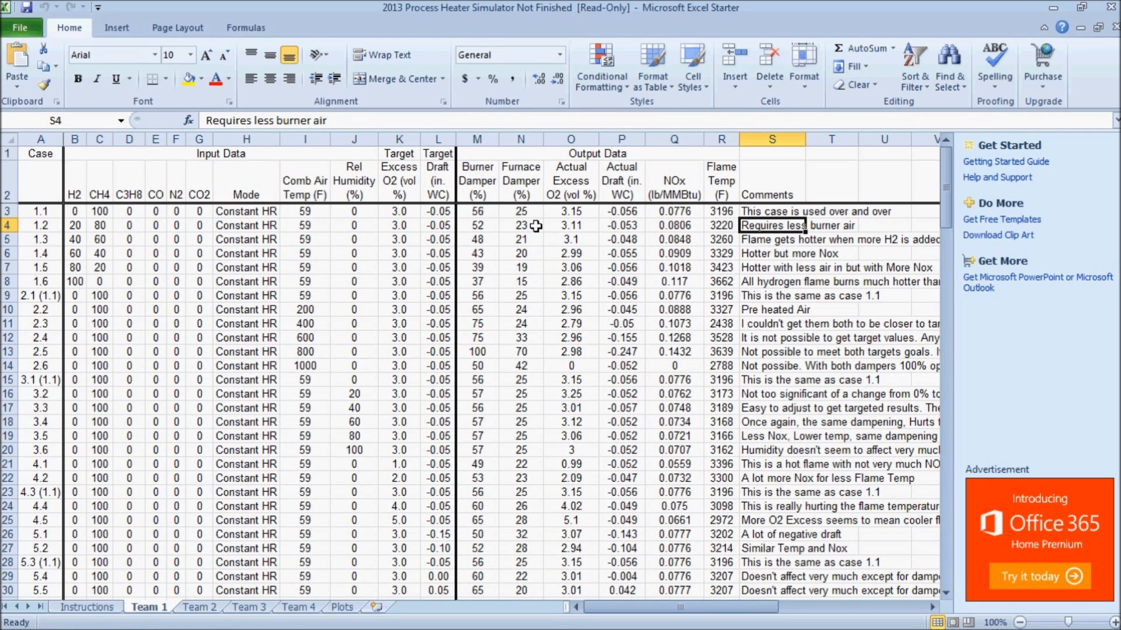
mouse_move(495, 234)
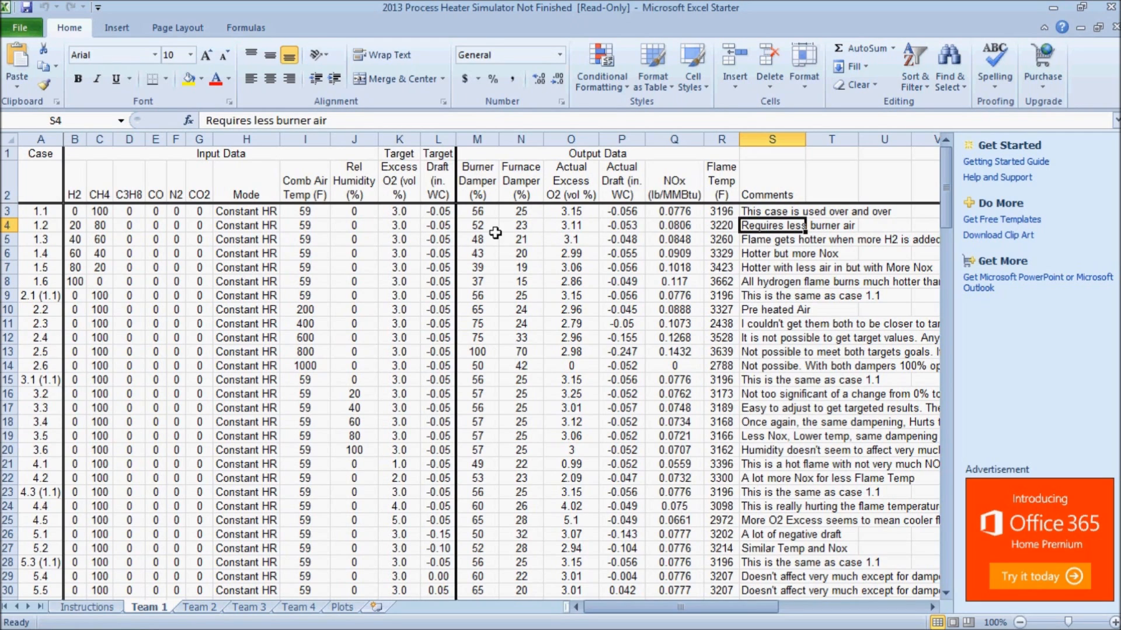
mouse_move(224, 287)
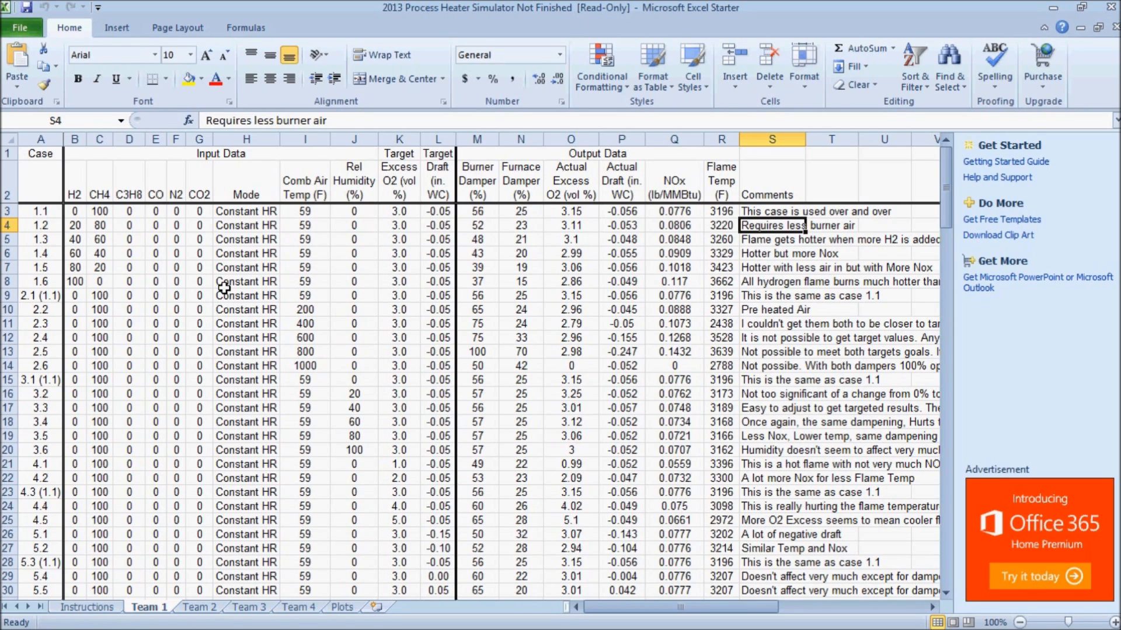
drag(98, 225, 129, 238)
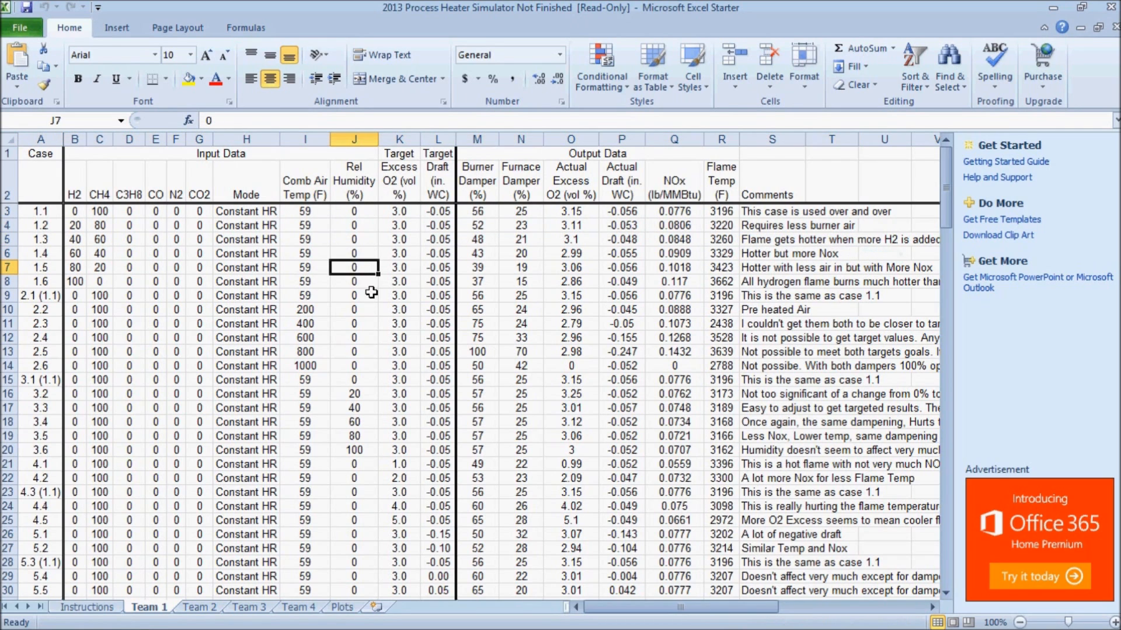
scroll(down, 3)
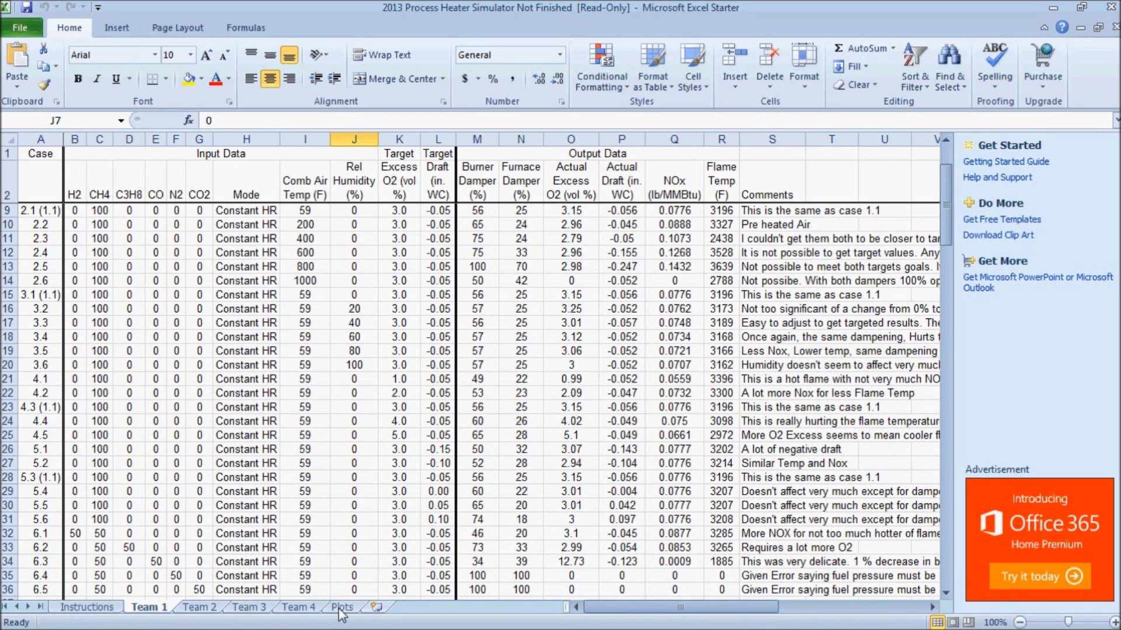
- Review the Plots list, then return to Team 1 and bring its charts into view
click(343, 607)
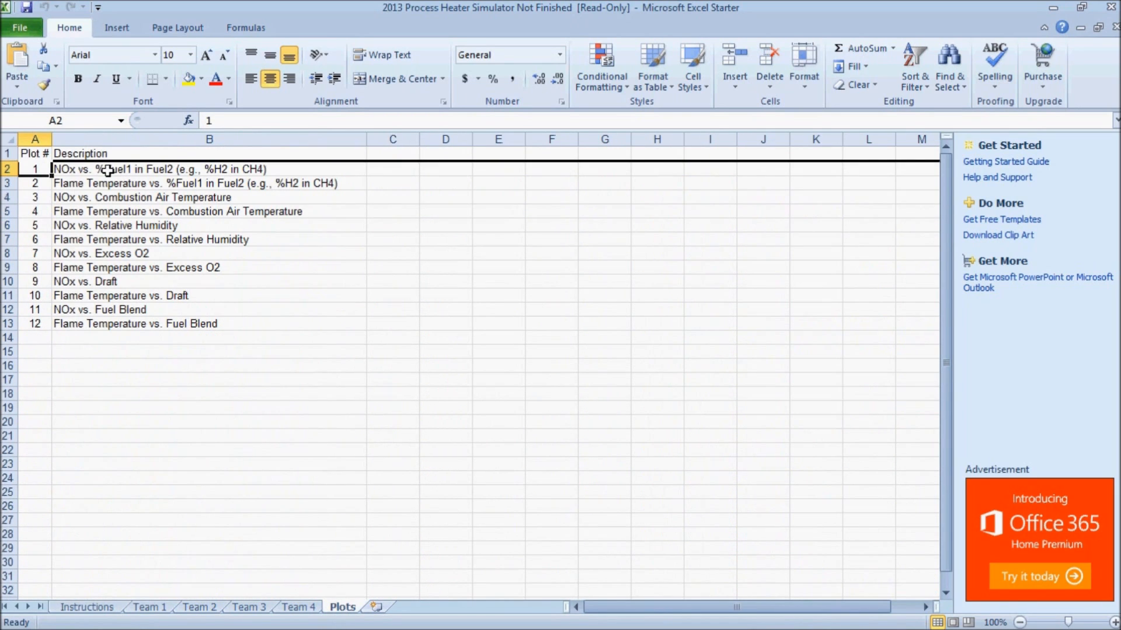
mouse_move(97, 197)
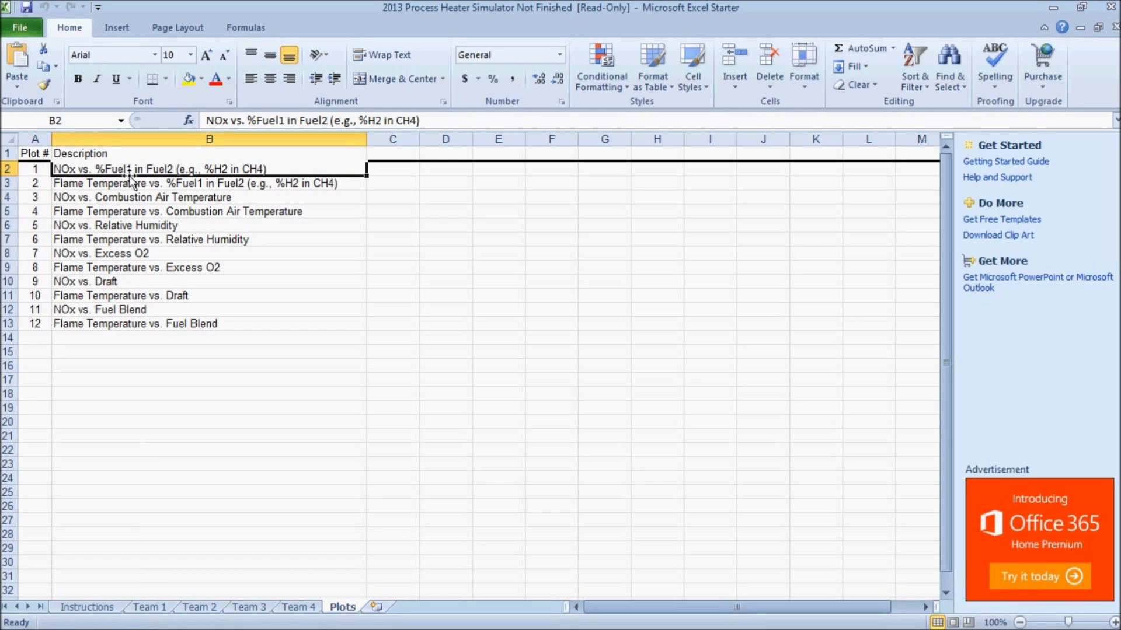
mouse_move(231, 169)
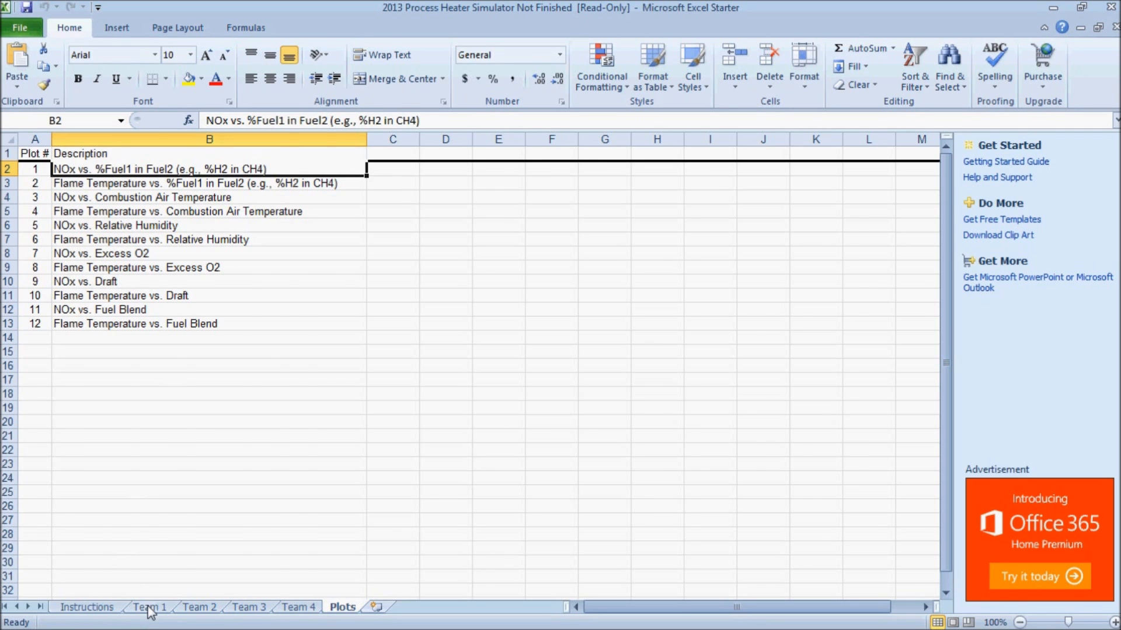
click(148, 607)
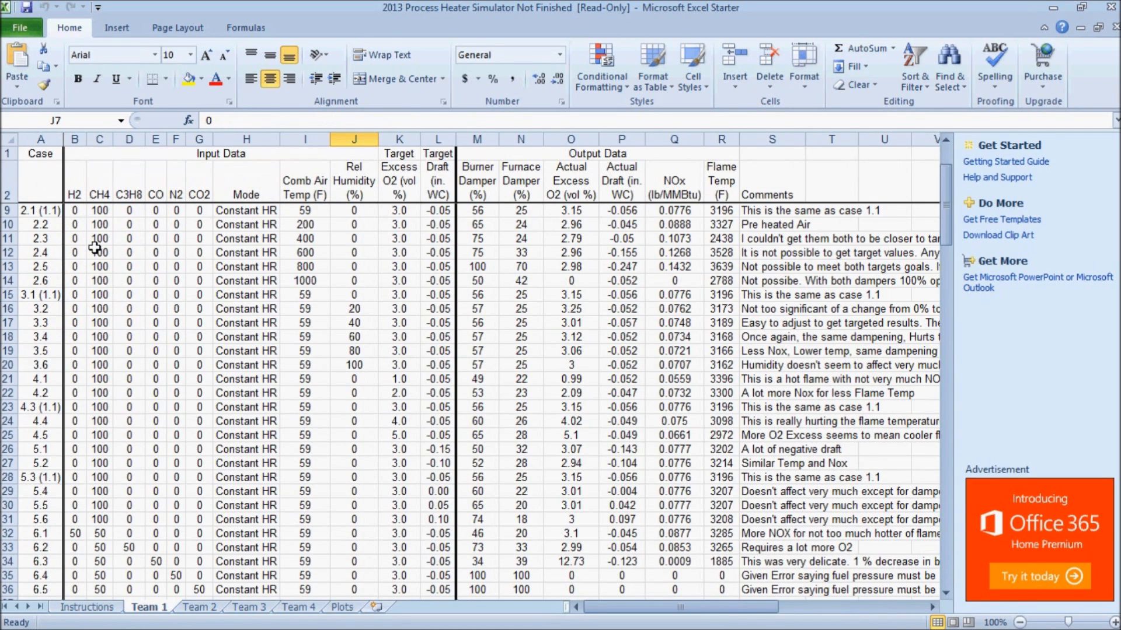
scroll(down, 3)
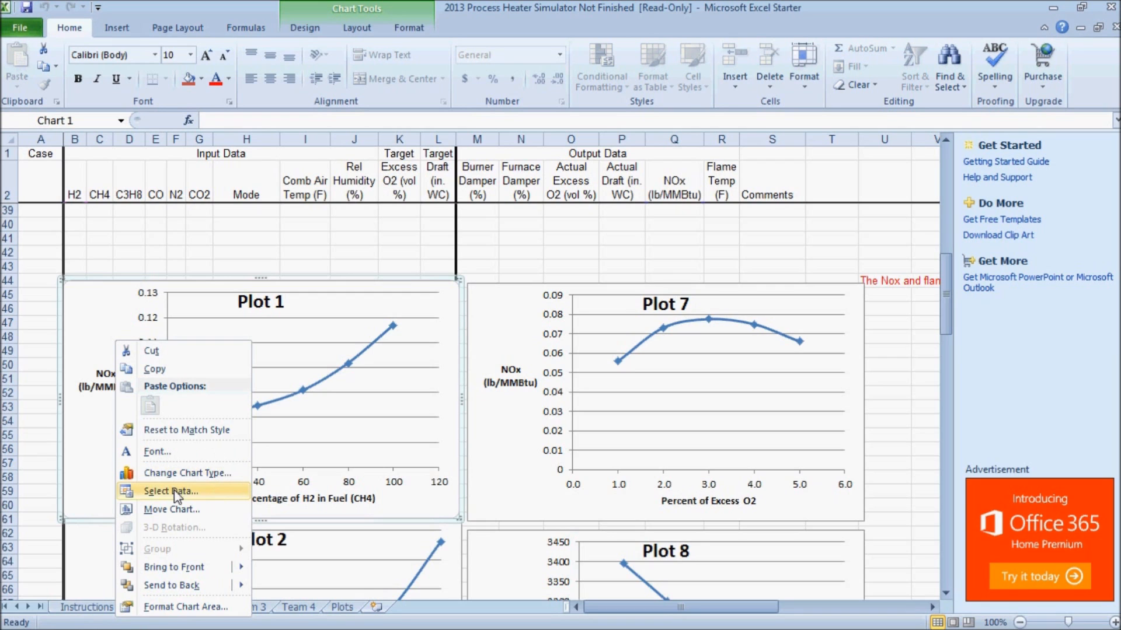
- Inspect Plot 1's data source range and accept it unchanged
click(170, 491)
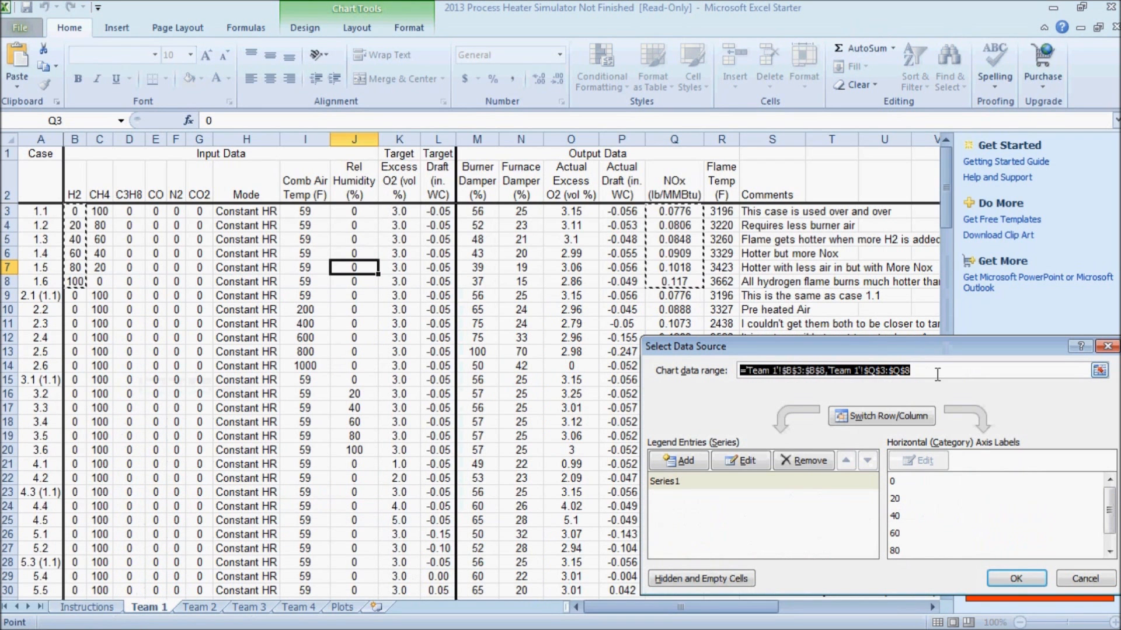
click(1014, 578)
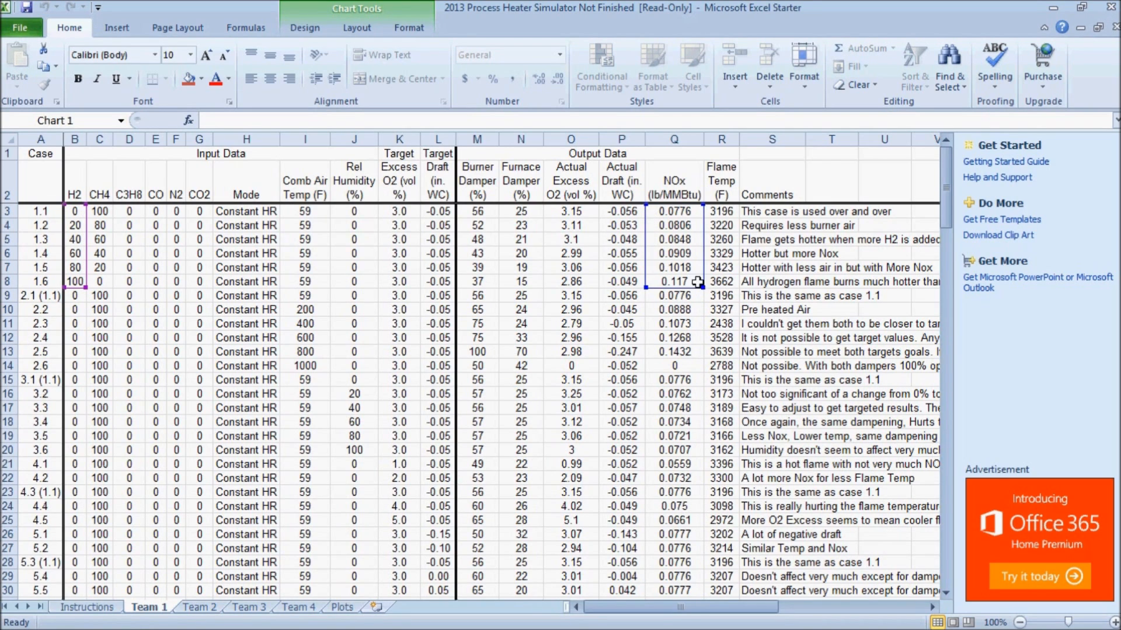
scroll(down, 3)
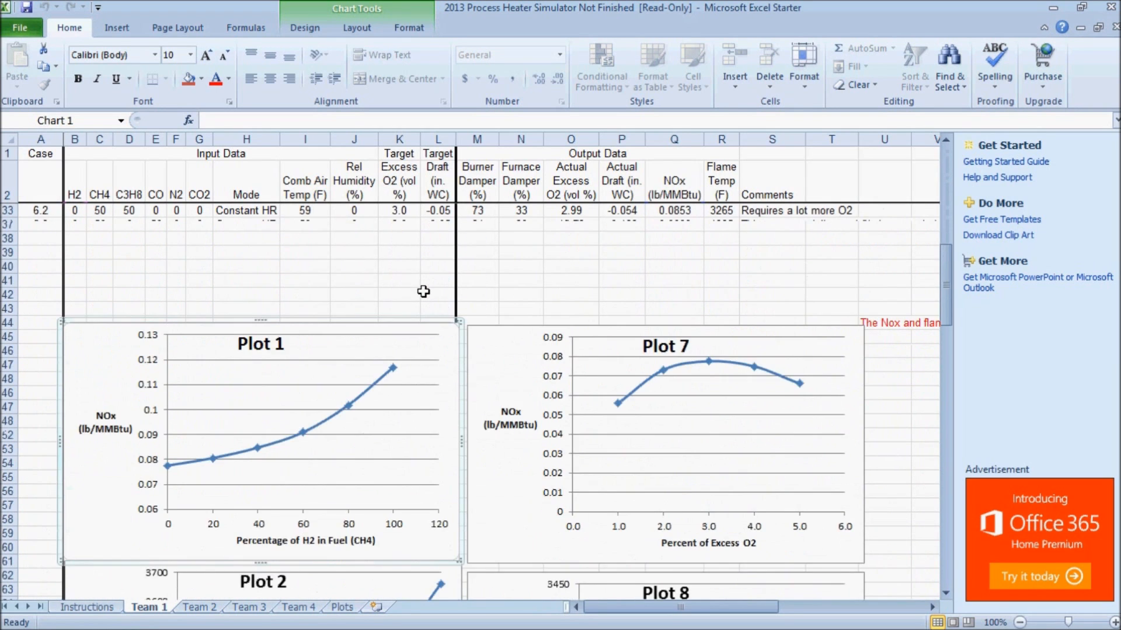
- Inspect the Plot 2 flame temperature chart's ranges, then show the twelve plot descriptions
click(343, 607)
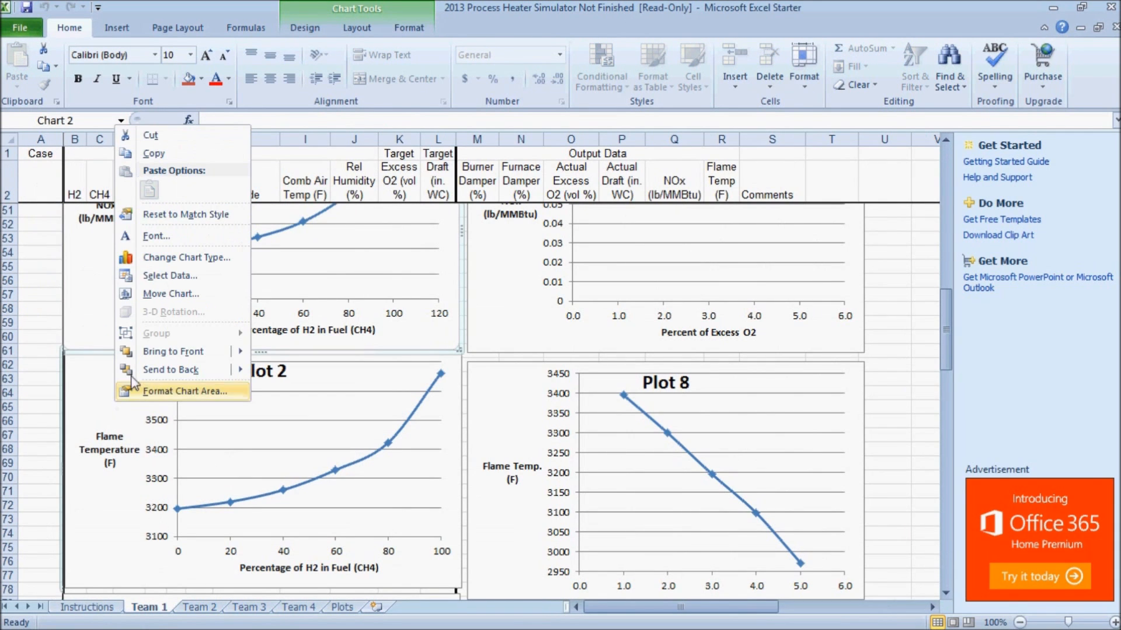
click(170, 276)
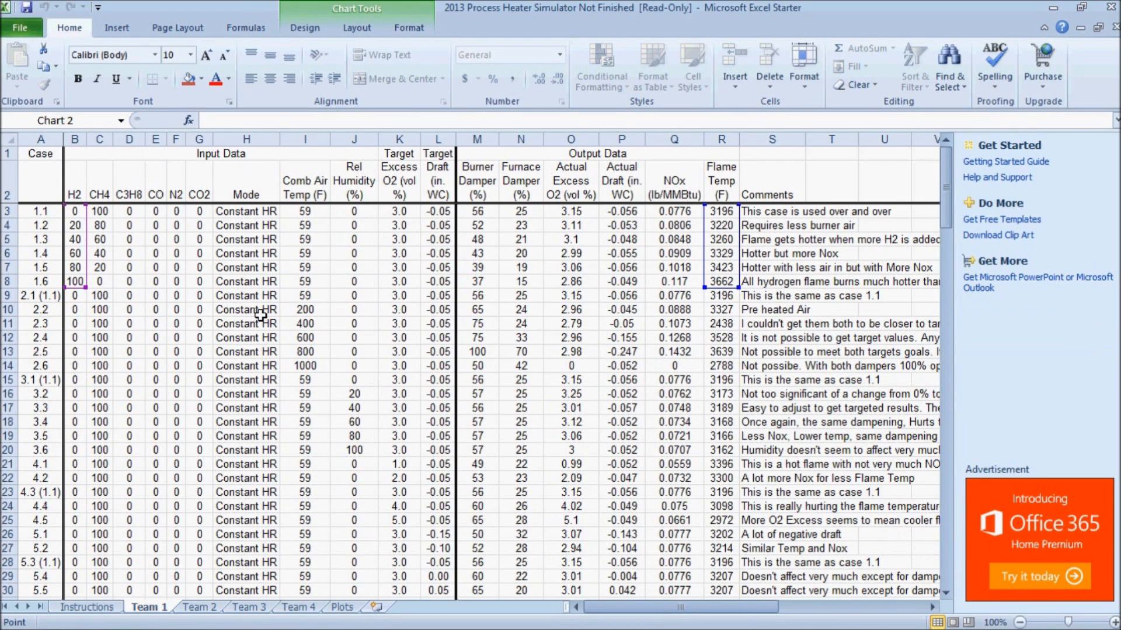
mouse_move(75, 247)
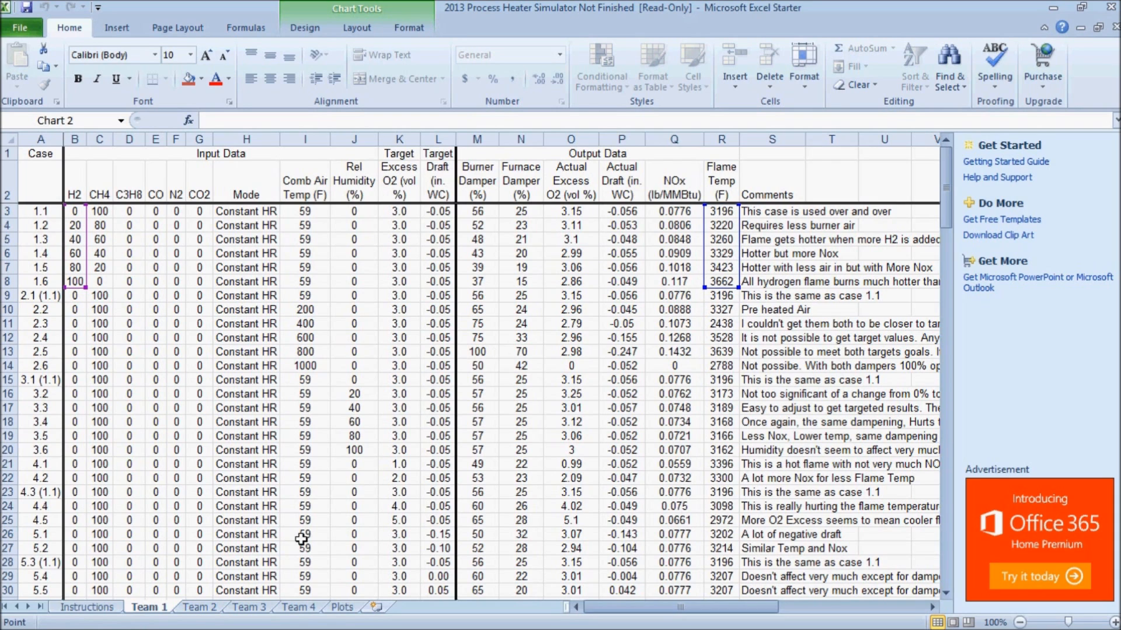
click(342, 607)
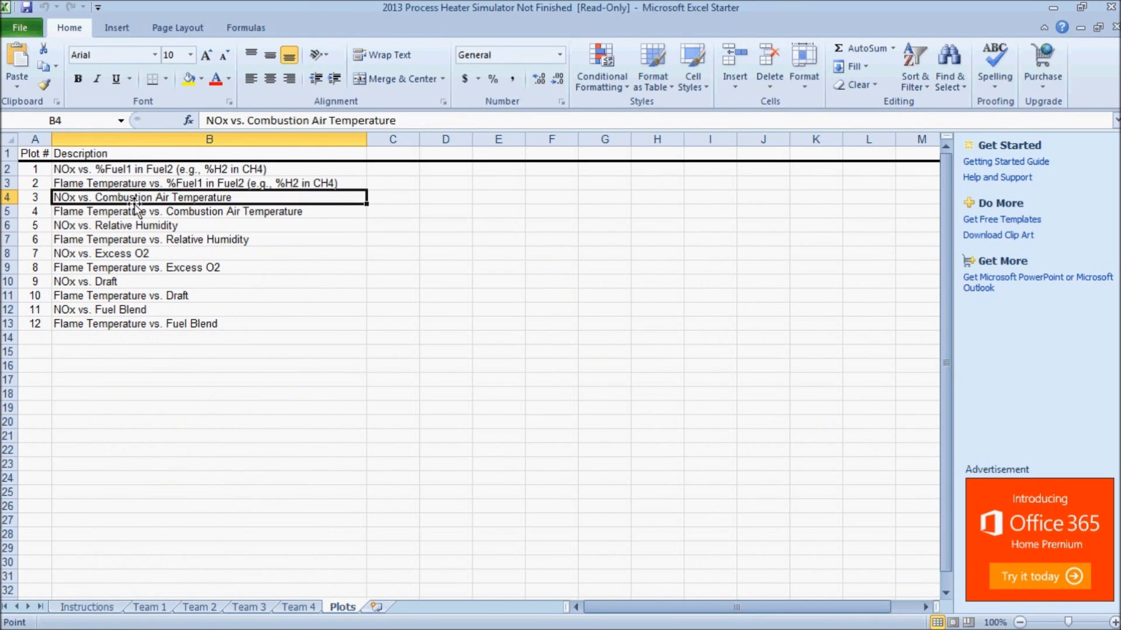
- Back on Team 1, reveal Plot 3's source data ranges
click(148, 607)
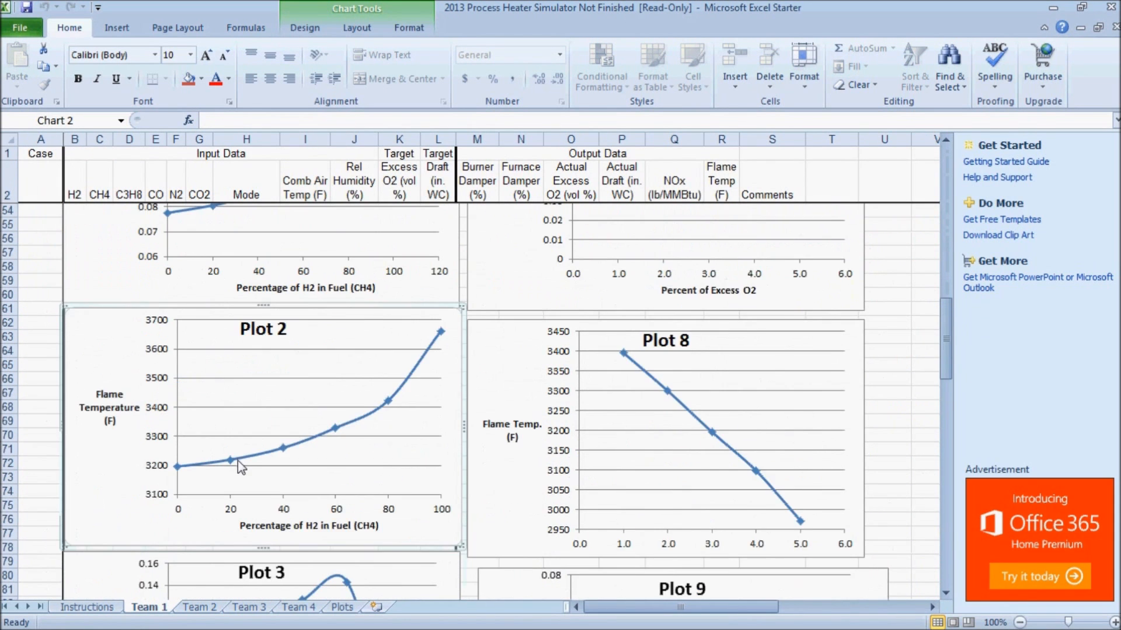
right_click(240, 464)
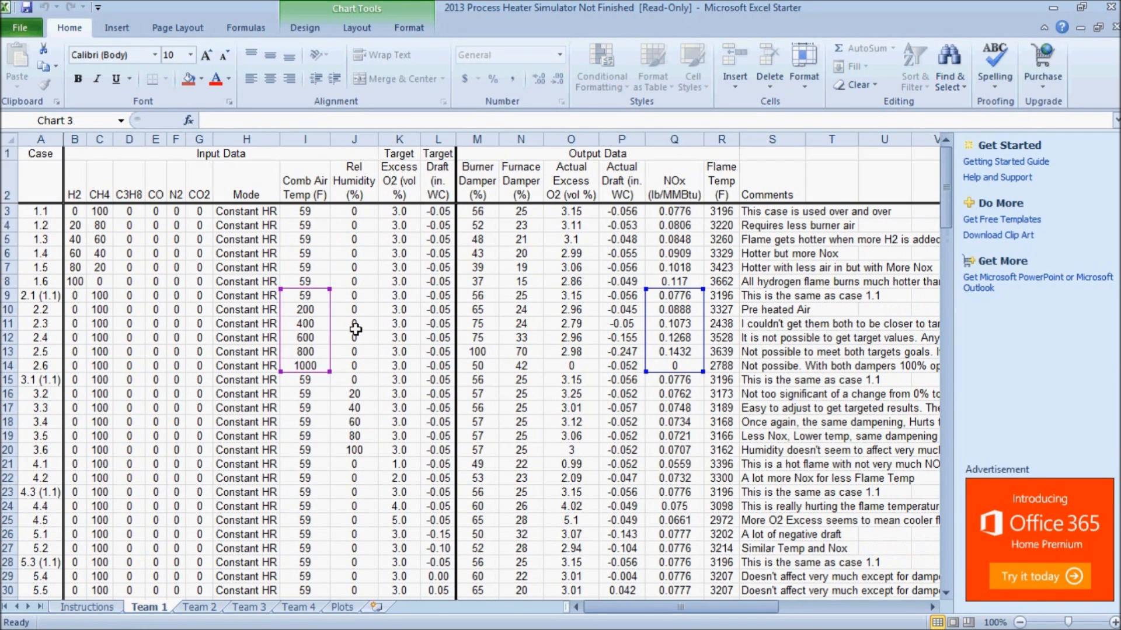
mouse_move(339, 319)
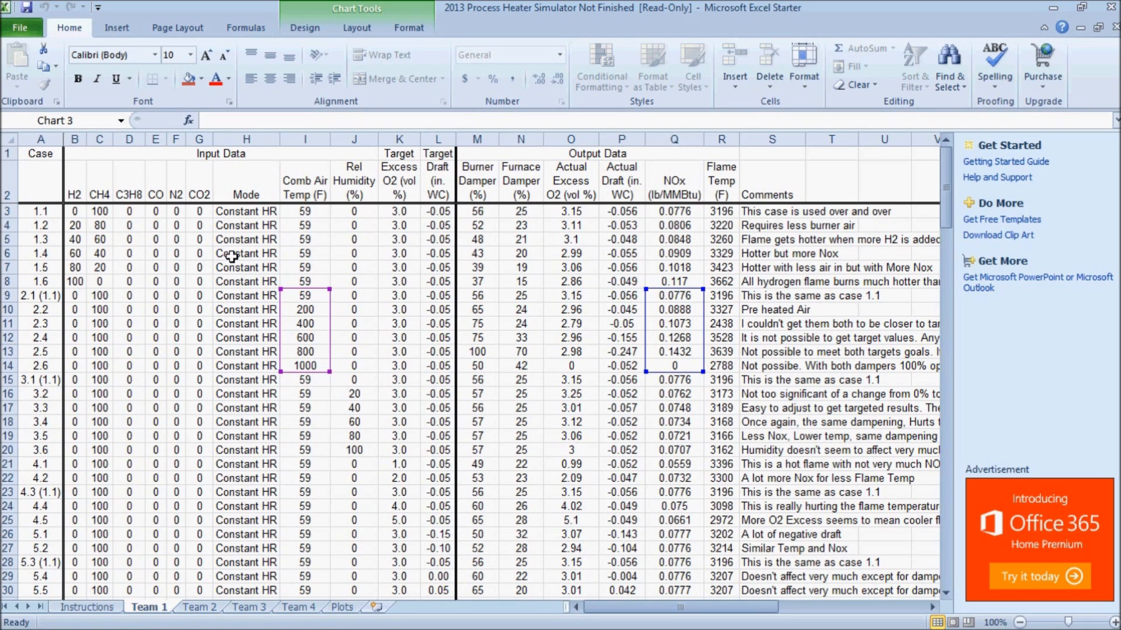
- Highlight combustion air temperatures 200–1000 in I9:I14 for cases 2.1–2.6, checking against the Plots list
click(305, 211)
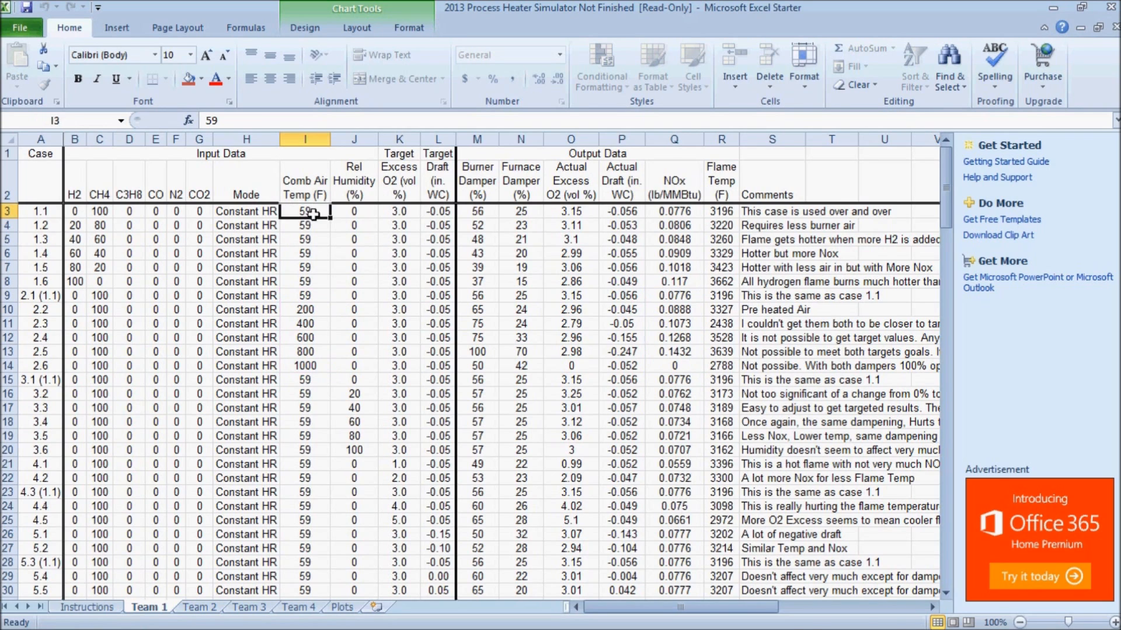
drag(305, 212, 305, 295)
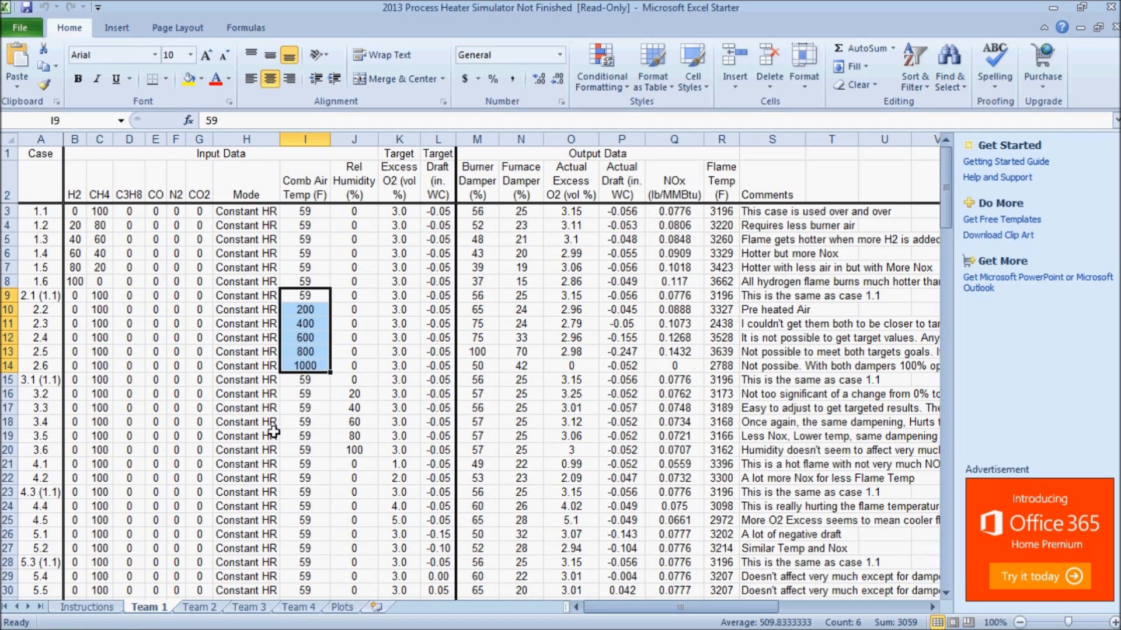
click(342, 607)
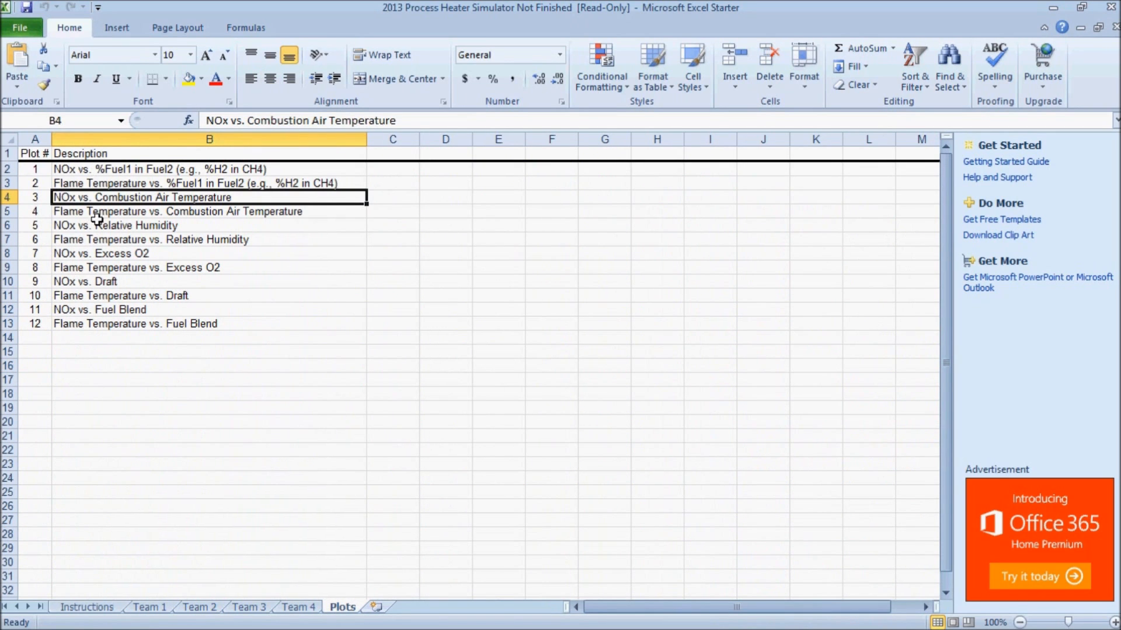
mouse_move(91, 183)
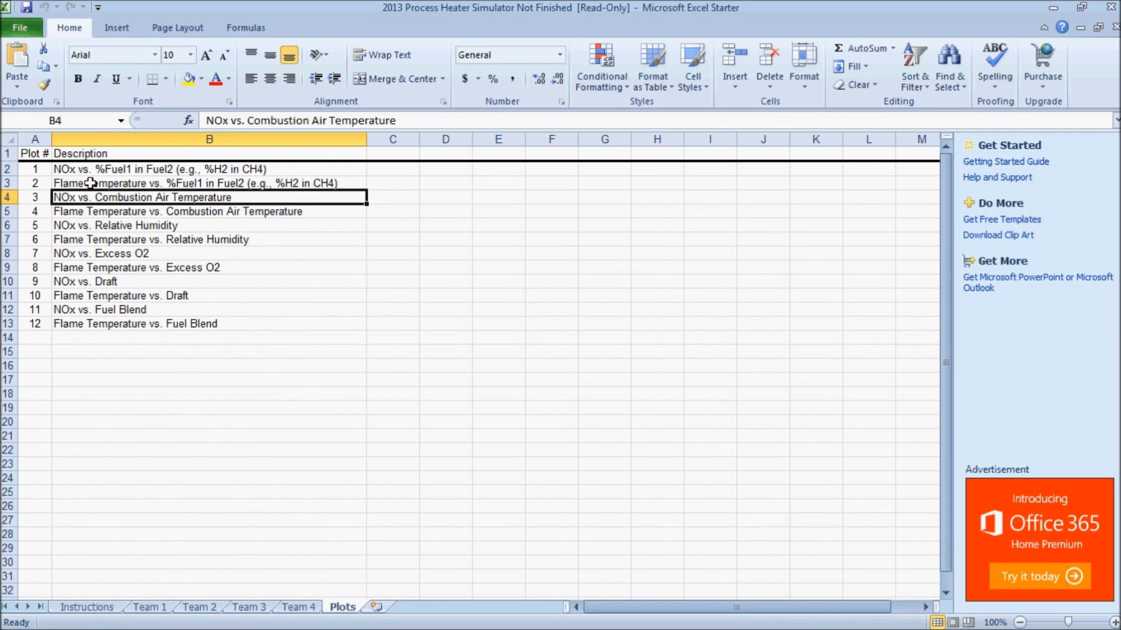
click(148, 608)
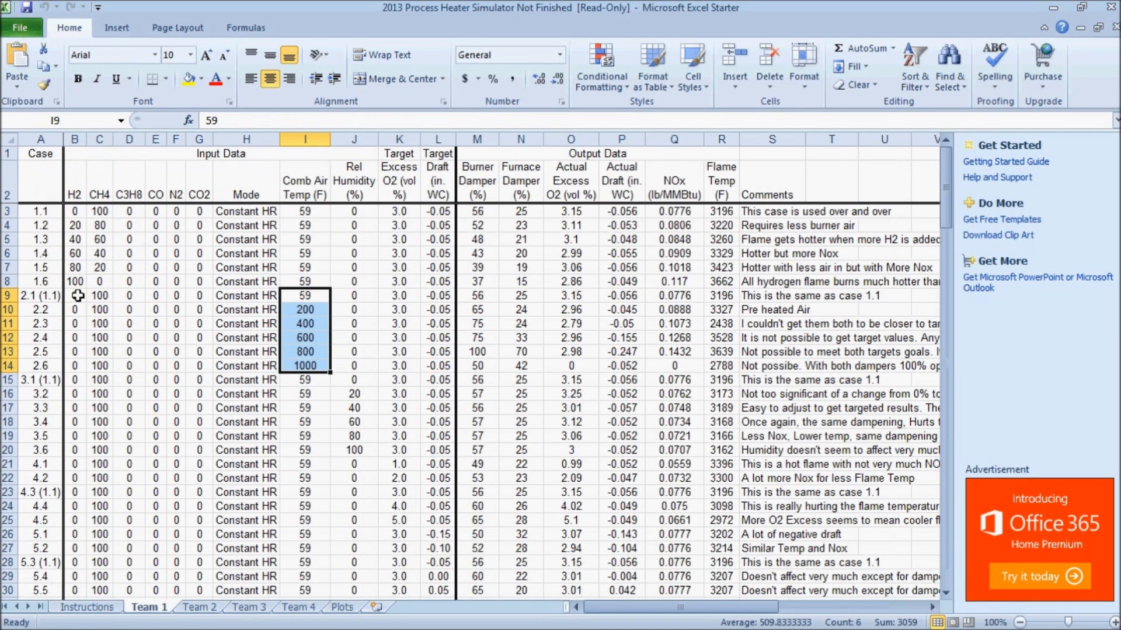
click(74, 295)
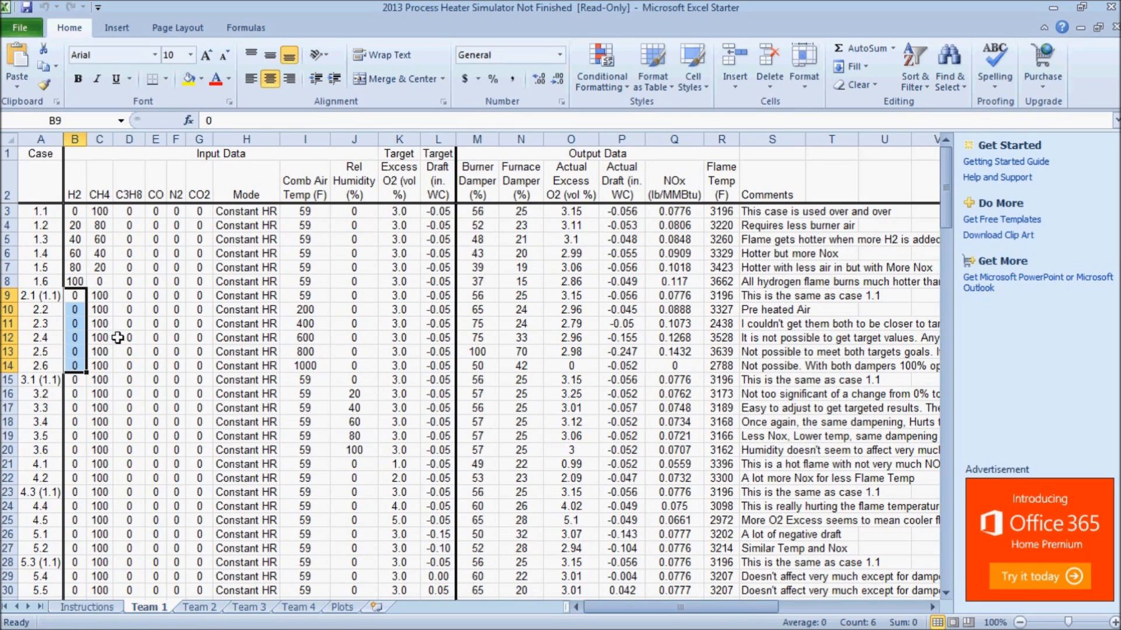
click(75, 211)
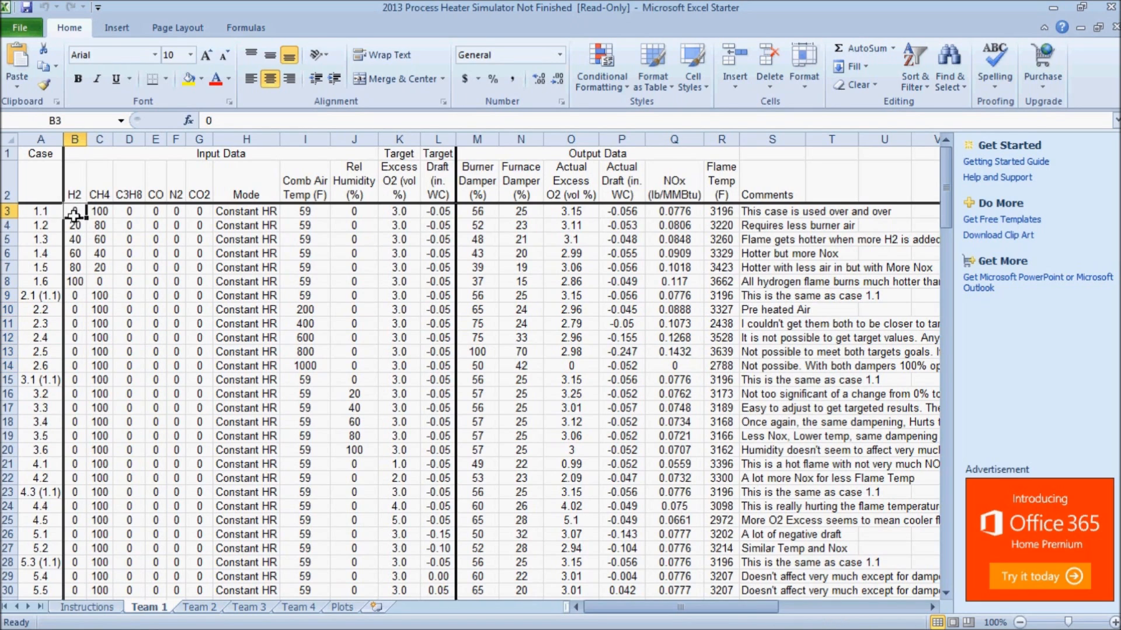
drag(74, 211, 75, 281)
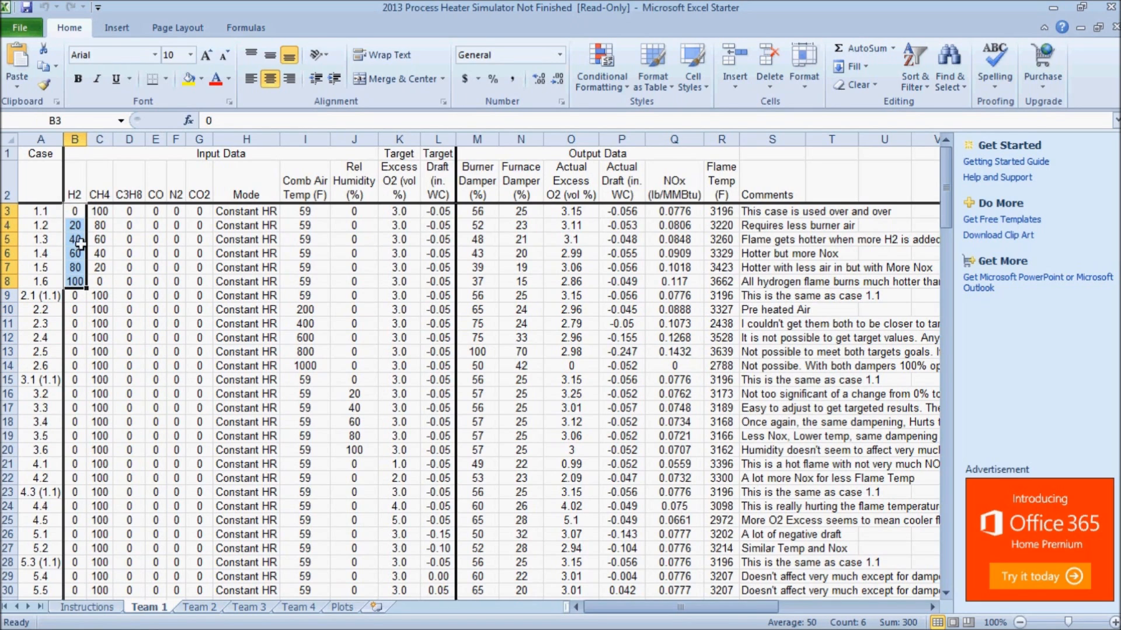
mouse_move(294, 367)
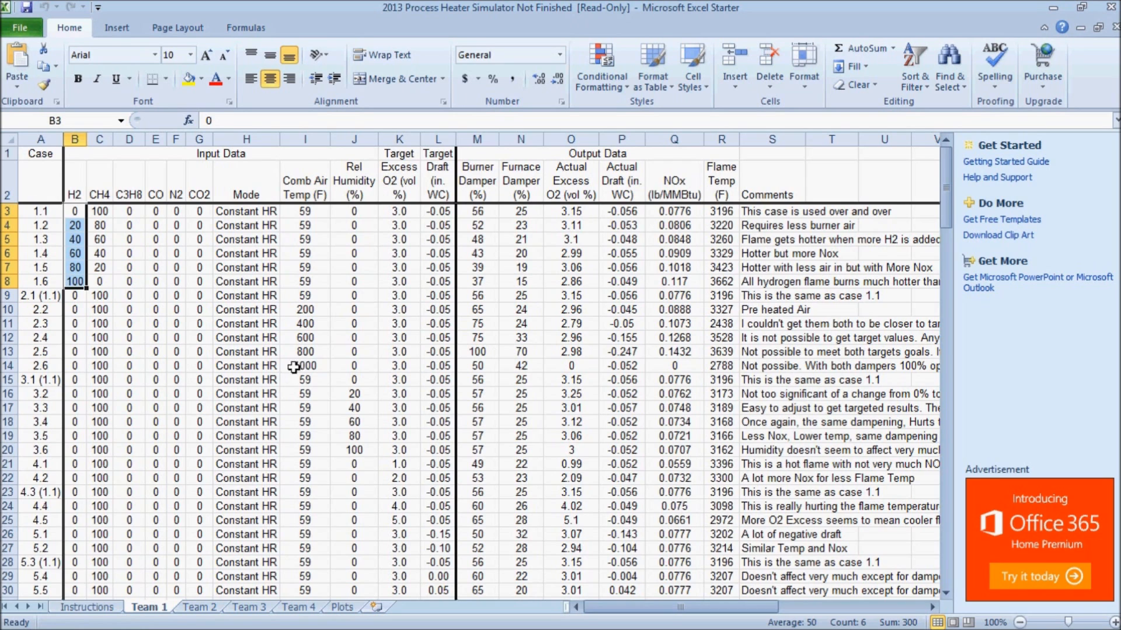
scroll(down, 3)
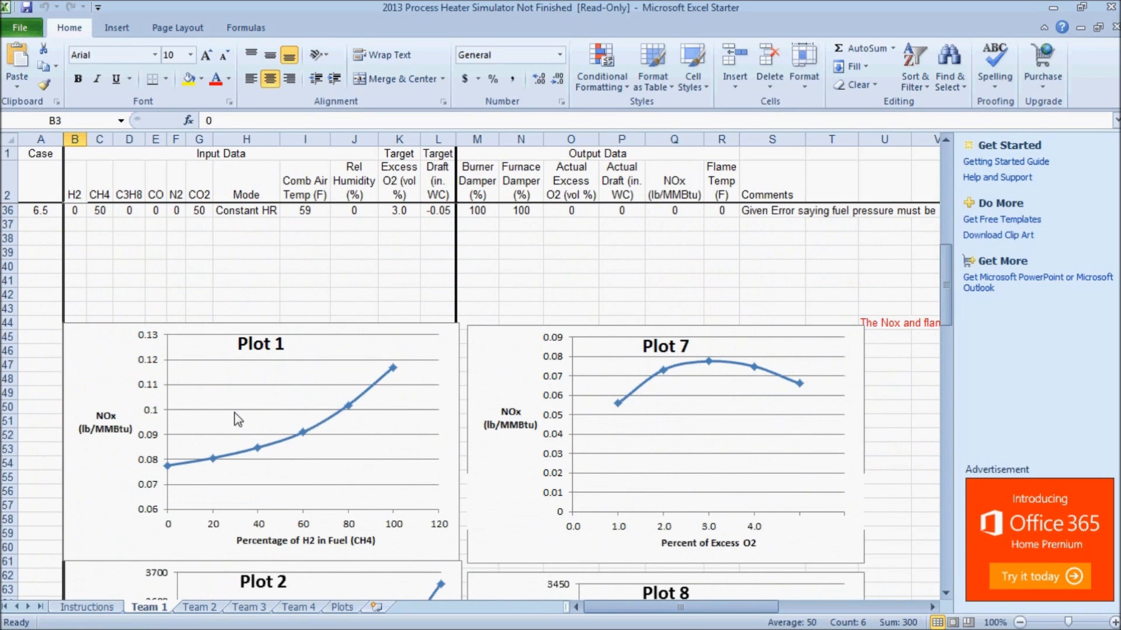
click(342, 607)
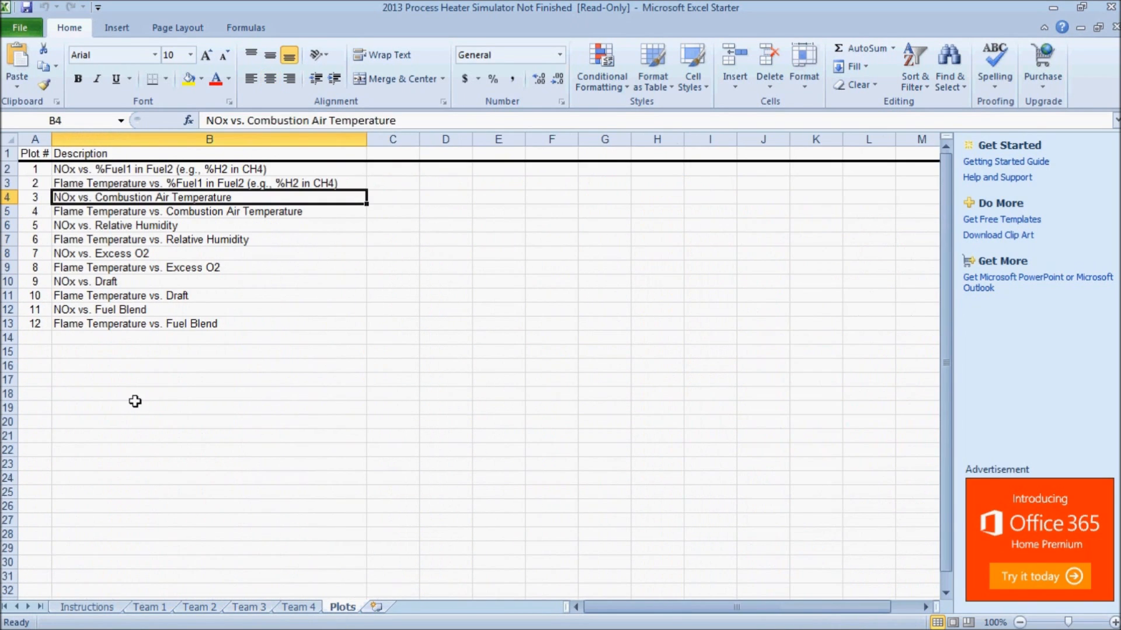
mouse_move(273, 212)
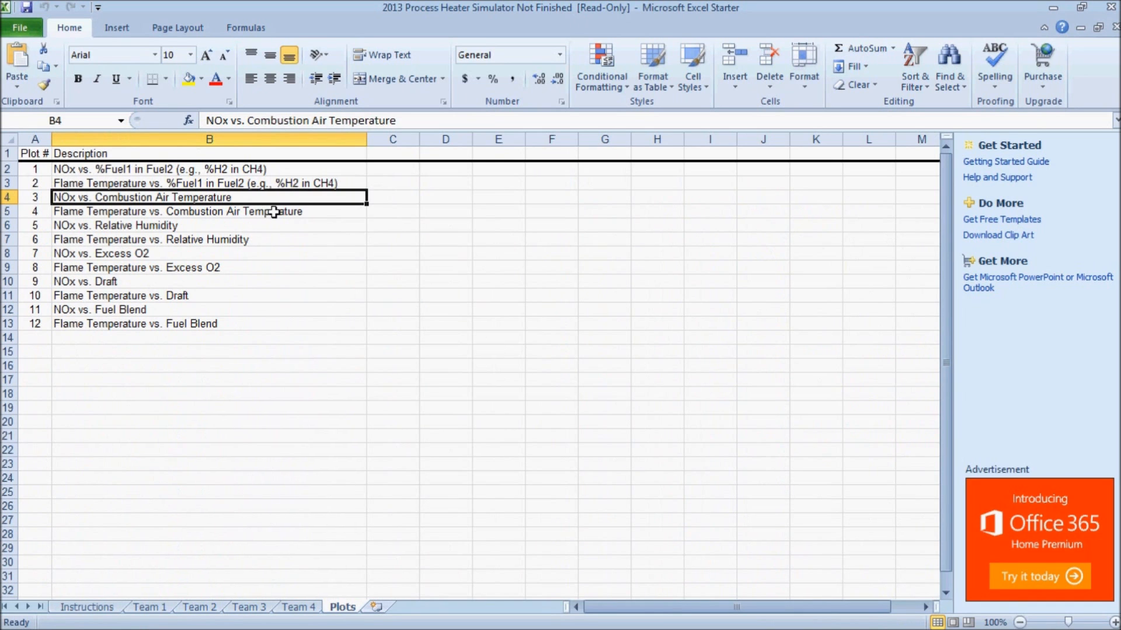
click(148, 607)
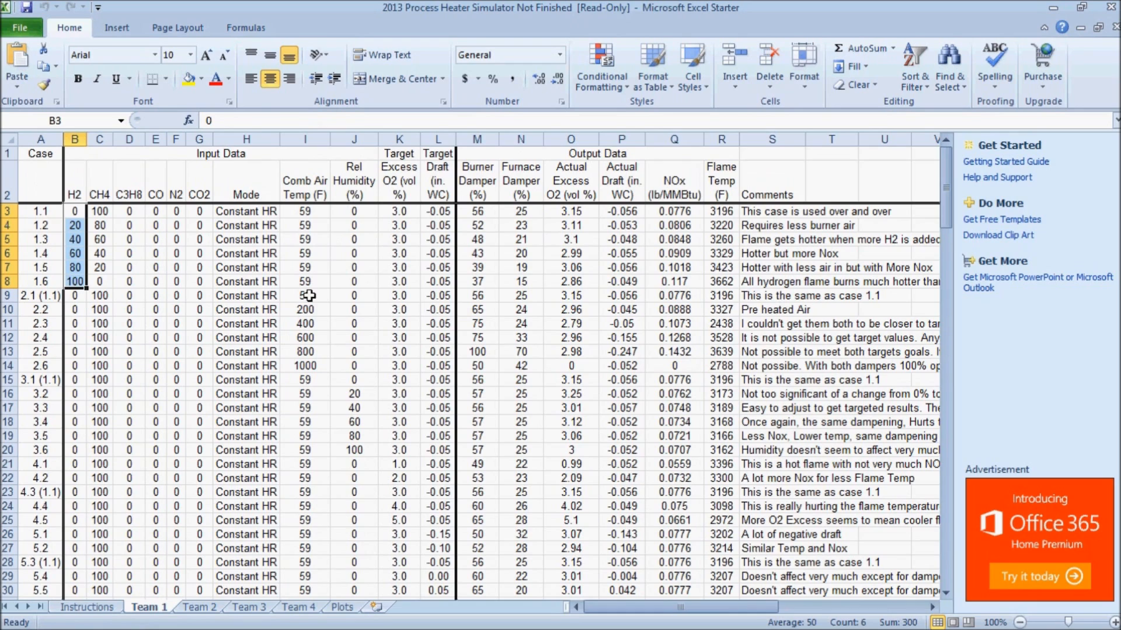
drag(305, 295, 305, 351)
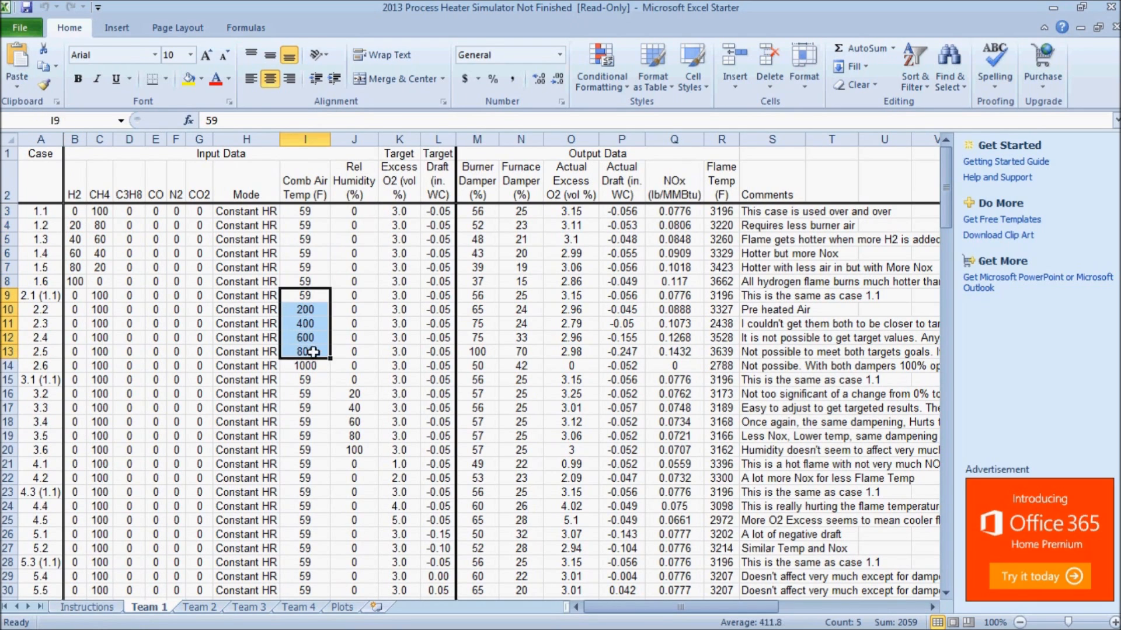
click(305, 365)
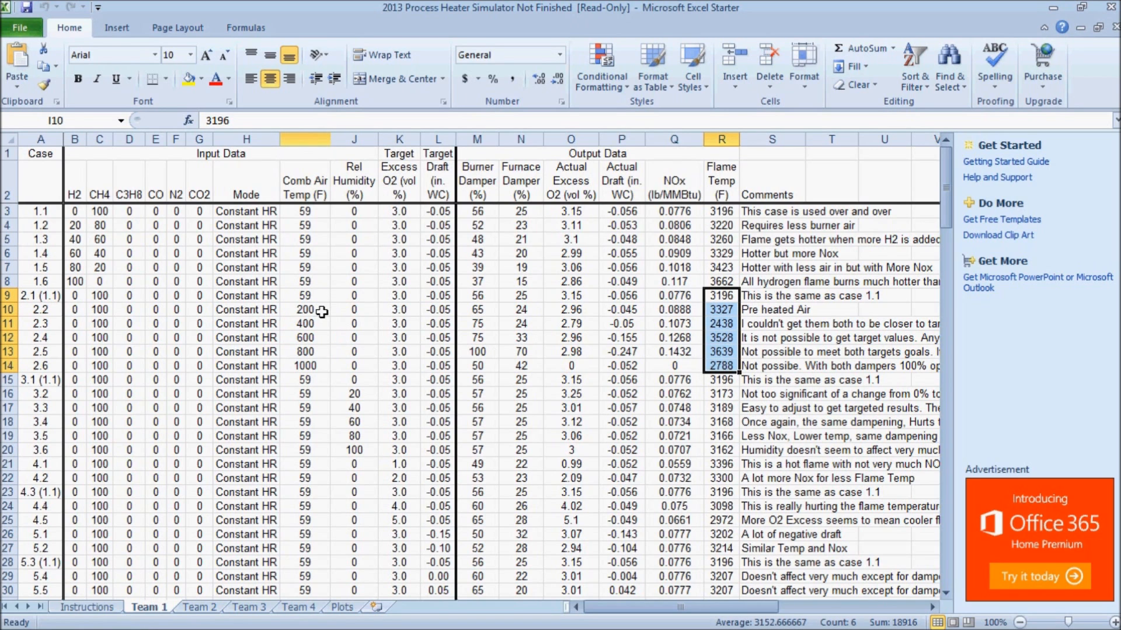
scroll(down, 3)
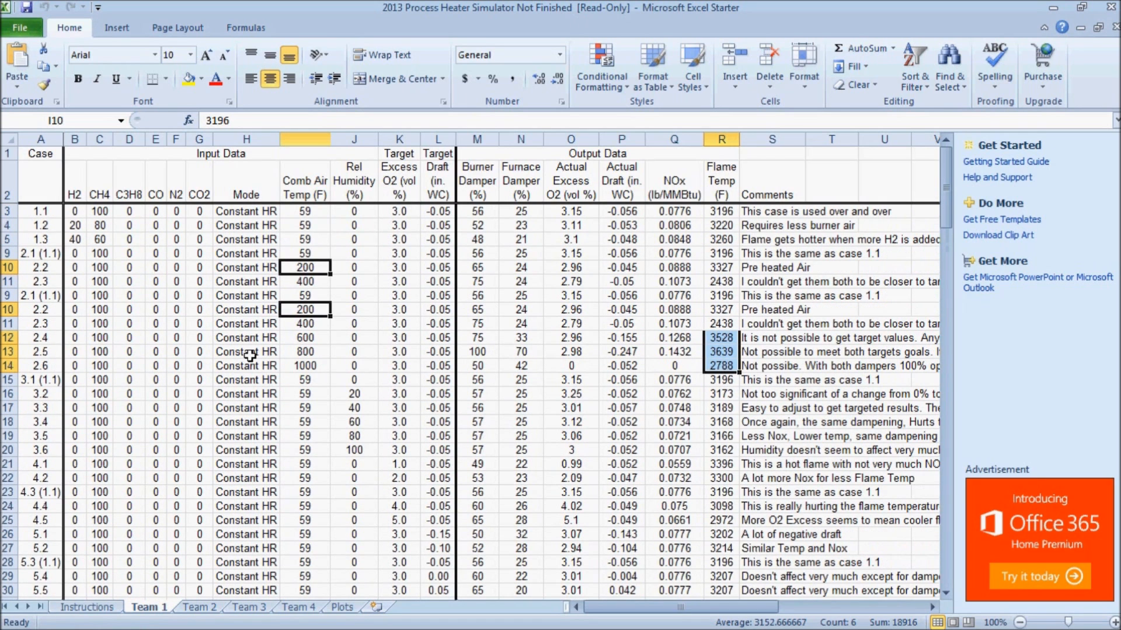
mouse_move(409, 293)
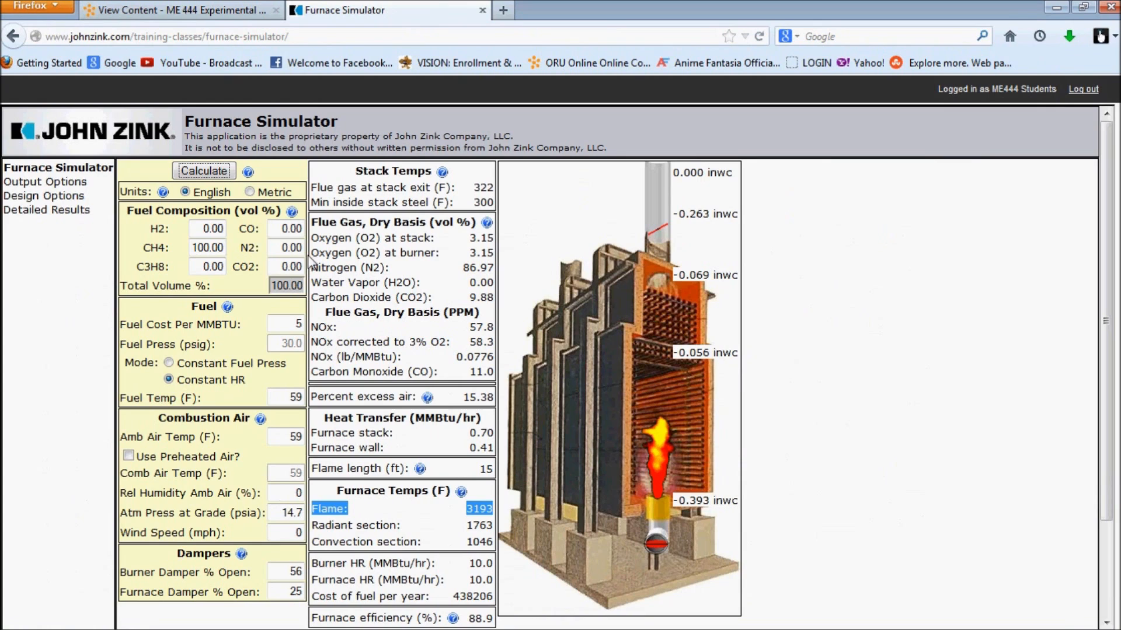
mouse_move(222, 418)
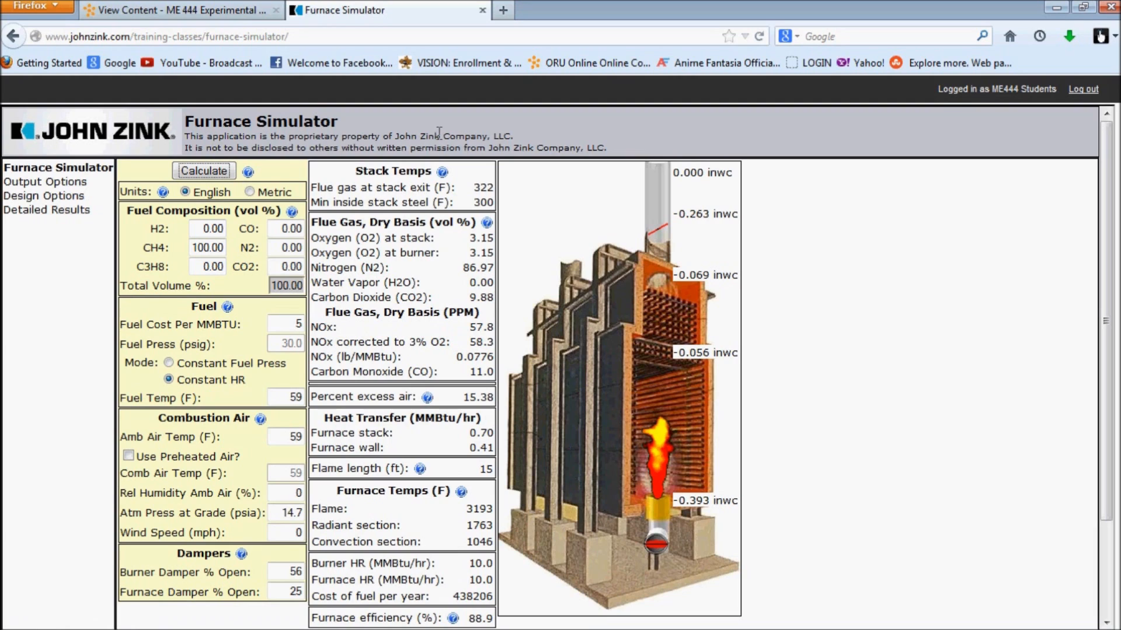
click(203, 171)
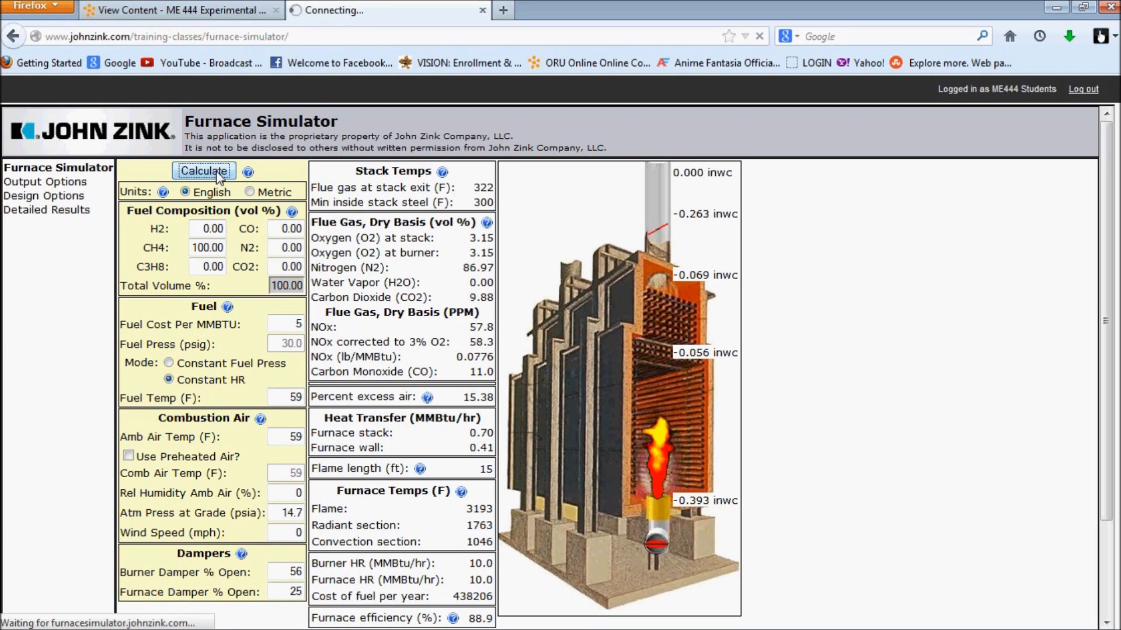
click(204, 170)
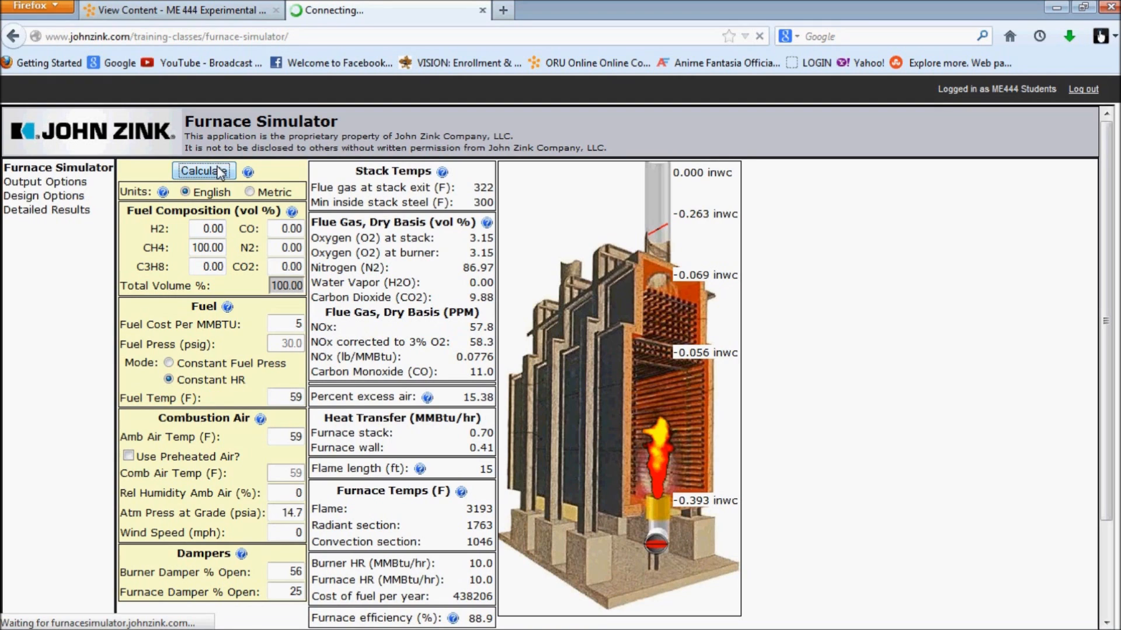
click(203, 171)
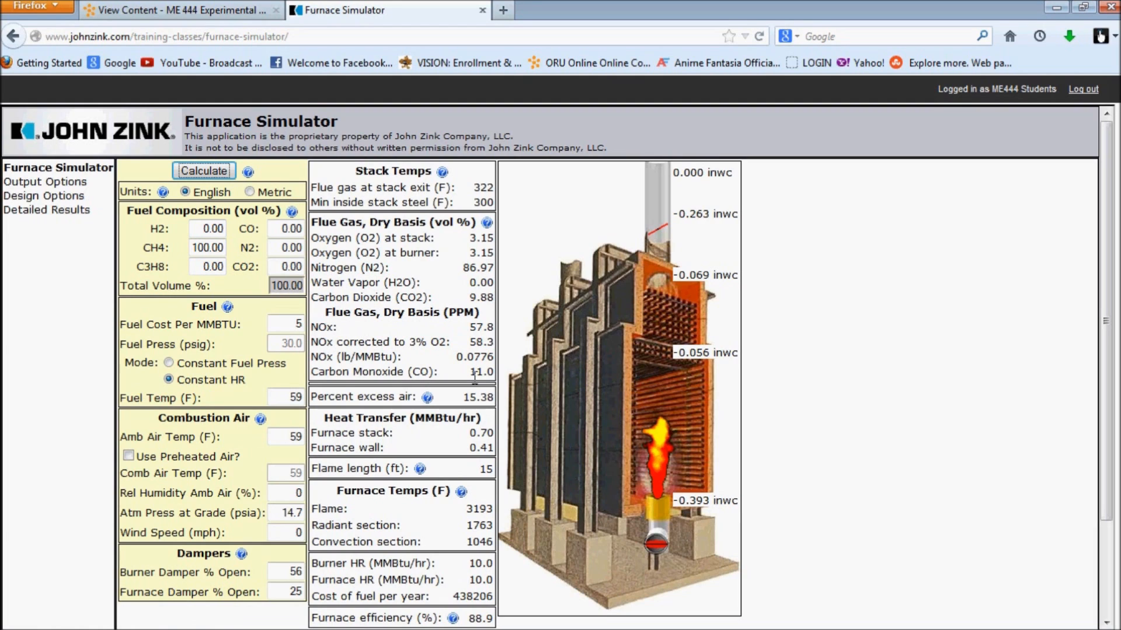
mouse_move(364, 416)
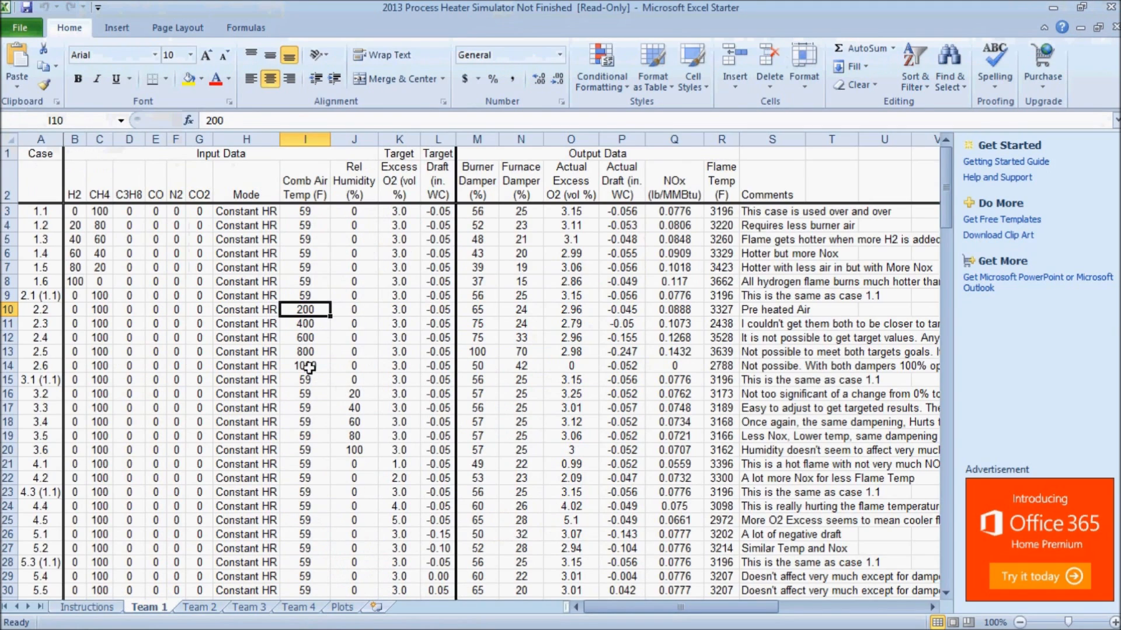
scroll(down, 3)
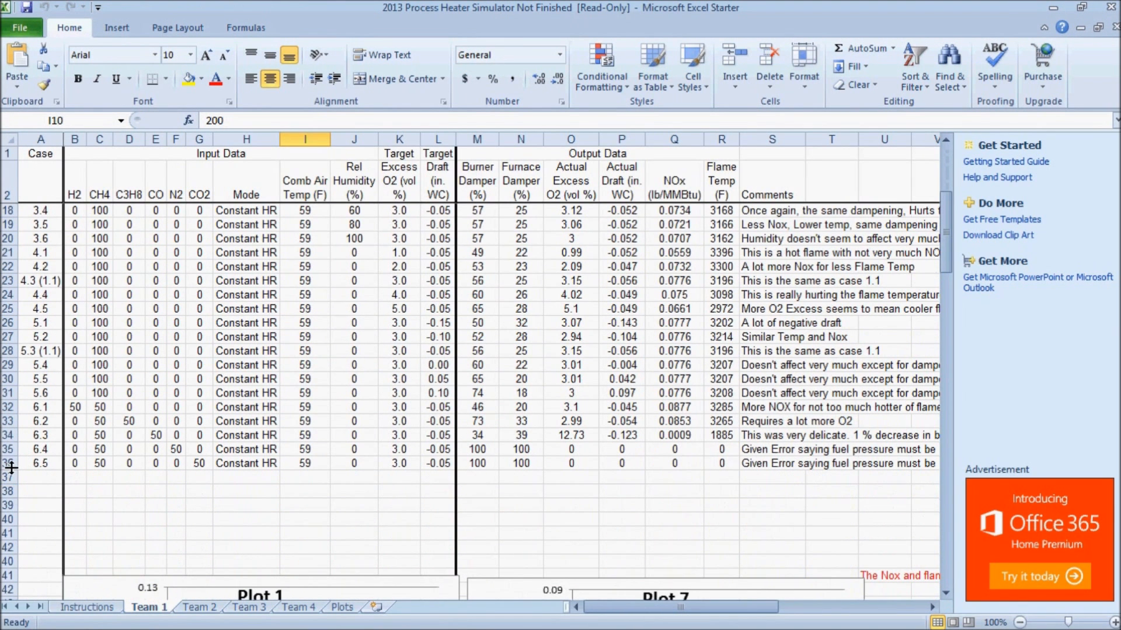
mouse_move(406, 461)
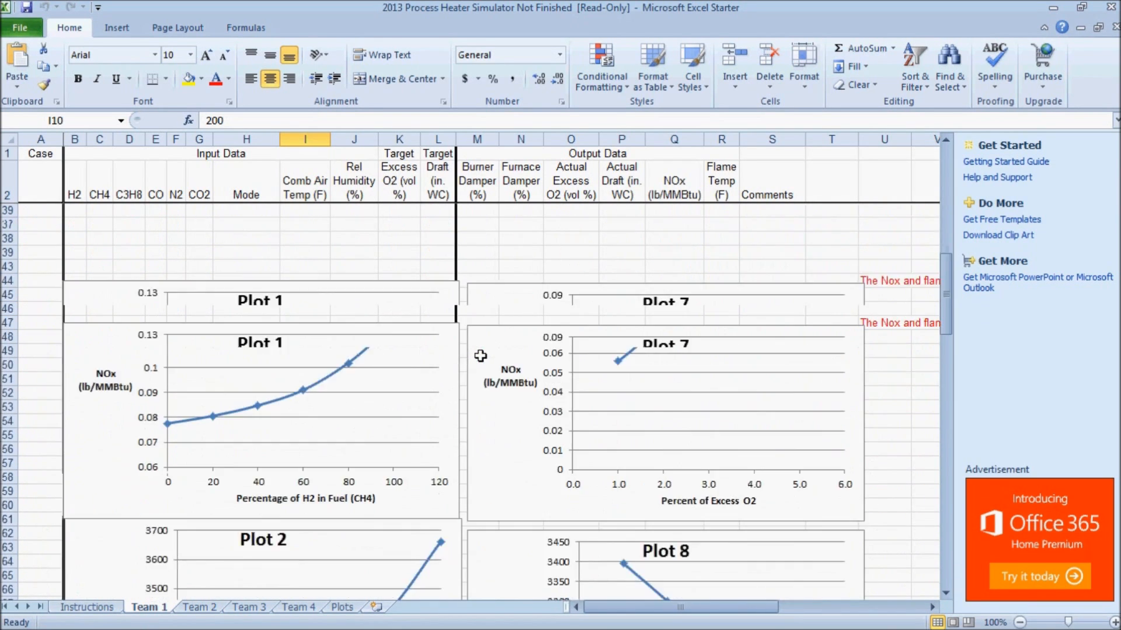
scroll(down, 3)
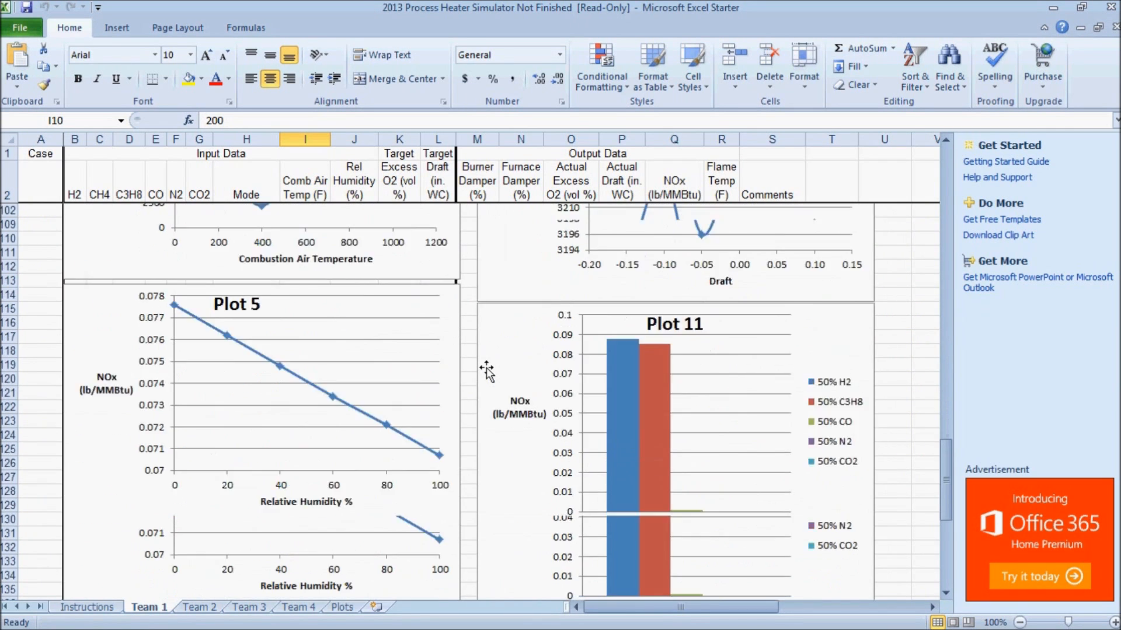
scroll(down, 3)
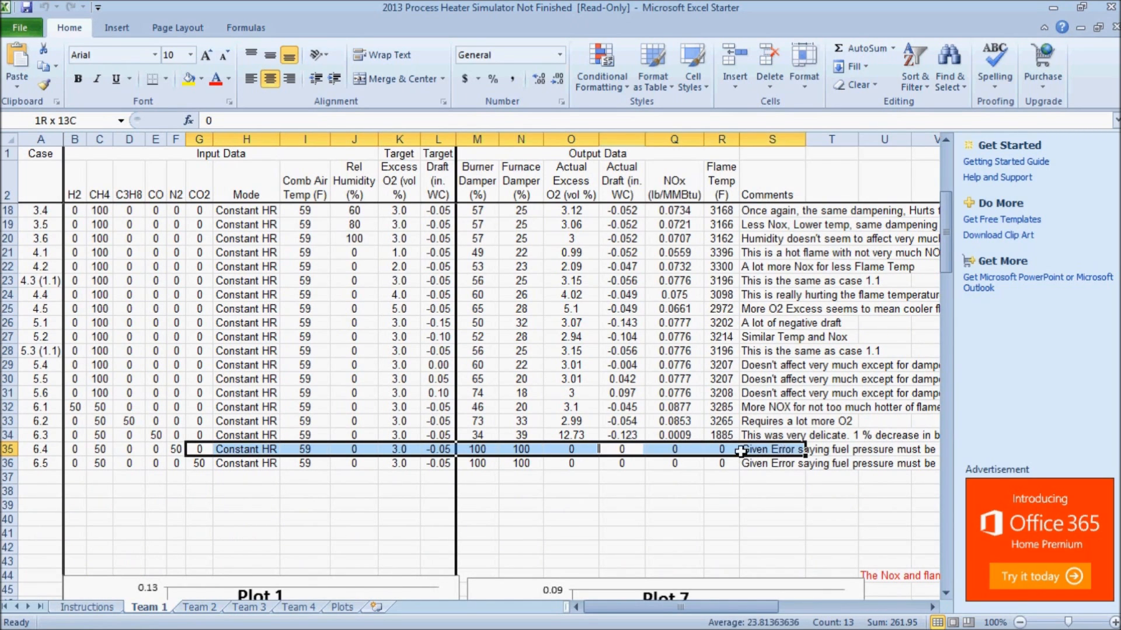
click(246, 448)
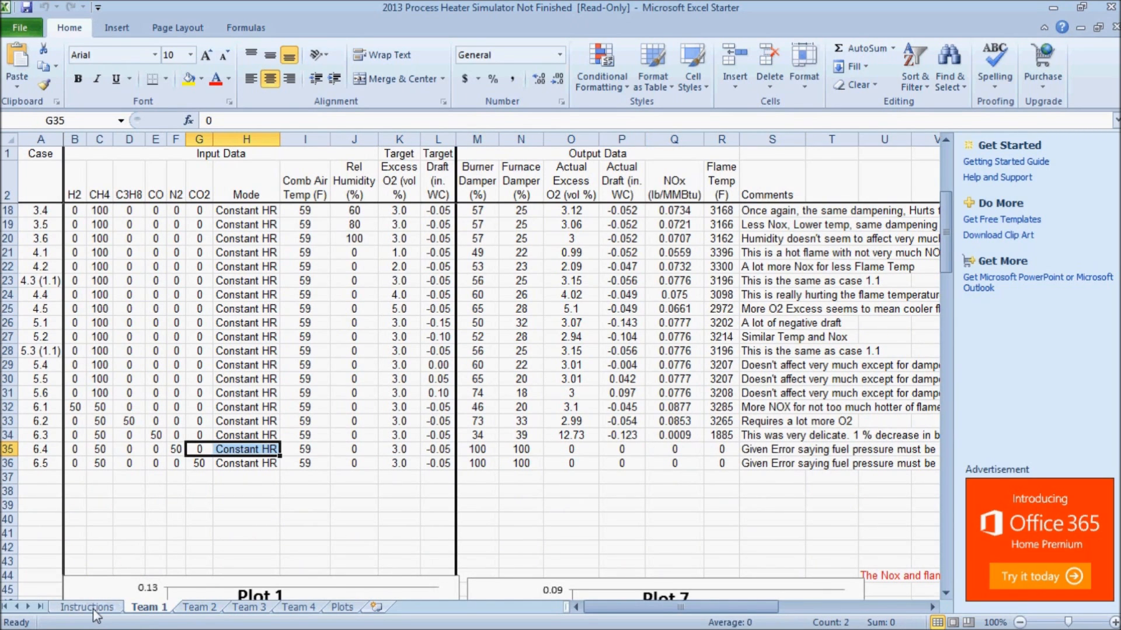
click(86, 607)
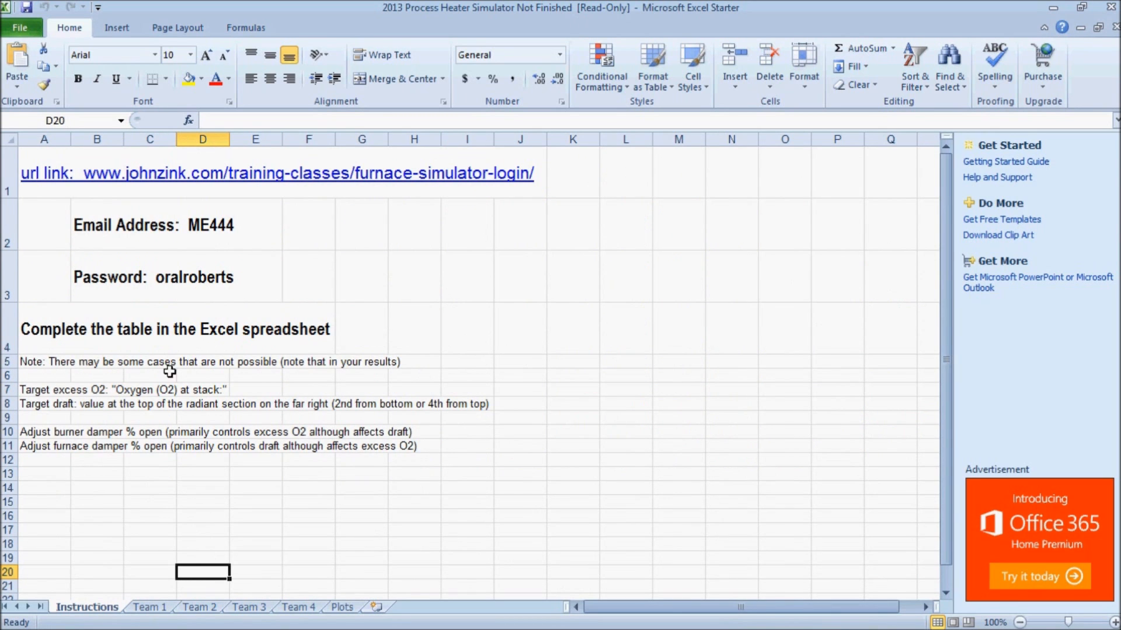
mouse_move(391, 391)
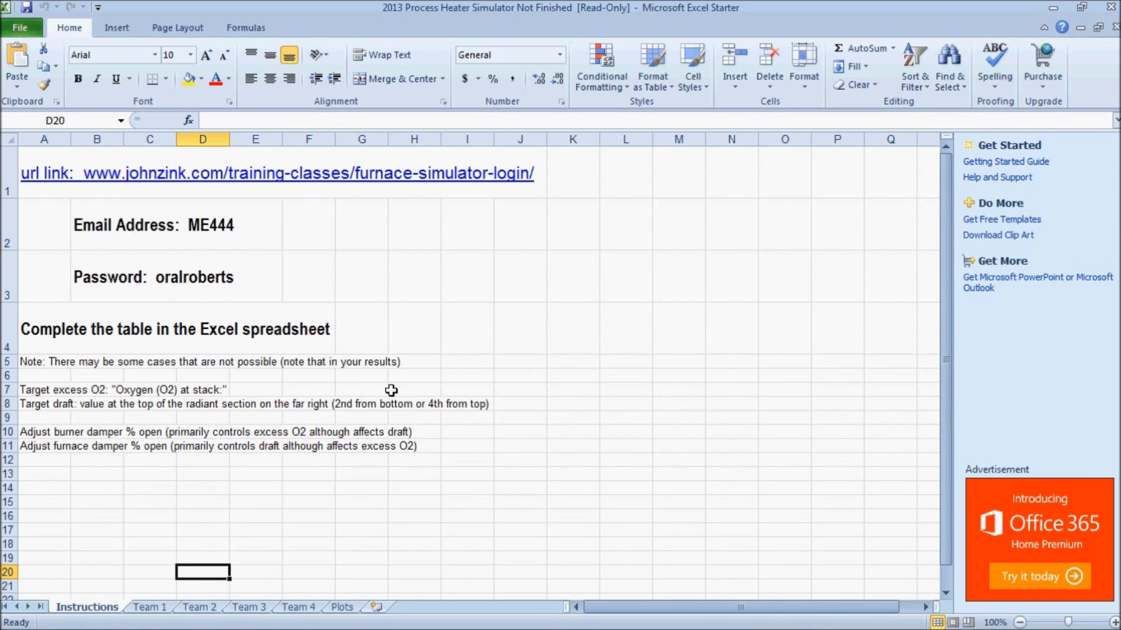
click(148, 608)
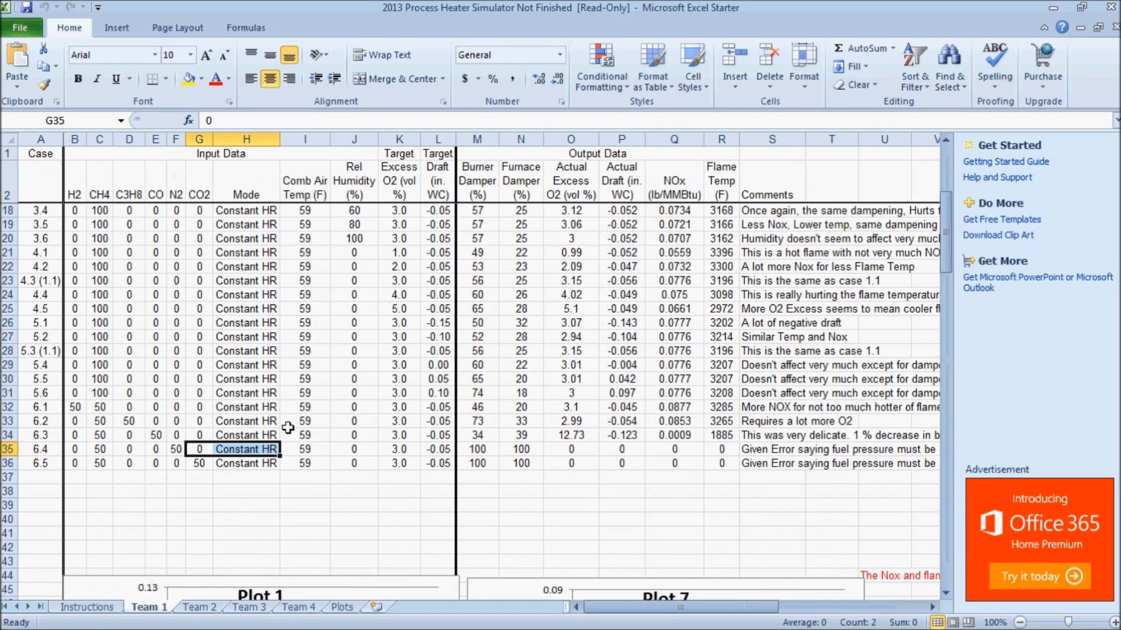
mouse_move(802, 456)
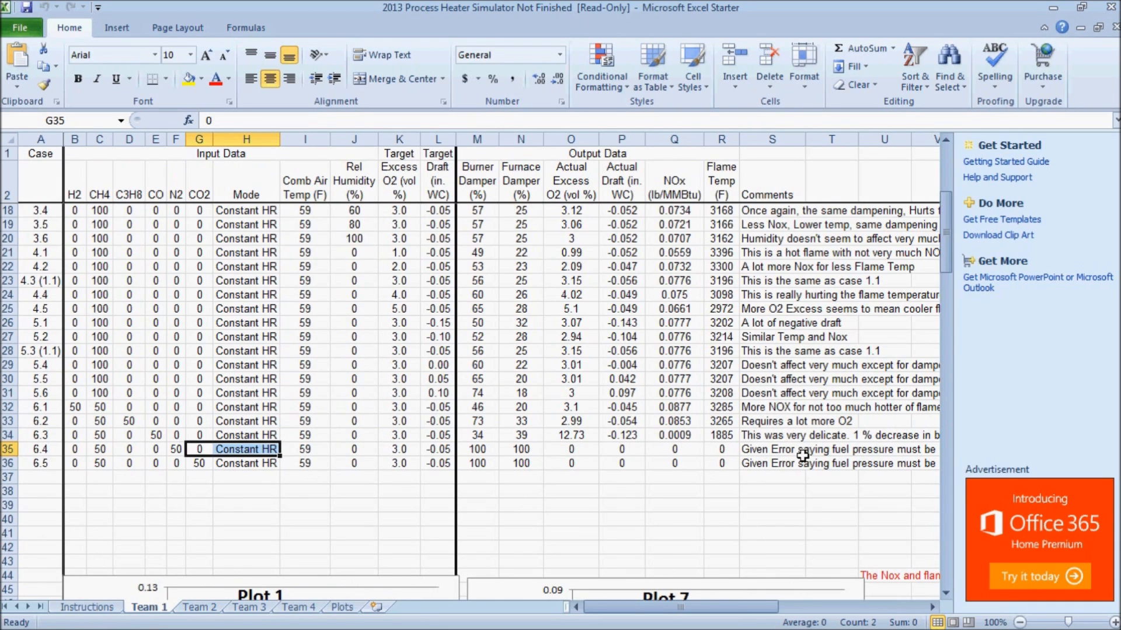
click(99, 448)
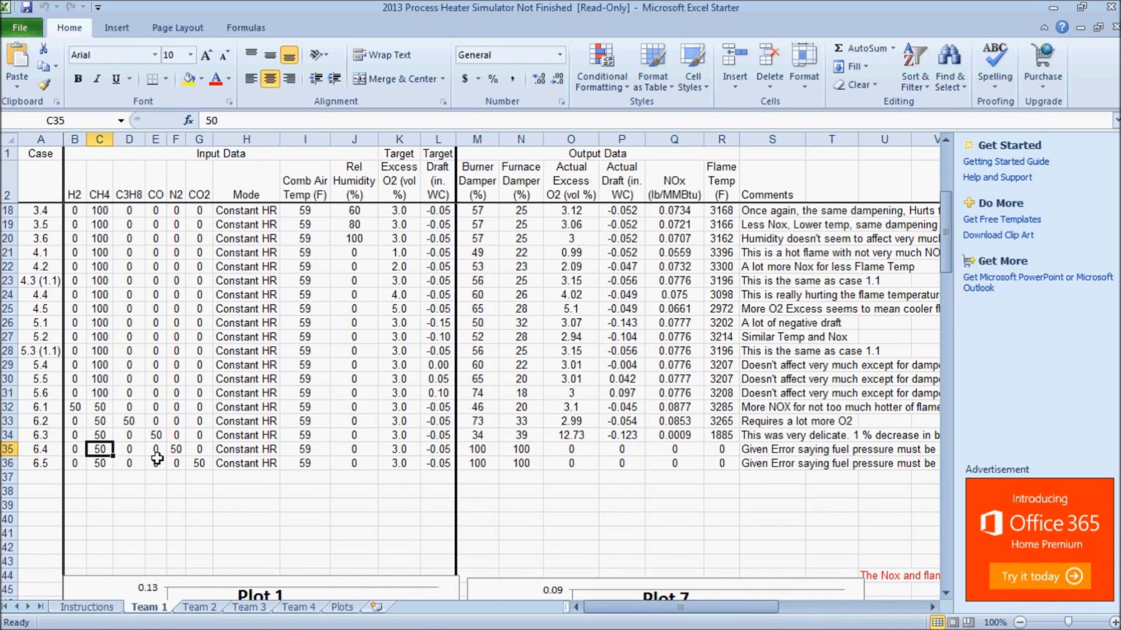
click(247, 448)
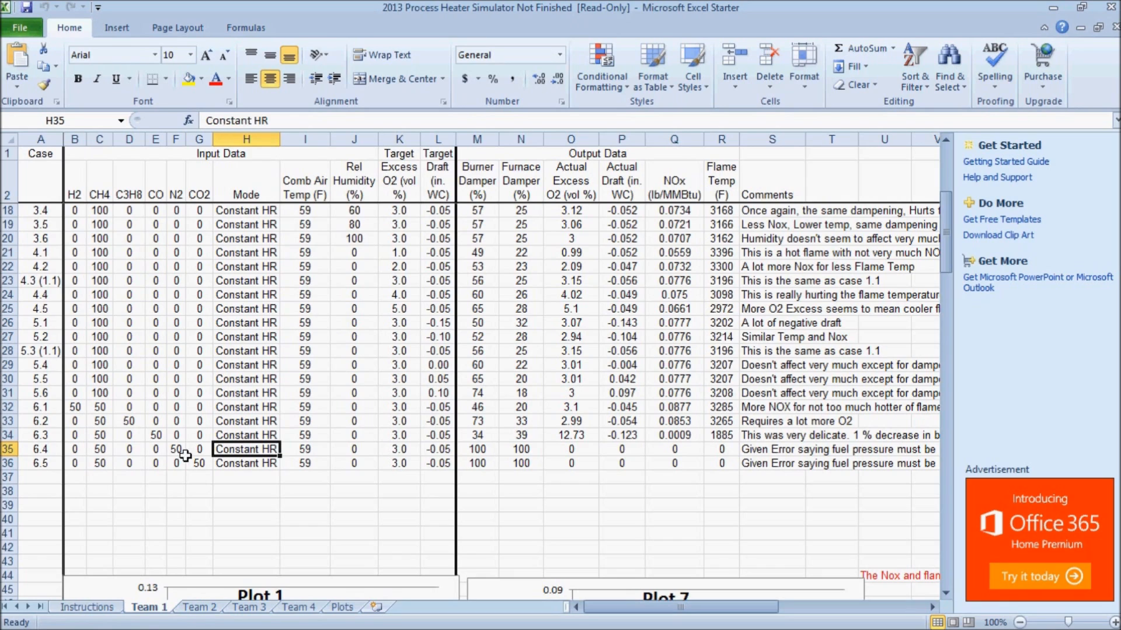
mouse_move(103, 280)
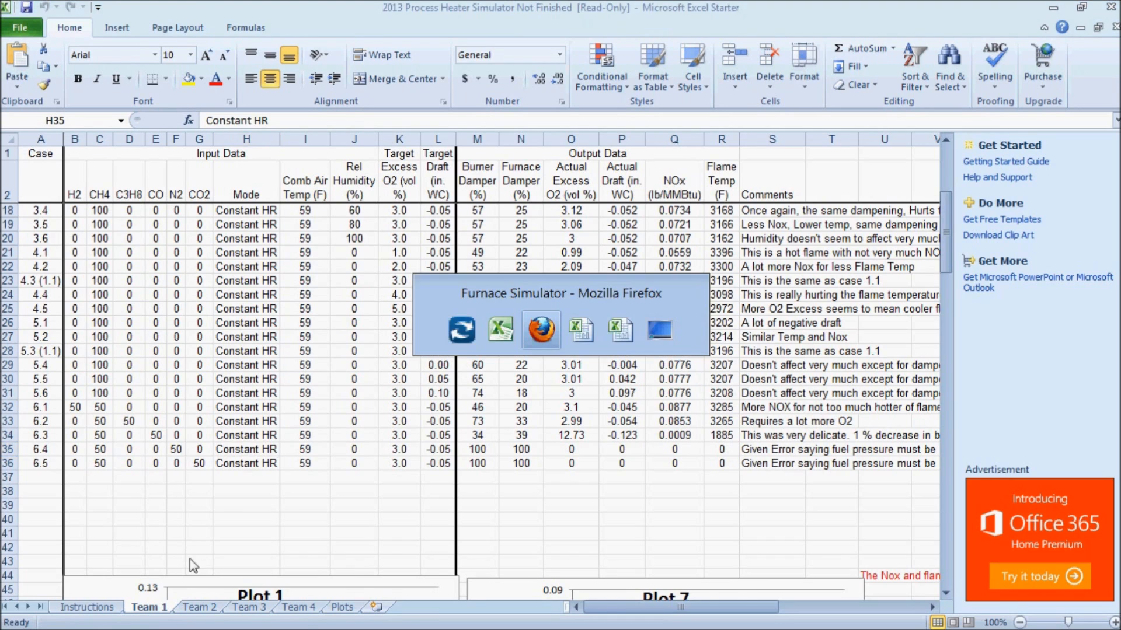
- Rerun the simulator with a 50% CH4 / 50% N2 fuel mix
click(541, 329)
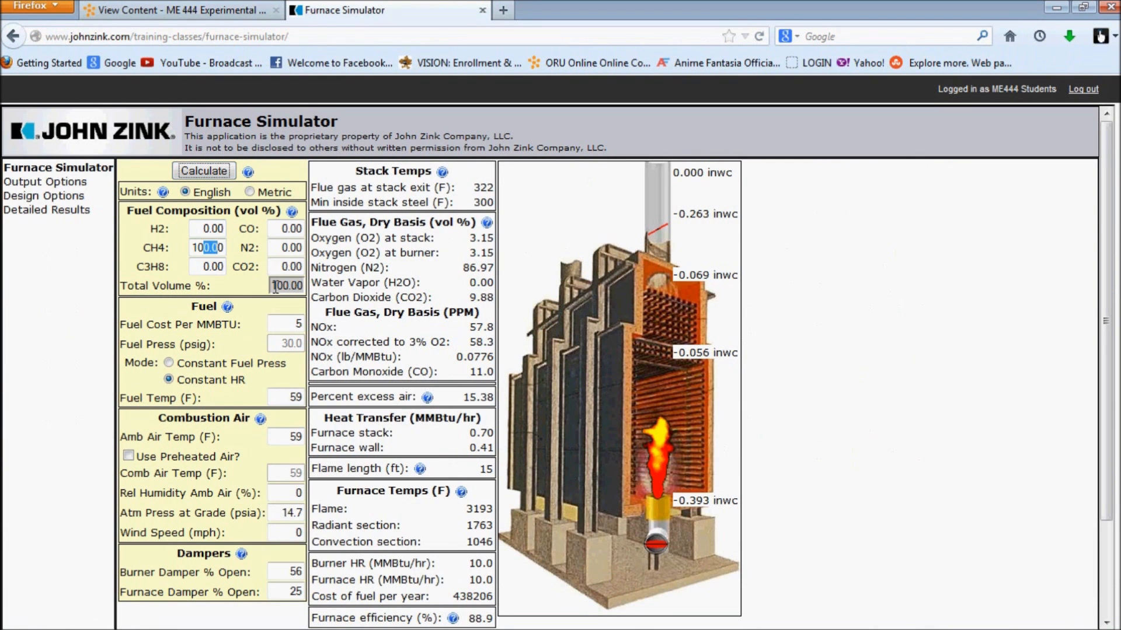
click(208, 247)
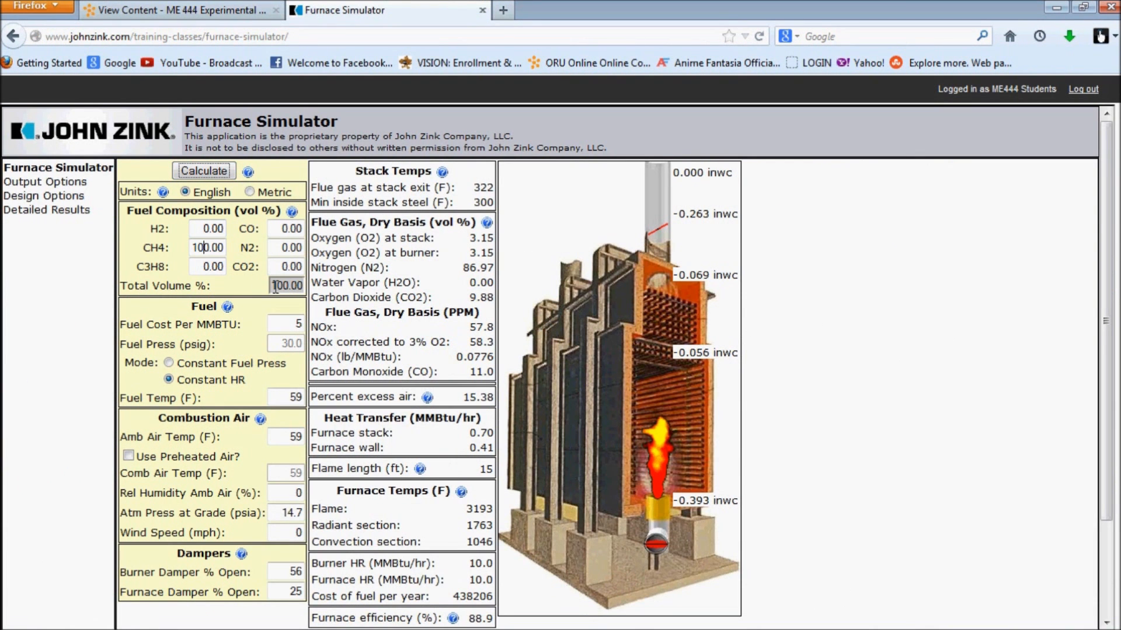
text(50.00)
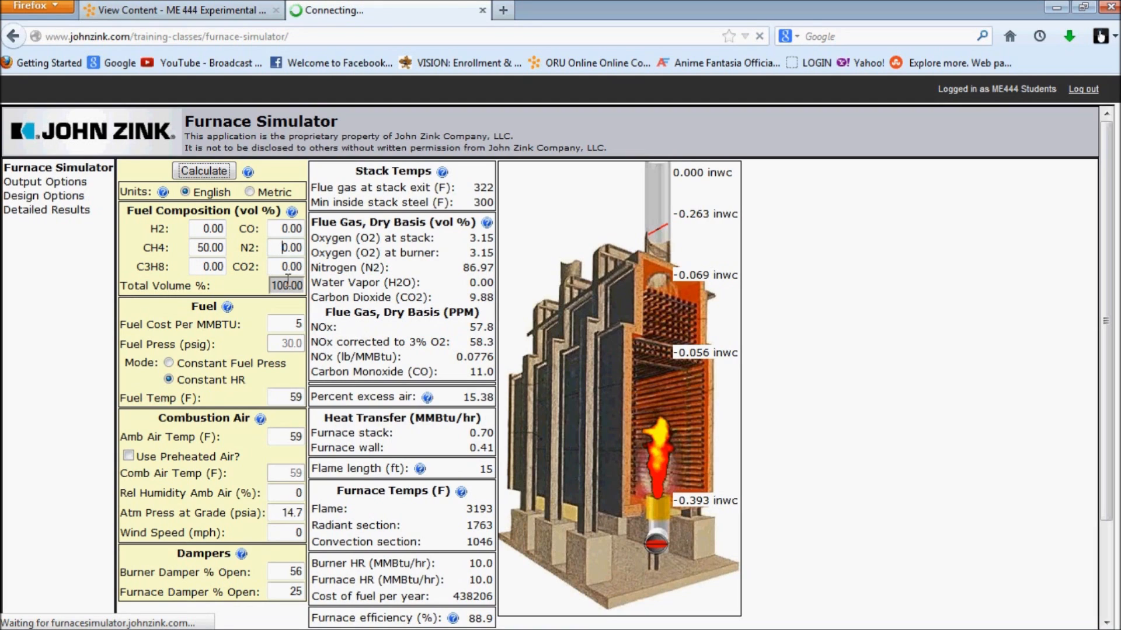
text(100.00)
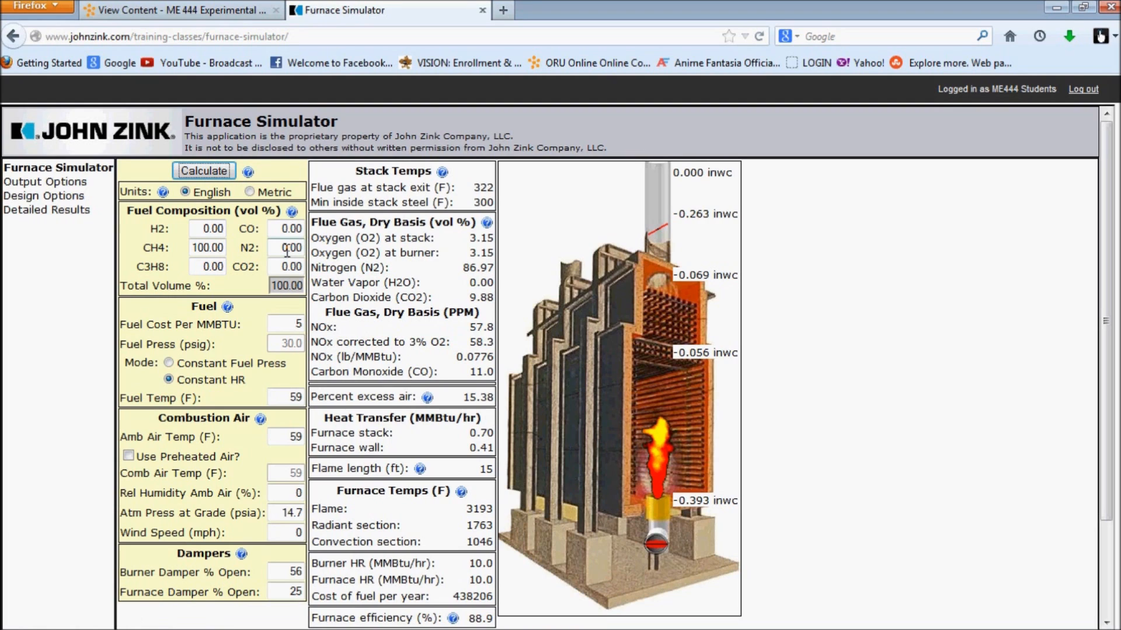
text(50.00)
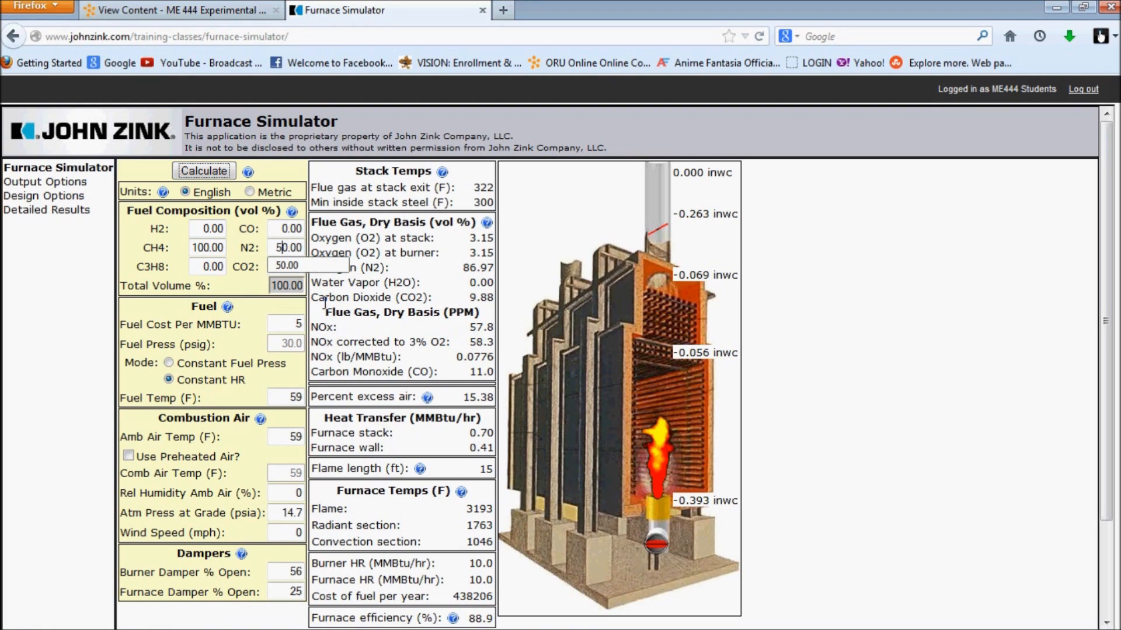
click(203, 184)
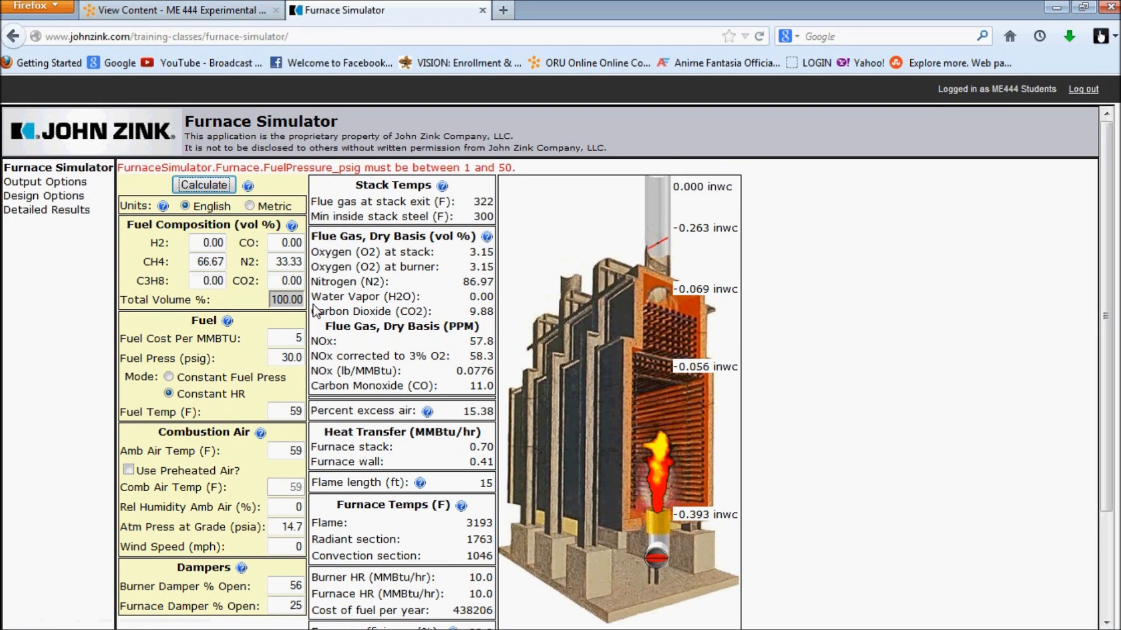
- Set both dampers to 100% open and select the resulting fuel-pressure error message for case 6.4
scroll(down, 3)
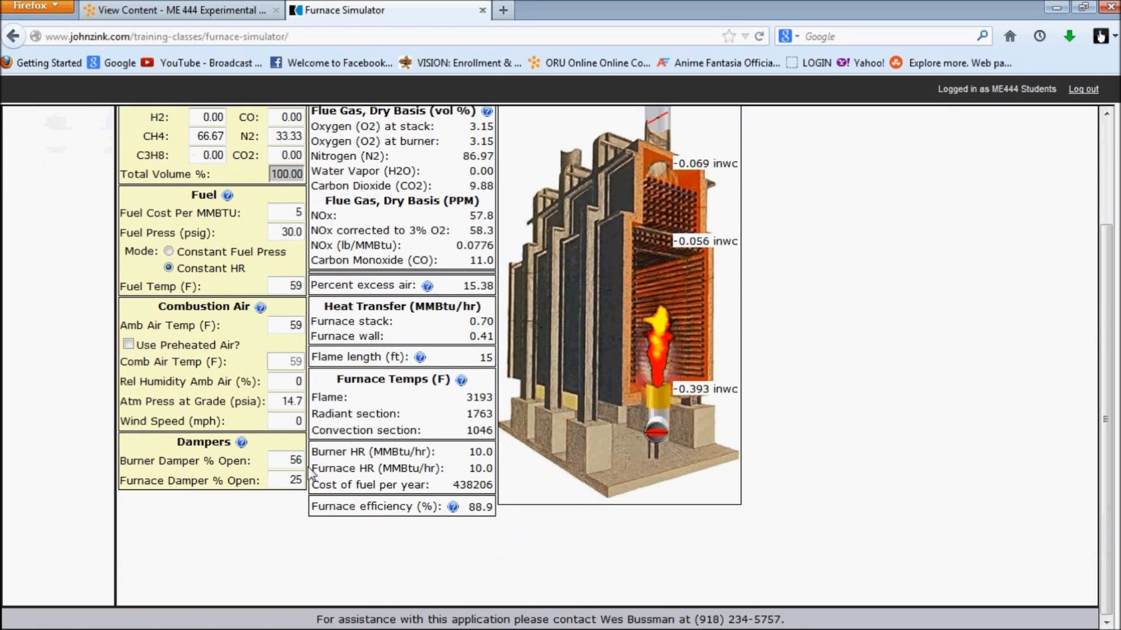
click(286, 460)
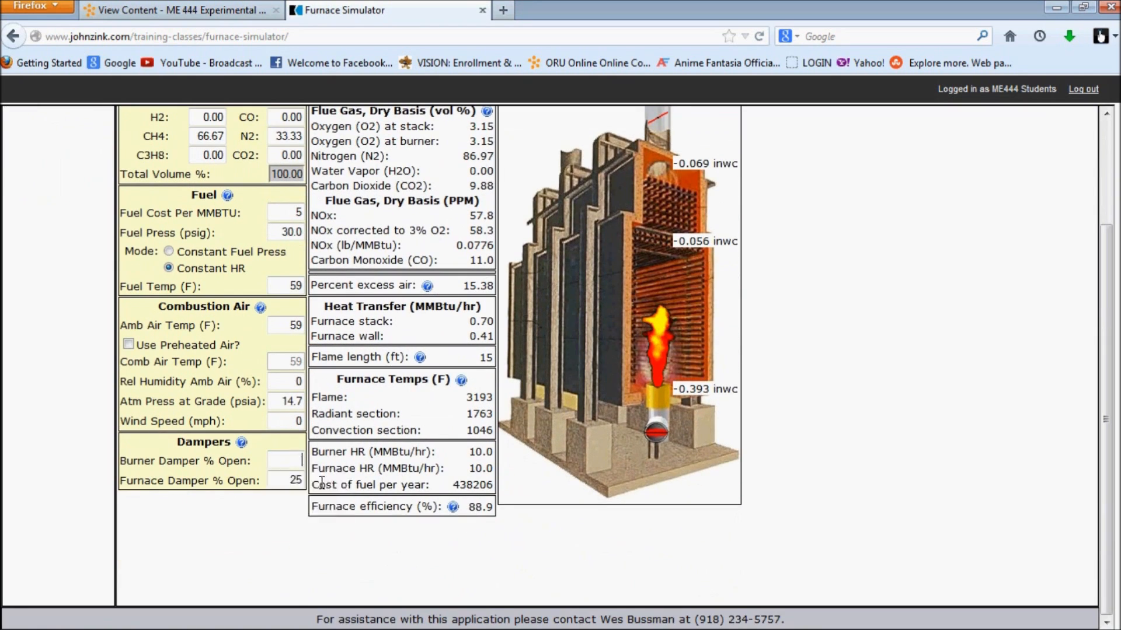
text(100)
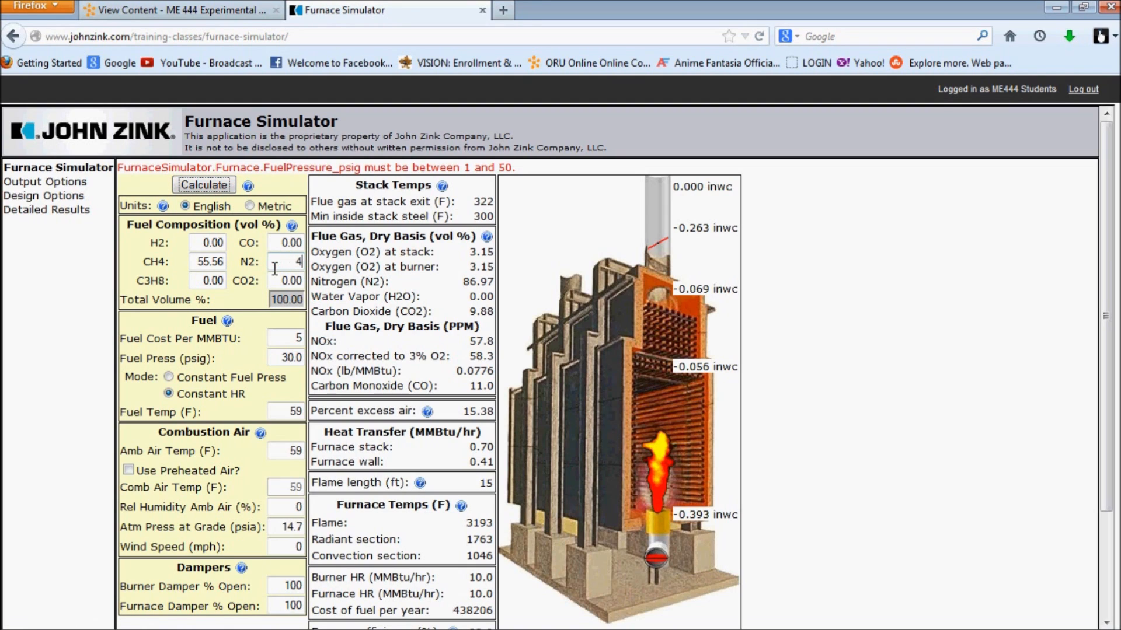
text(0.00)
click(206, 261)
text(50)
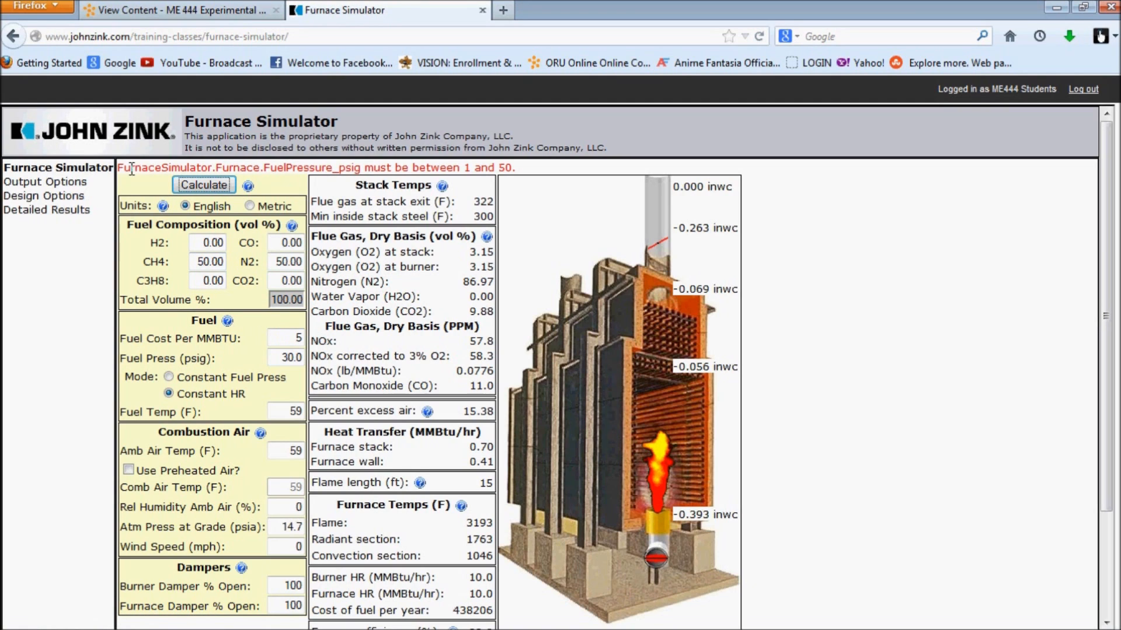
double_click(153, 167)
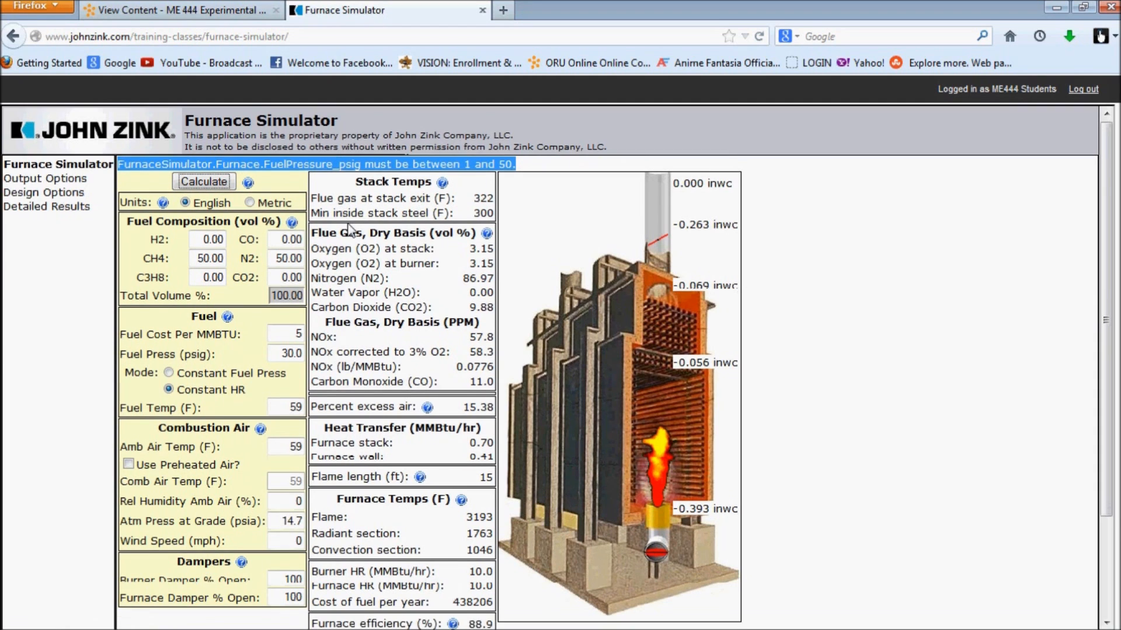
scroll(down, 3)
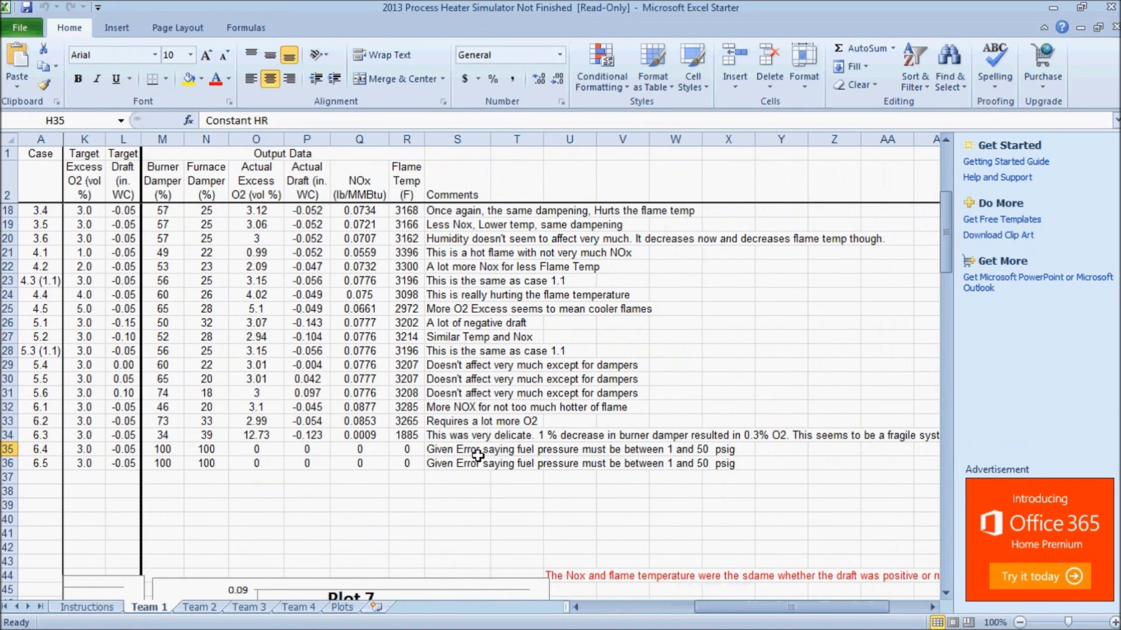
mouse_move(510, 463)
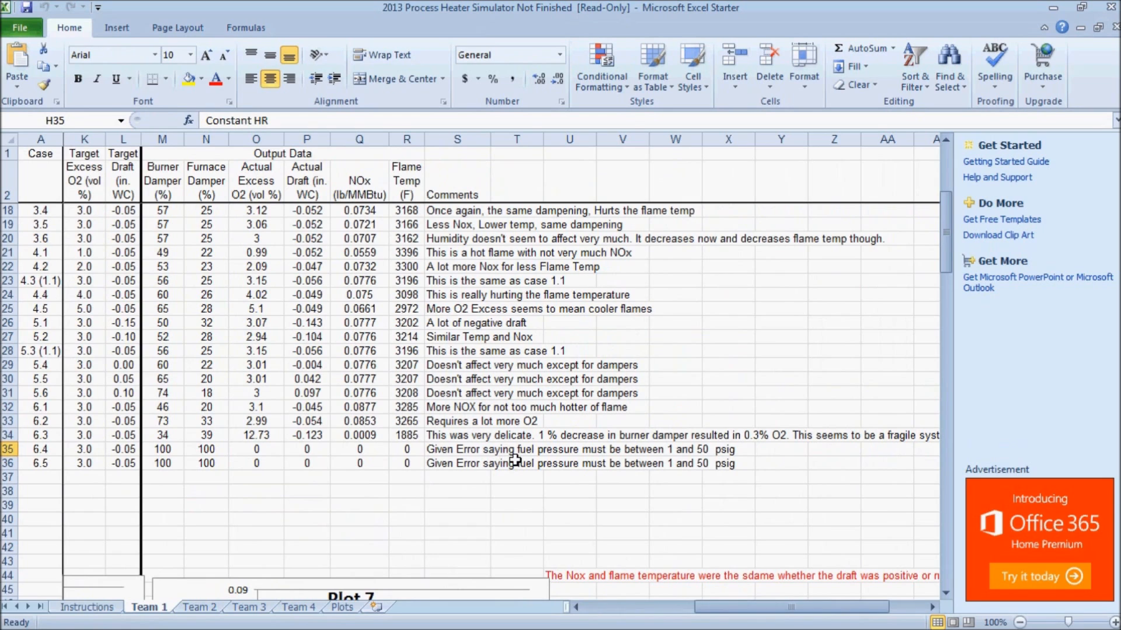
mouse_move(677, 457)
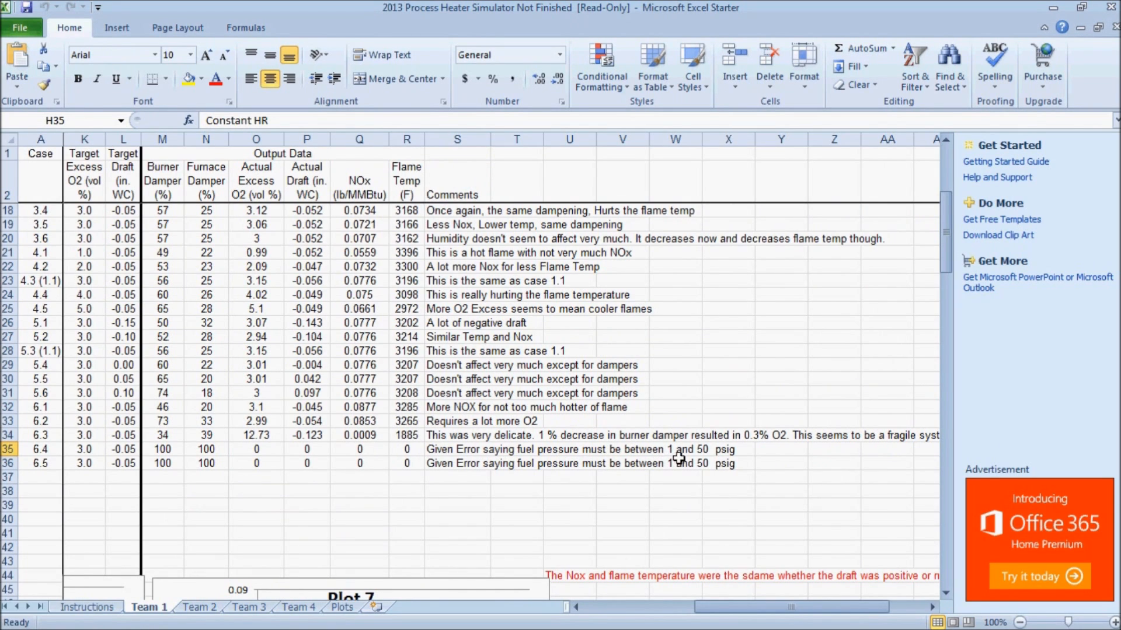